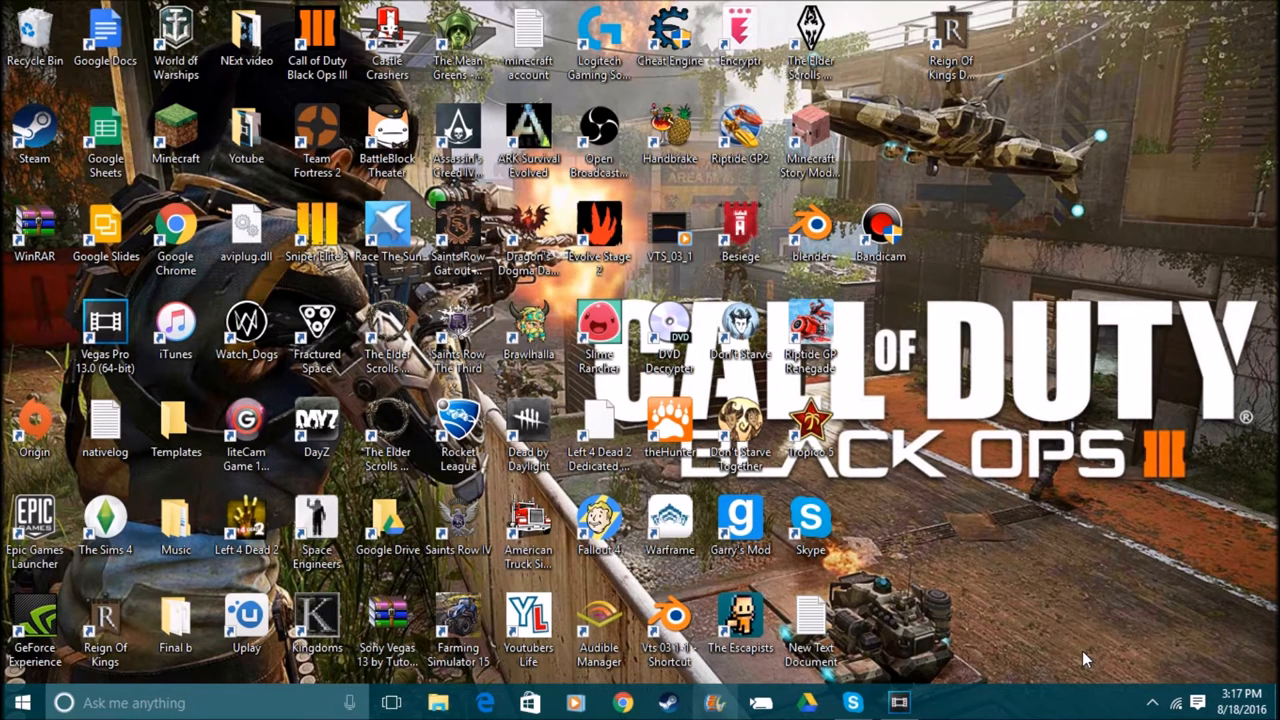
mouse_move(1123, 498)
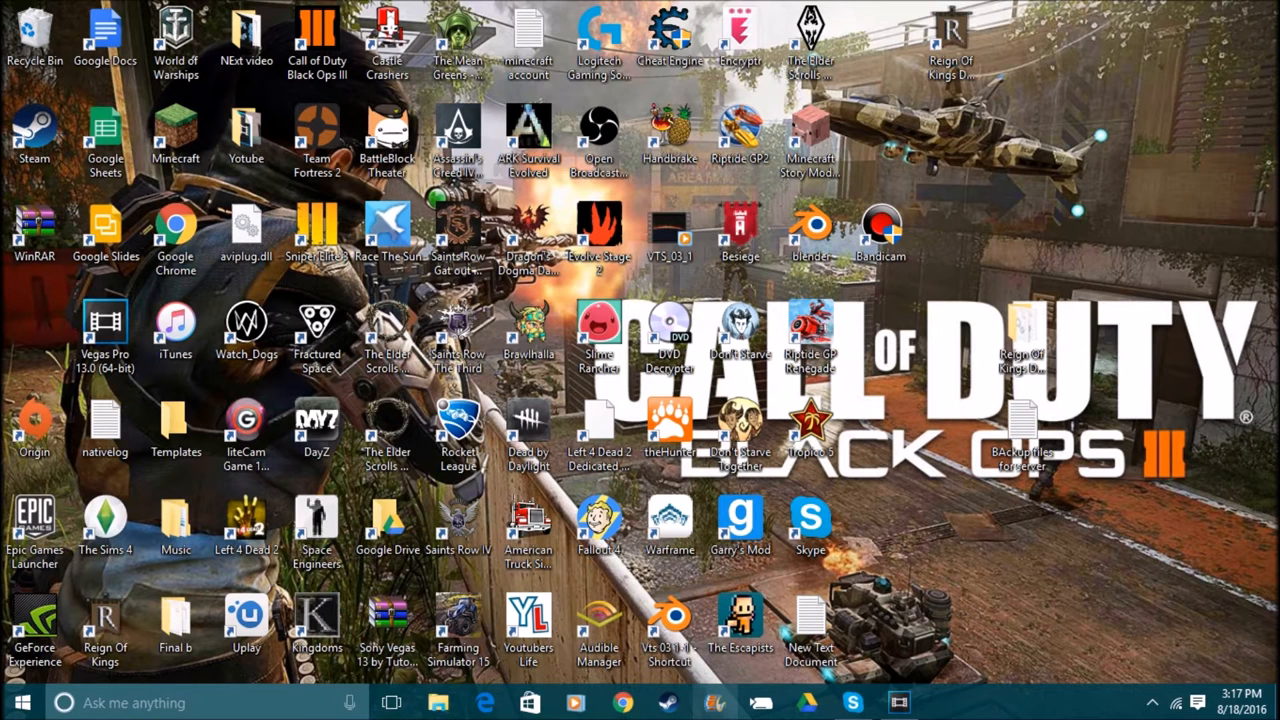
mouse_move(1270, 390)
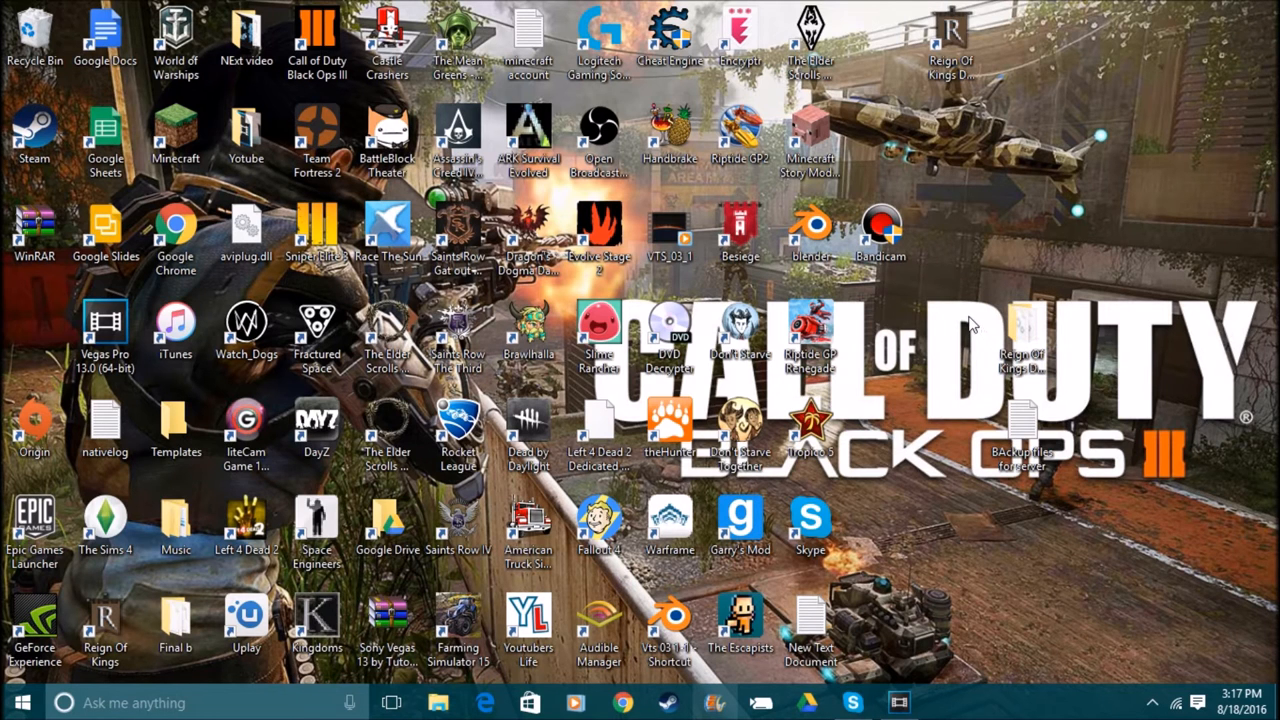
mouse_move(975, 288)
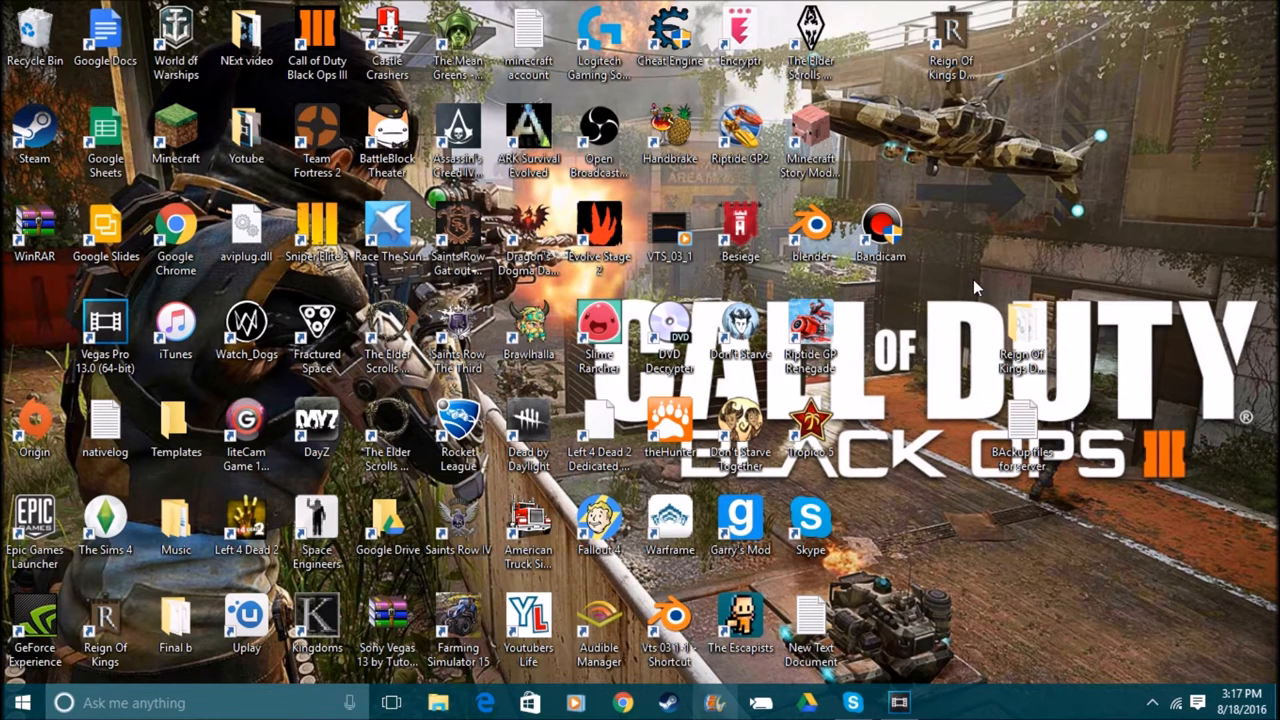
mouse_move(967, 295)
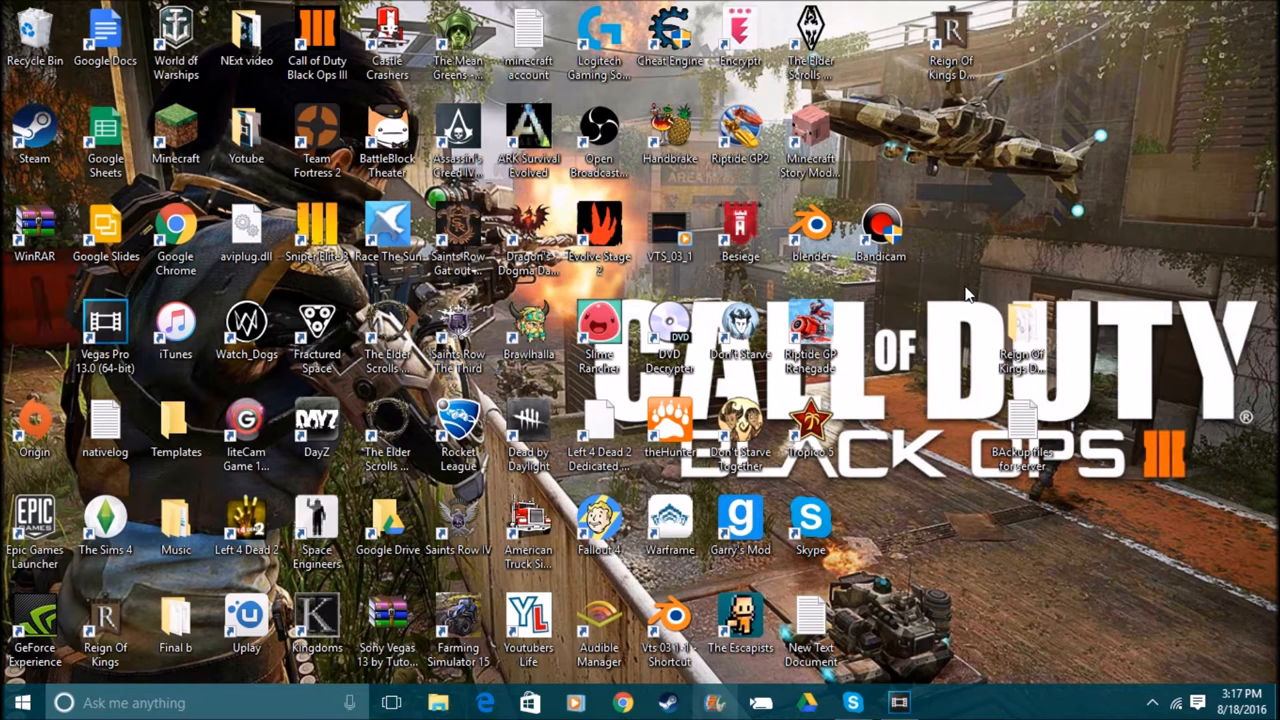
mouse_move(940, 323)
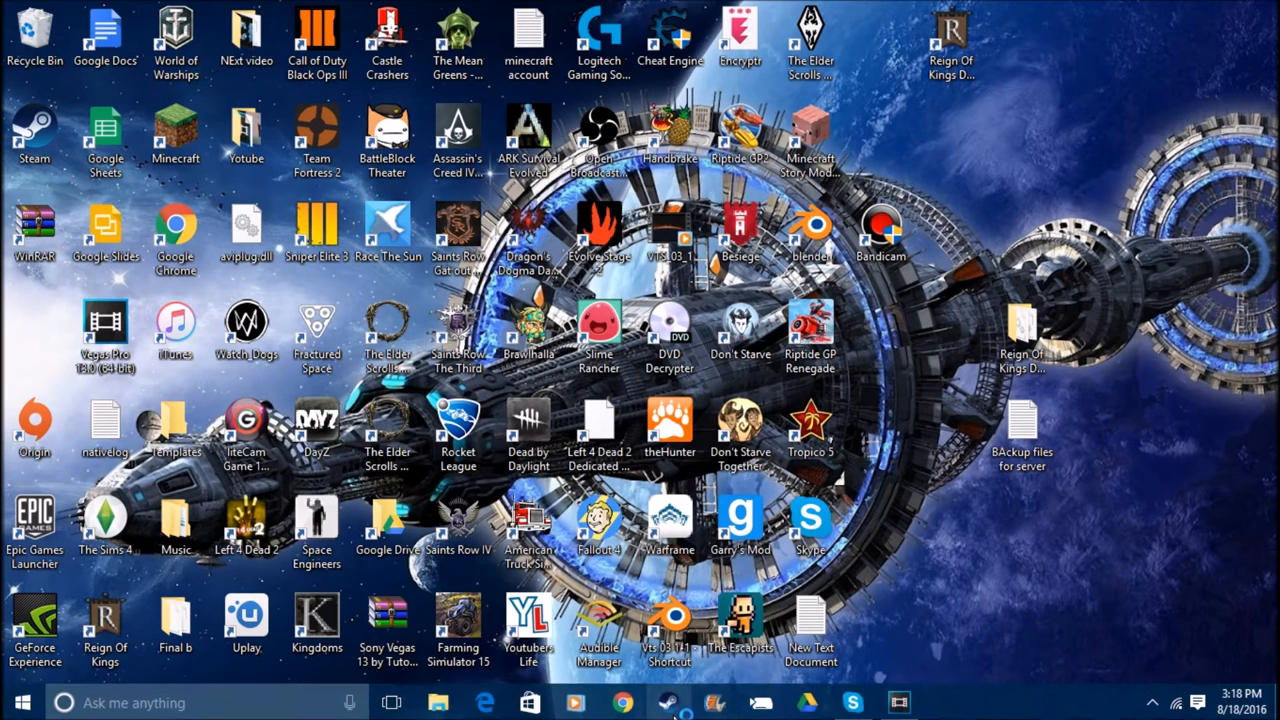
click(668, 702)
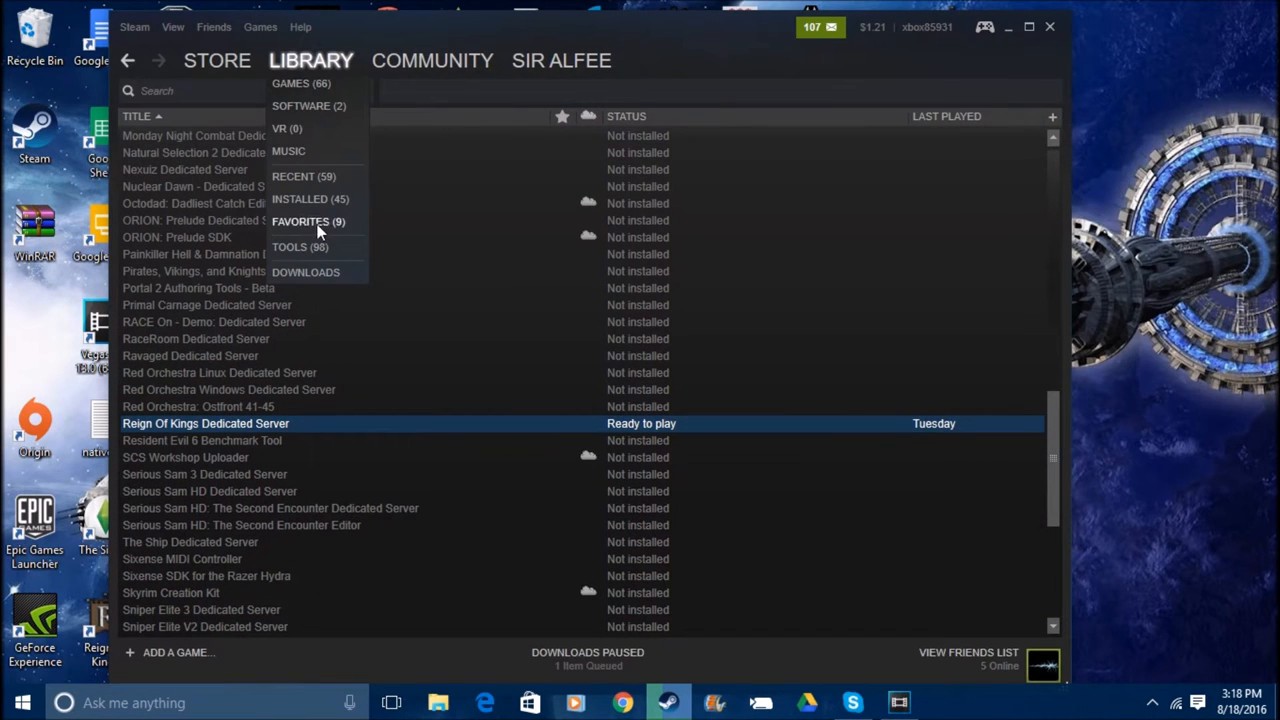
click(299, 247)
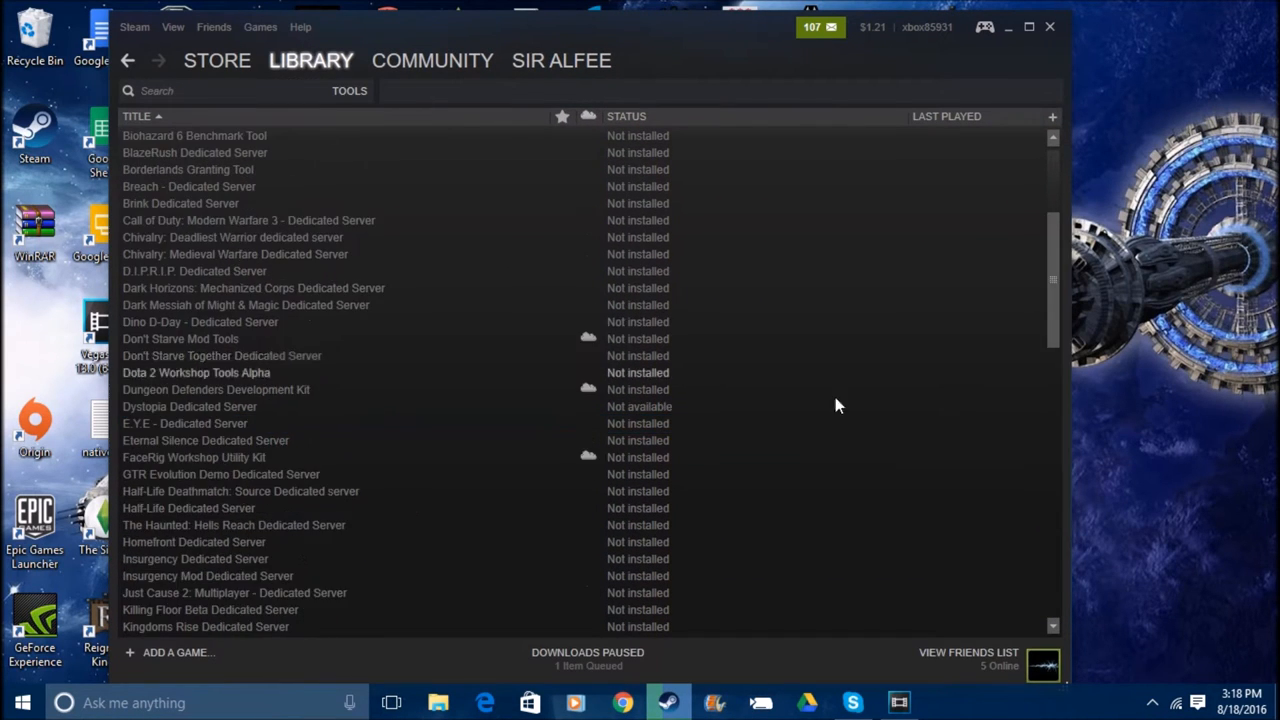
scroll(down, 3)
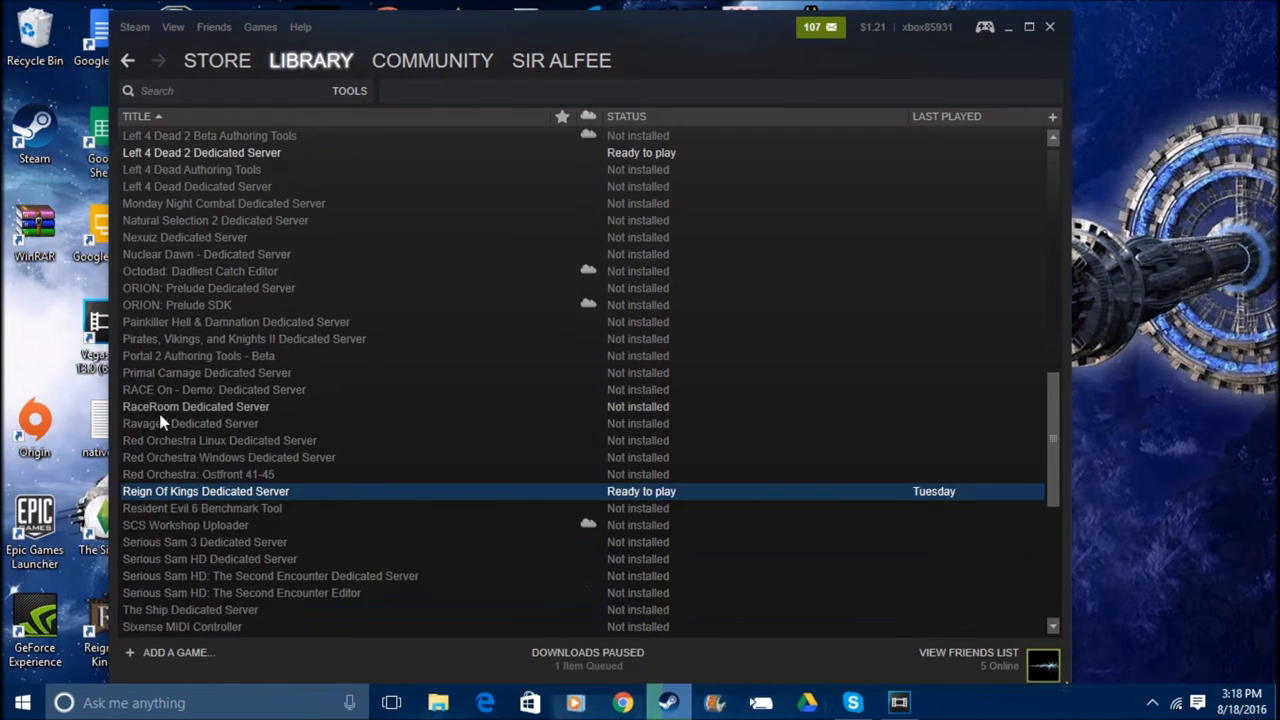
scroll(down, 3)
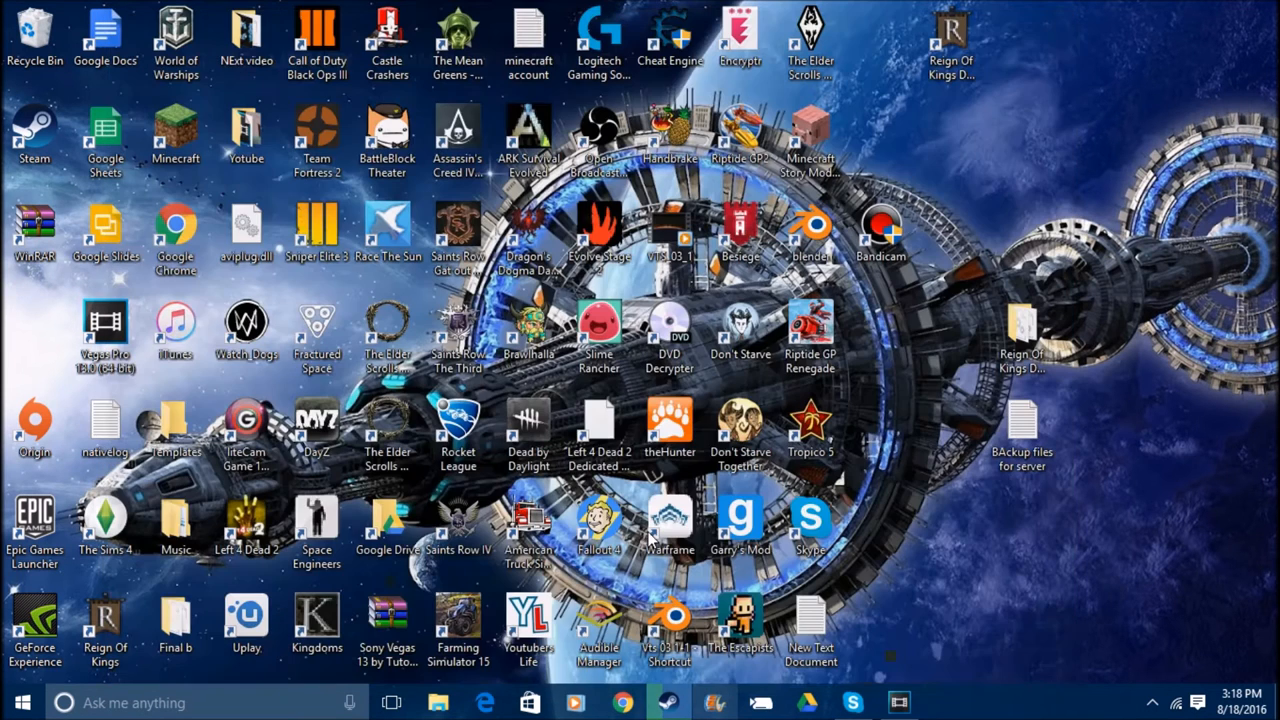
Drag the Reign Of Kings Dedicated Server desktop folder higher and open File Explorer.
click(1020, 330)
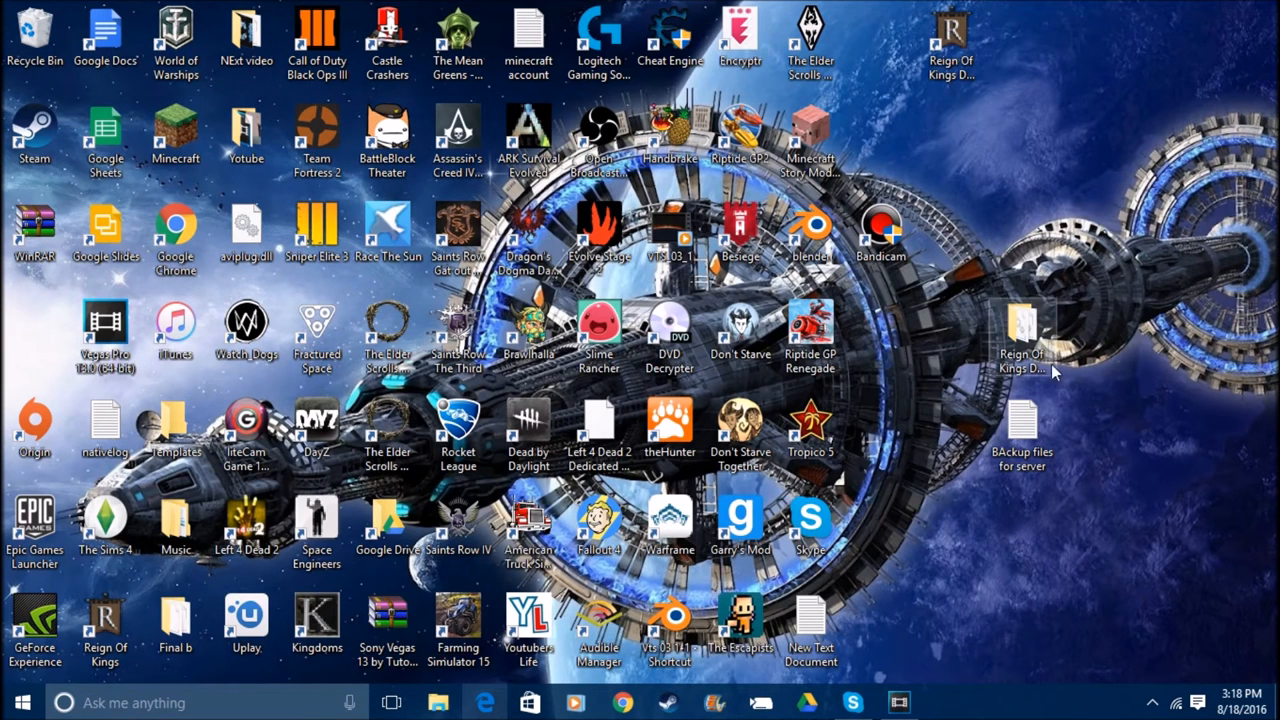
drag(1020, 340, 1105, 270)
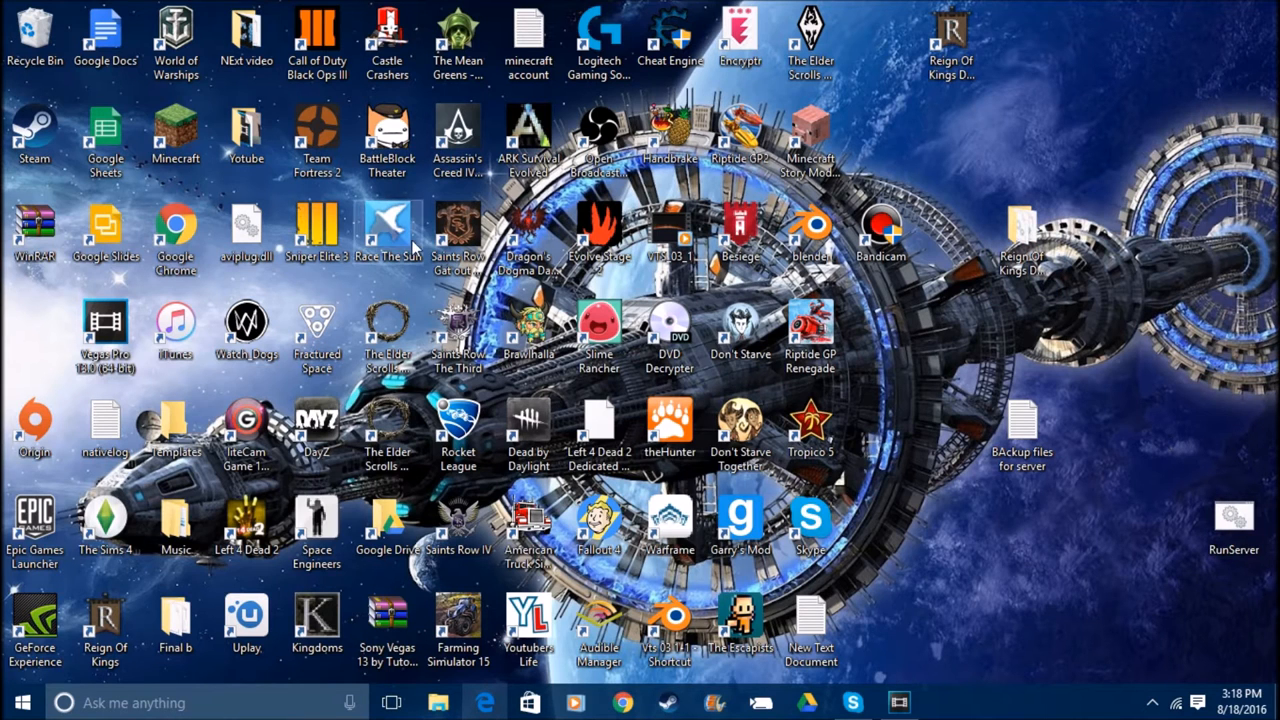
mouse_move(400, 683)
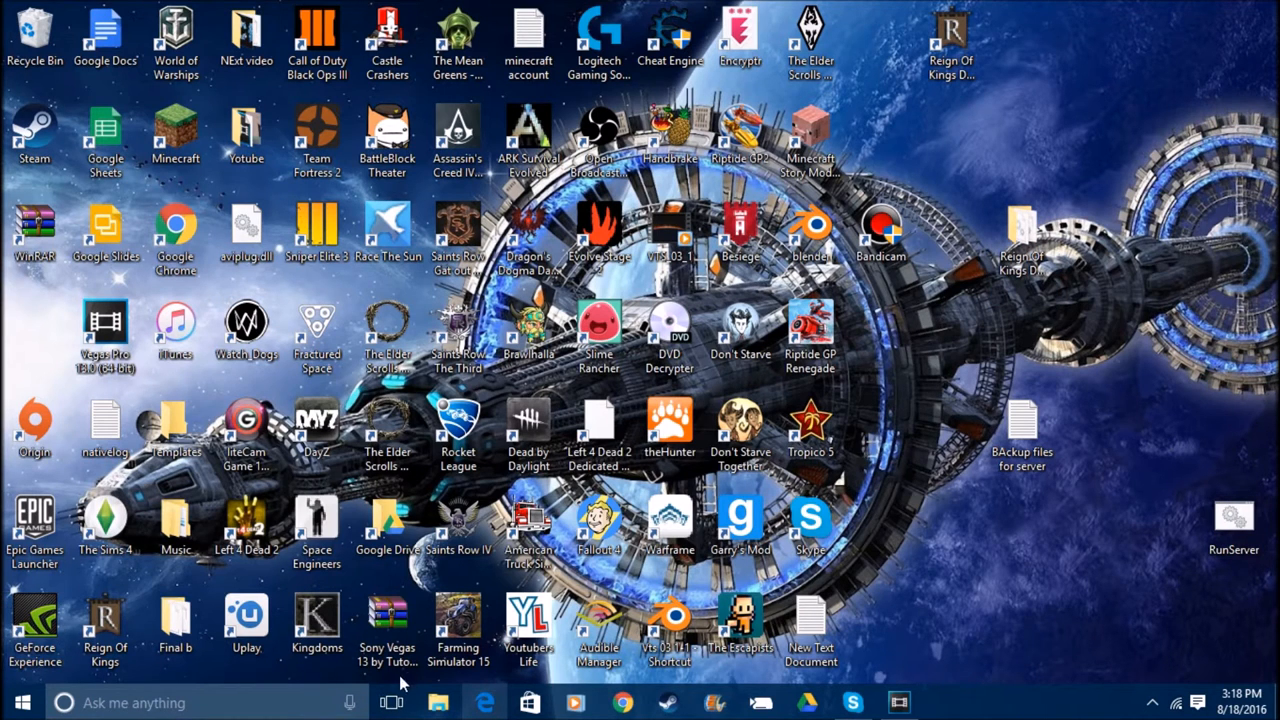
mouse_move(438, 702)
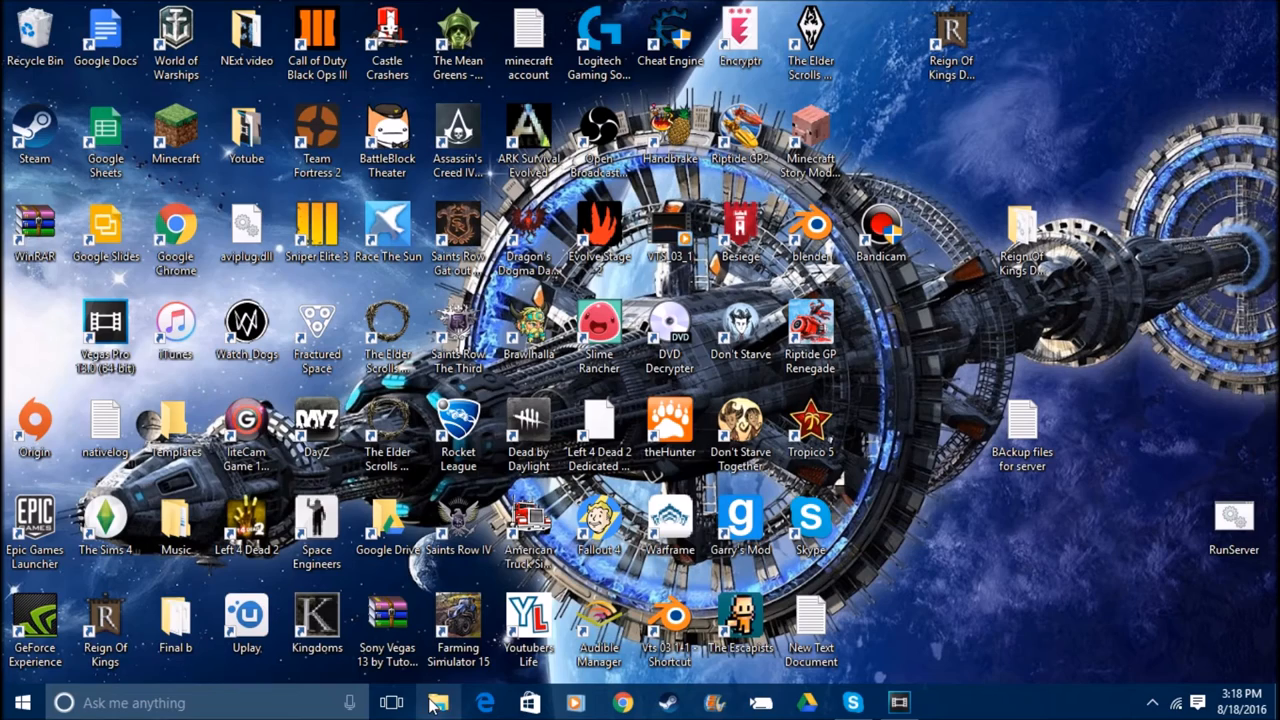
click(437, 702)
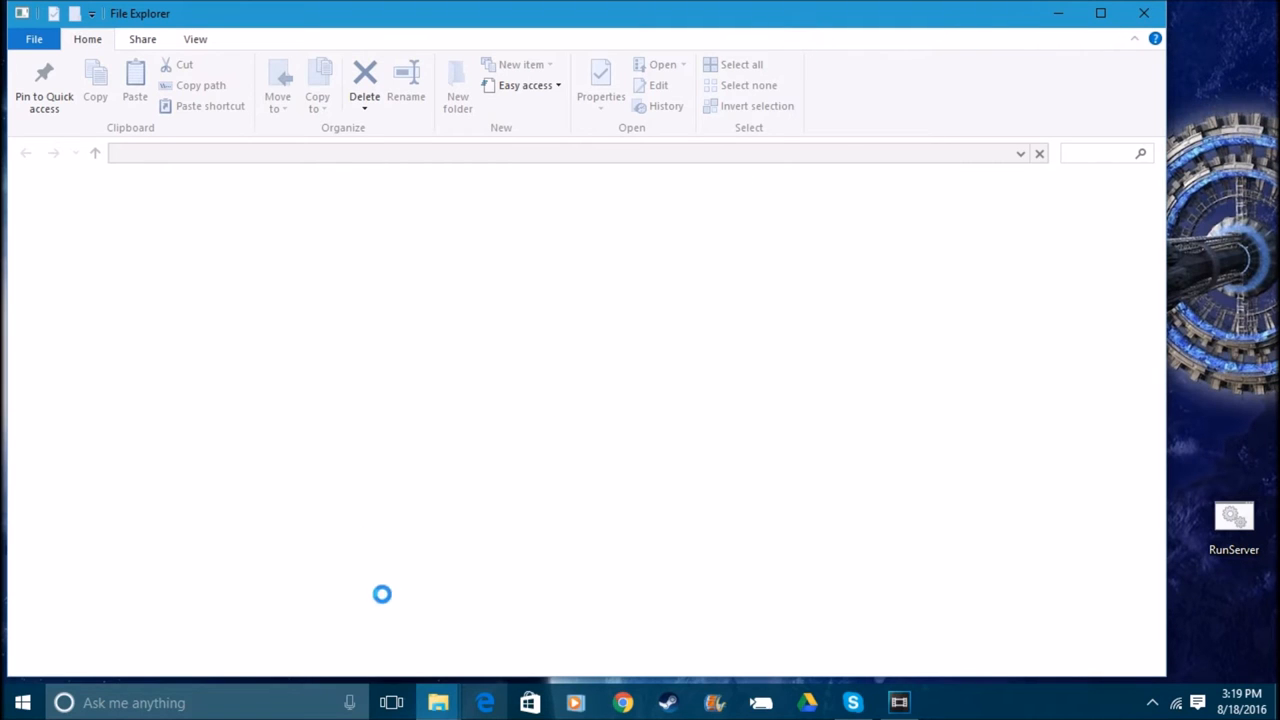
mouse_move(437, 702)
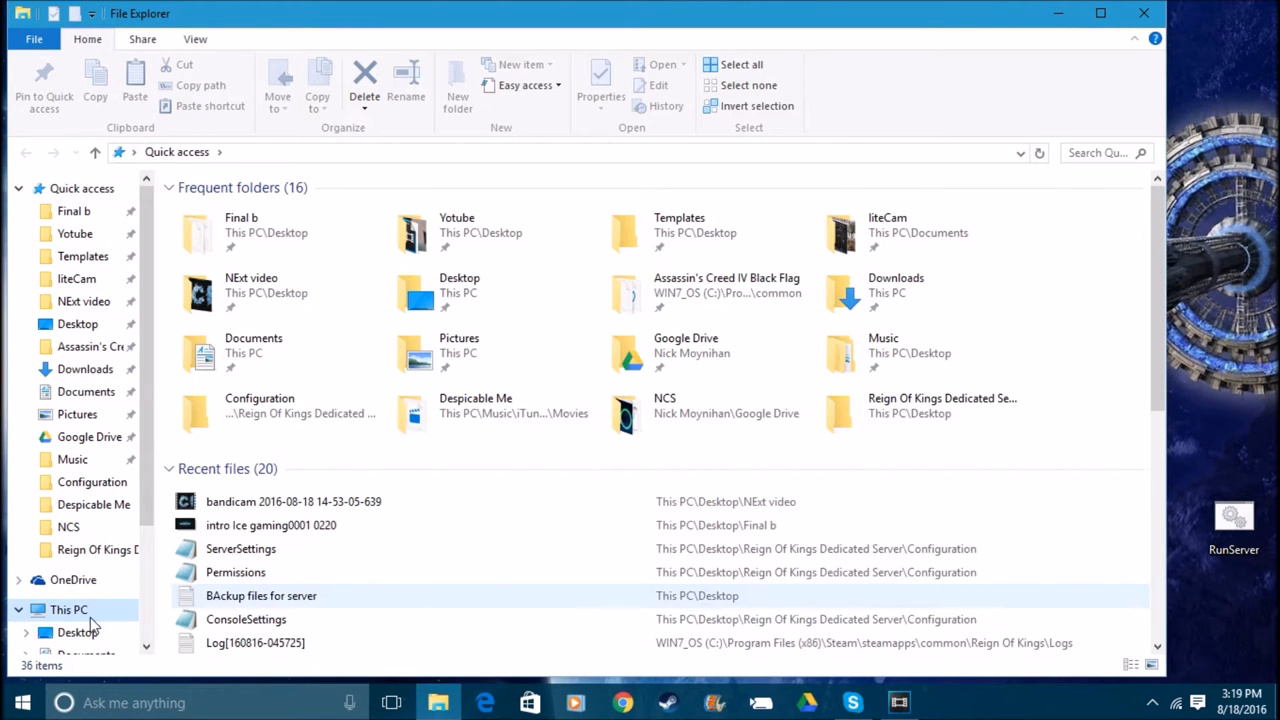
Go from This PC into WIN7_OS (C:), open Program Files (x86) and scroll its listing.
click(68, 609)
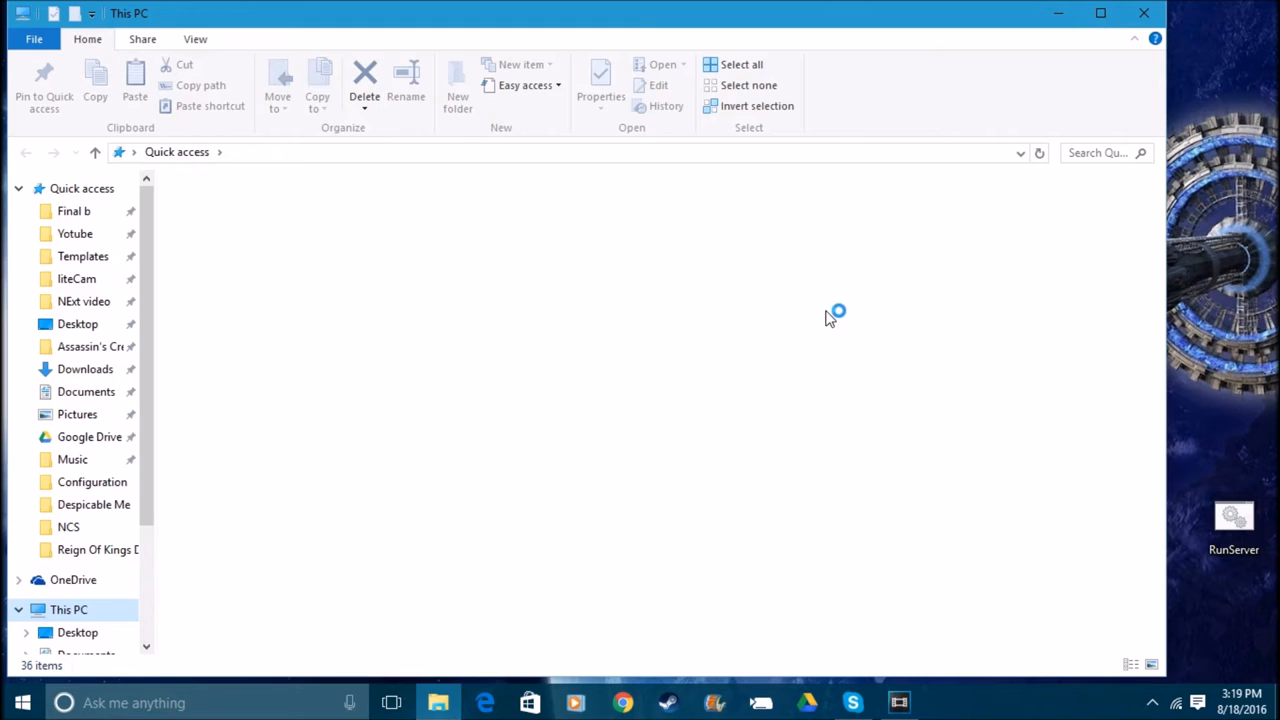
mouse_move(1245, 458)
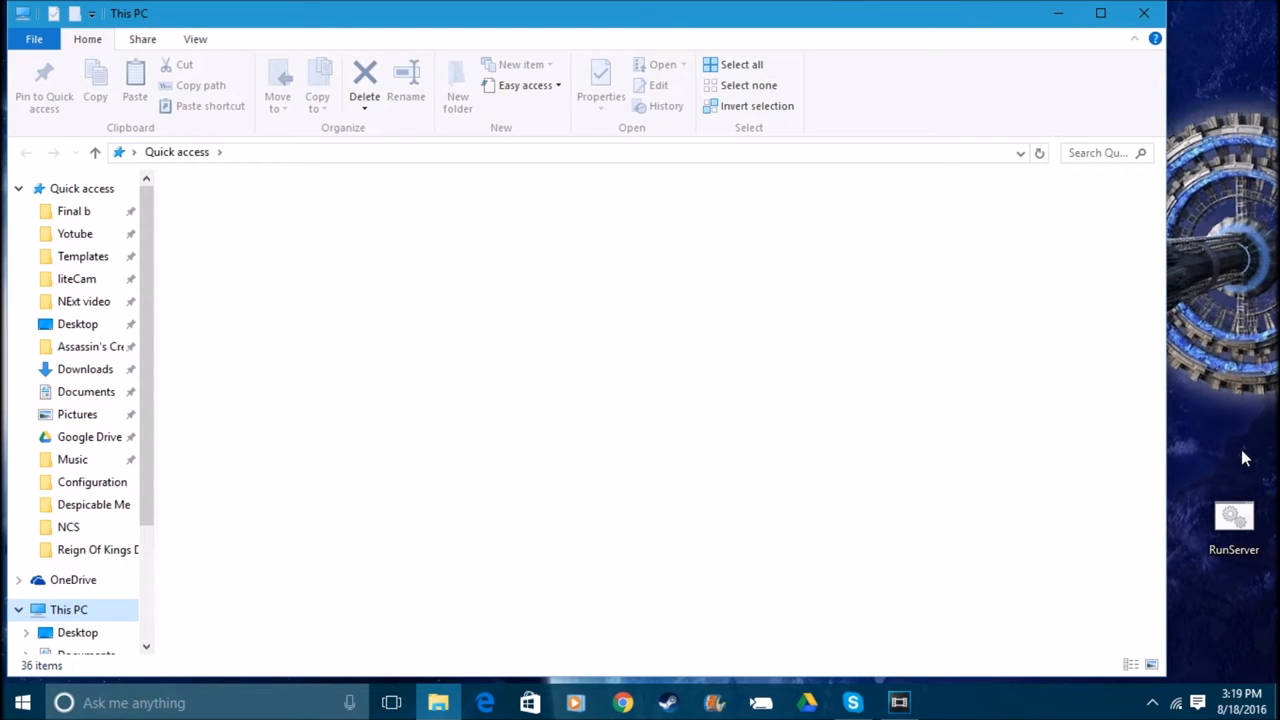
click(68, 609)
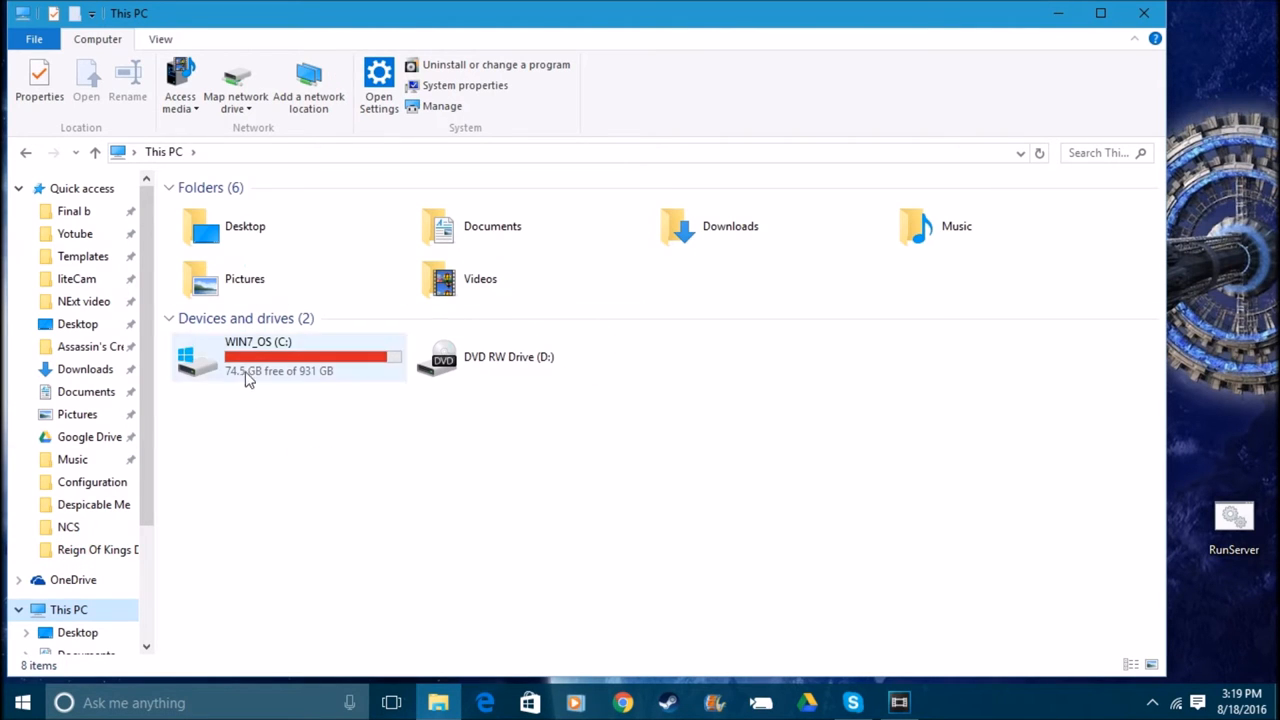
mouse_move(50, 211)
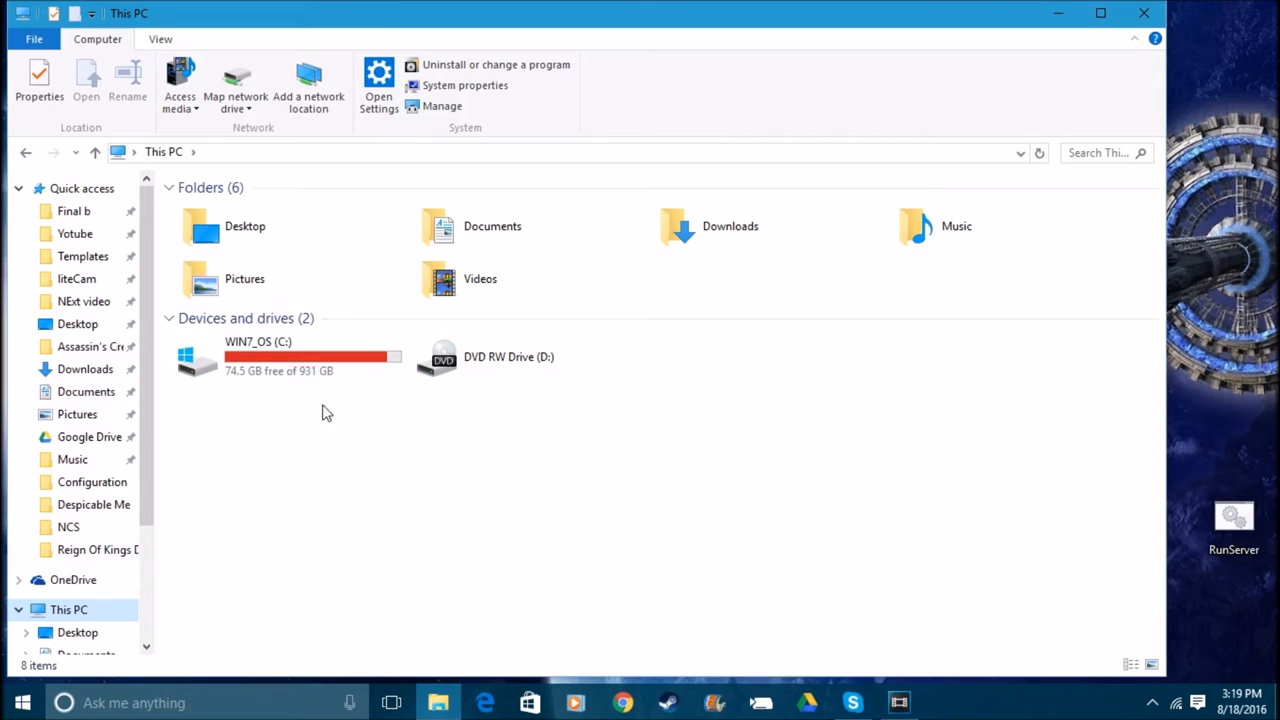
mouse_move(222, 357)
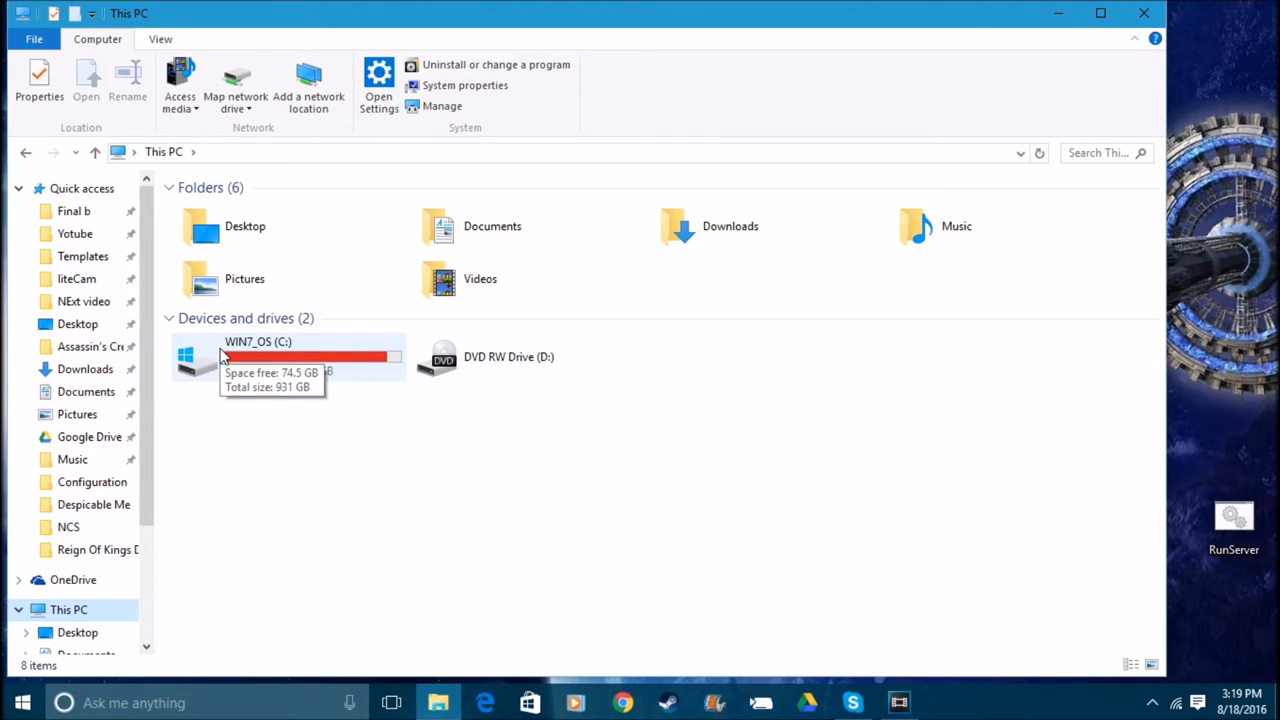
mouse_move(343, 368)
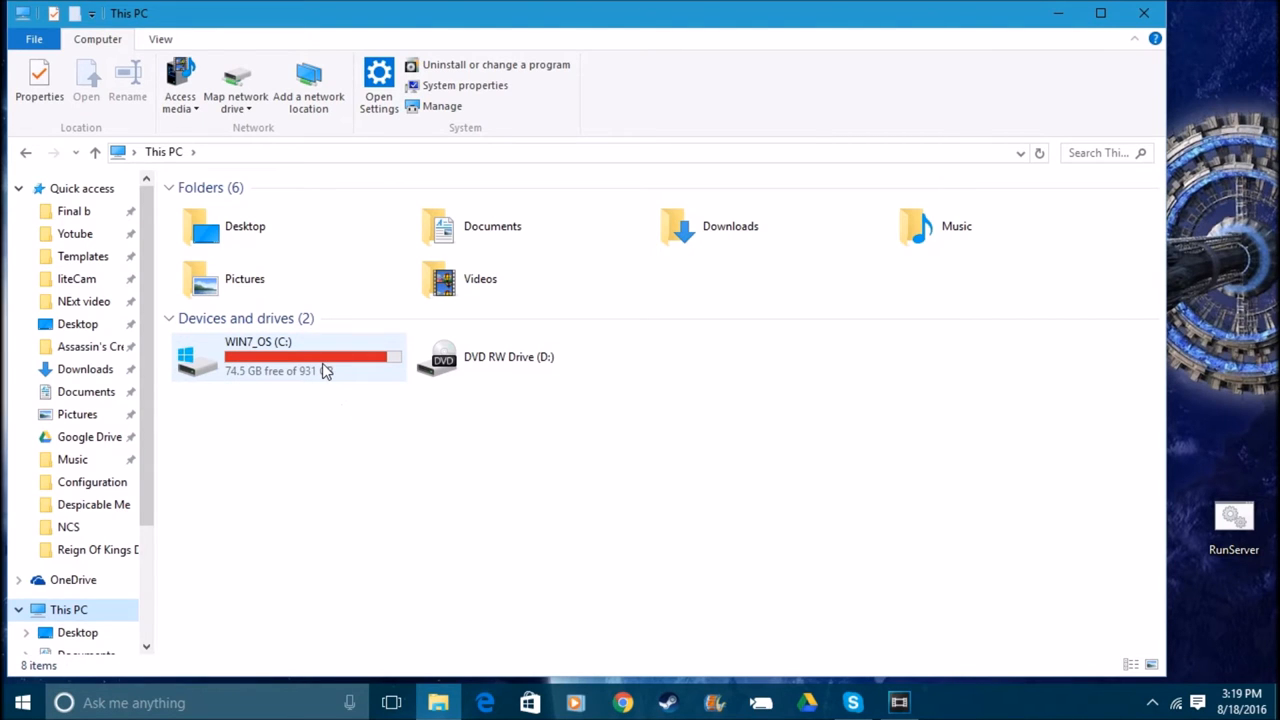
mouse_move(320, 356)
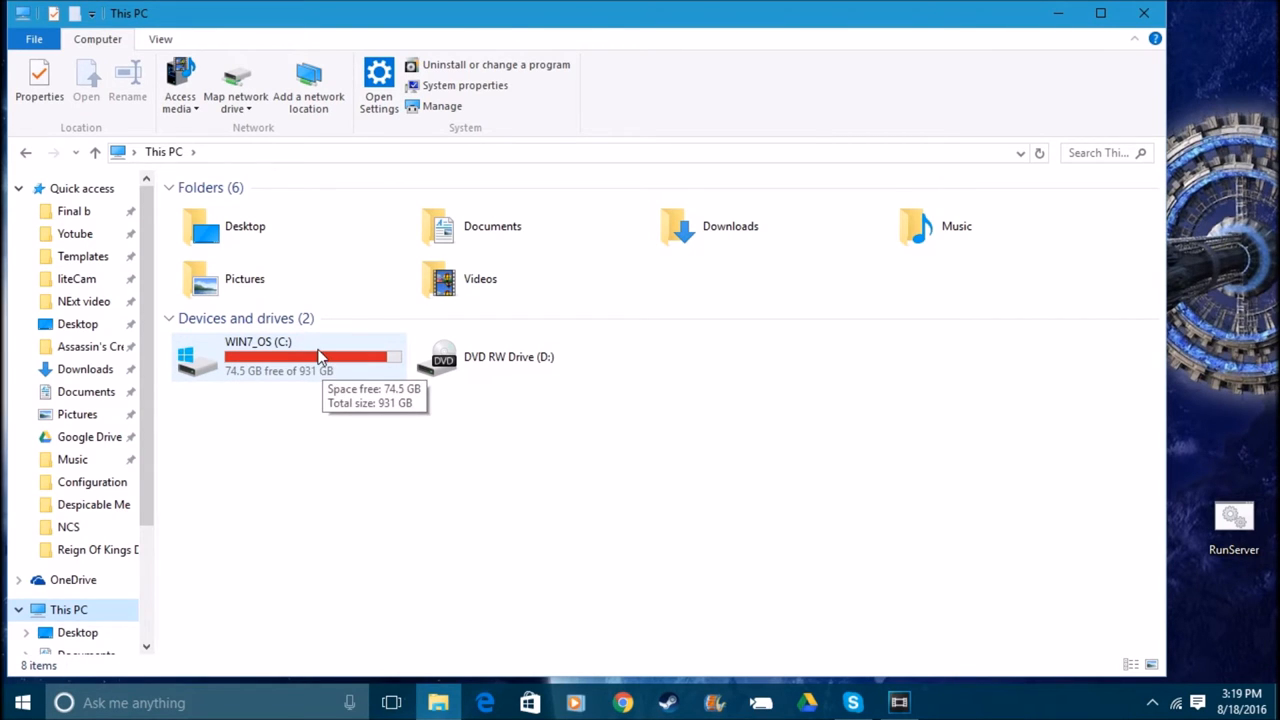
double_click(257, 357)
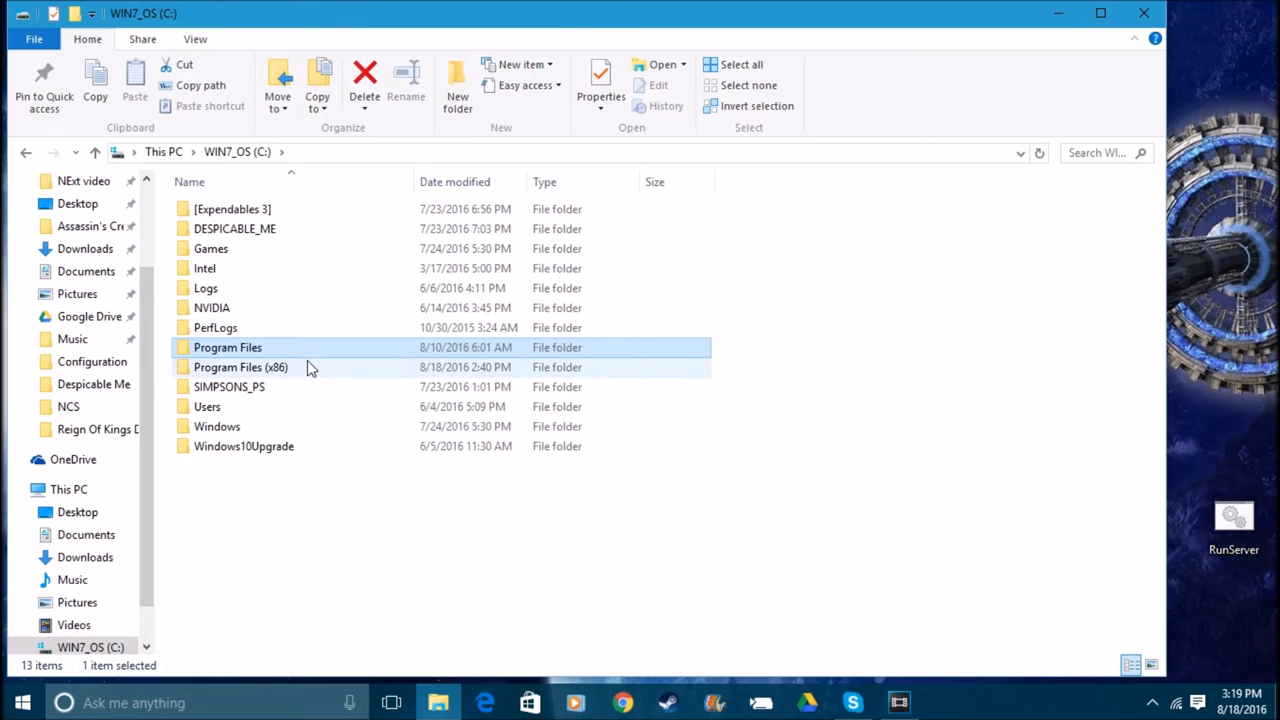
mouse_move(302, 367)
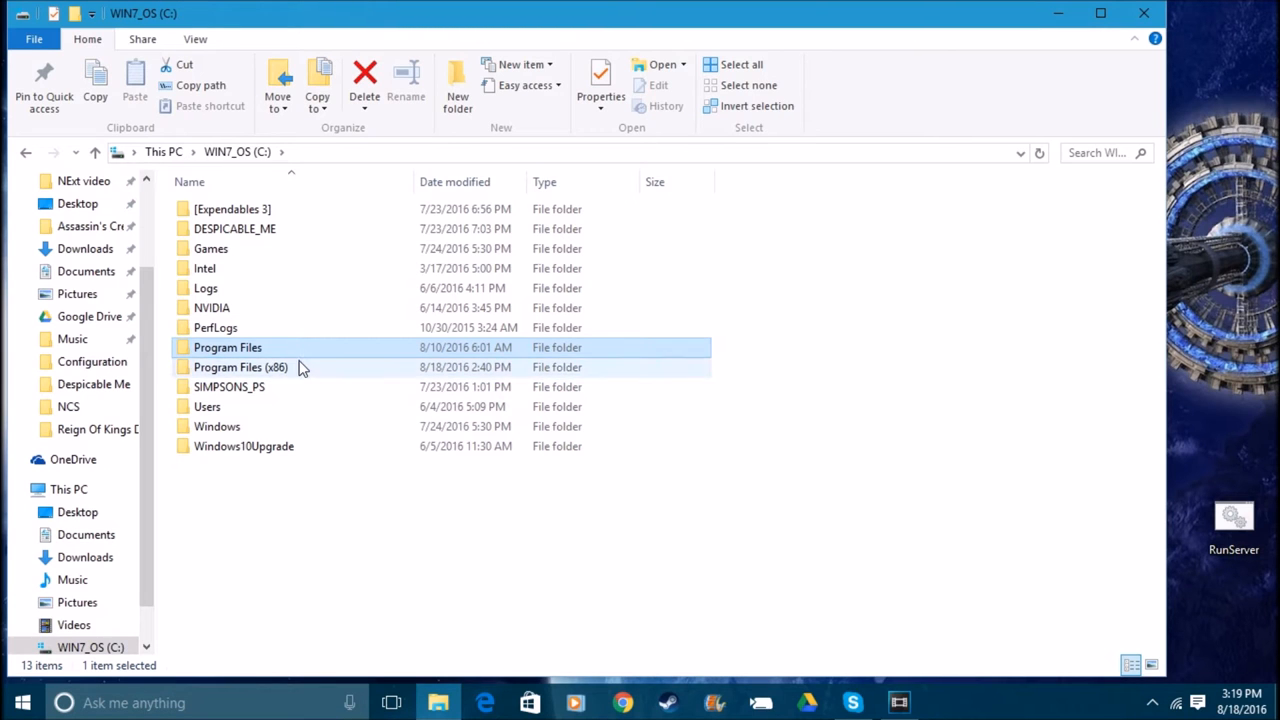
click(240, 367)
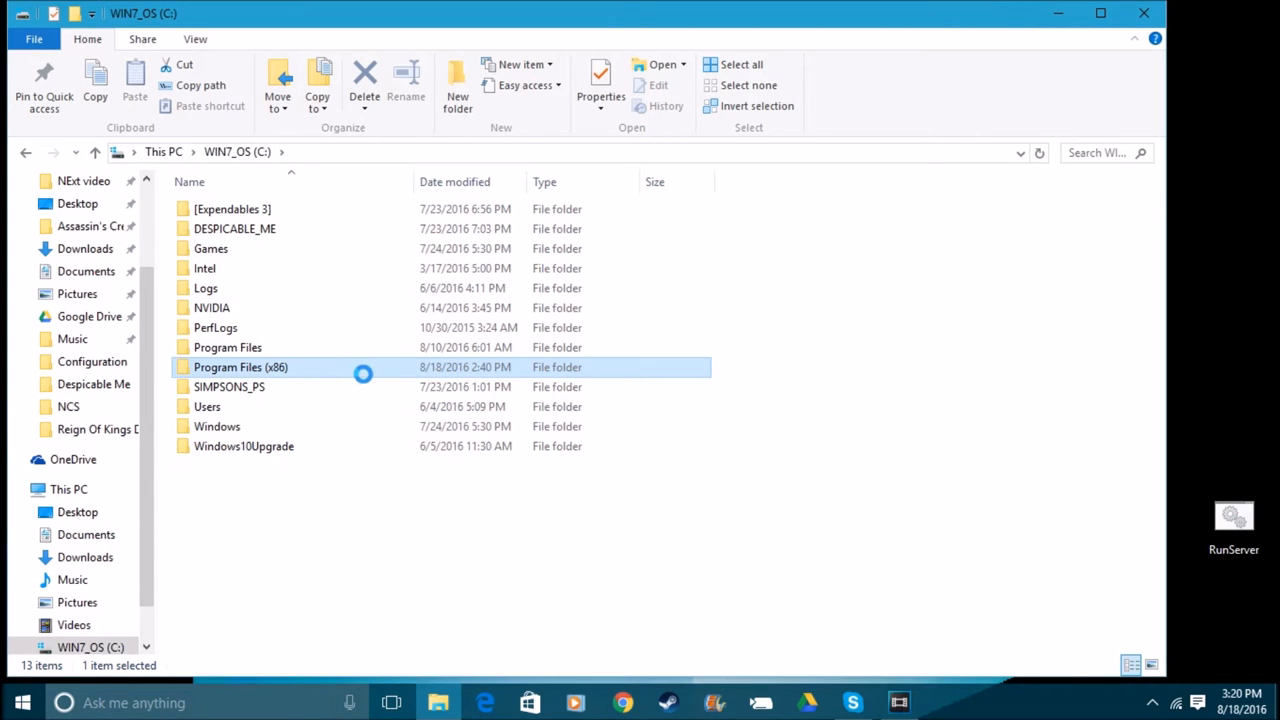
mouse_move(400, 398)
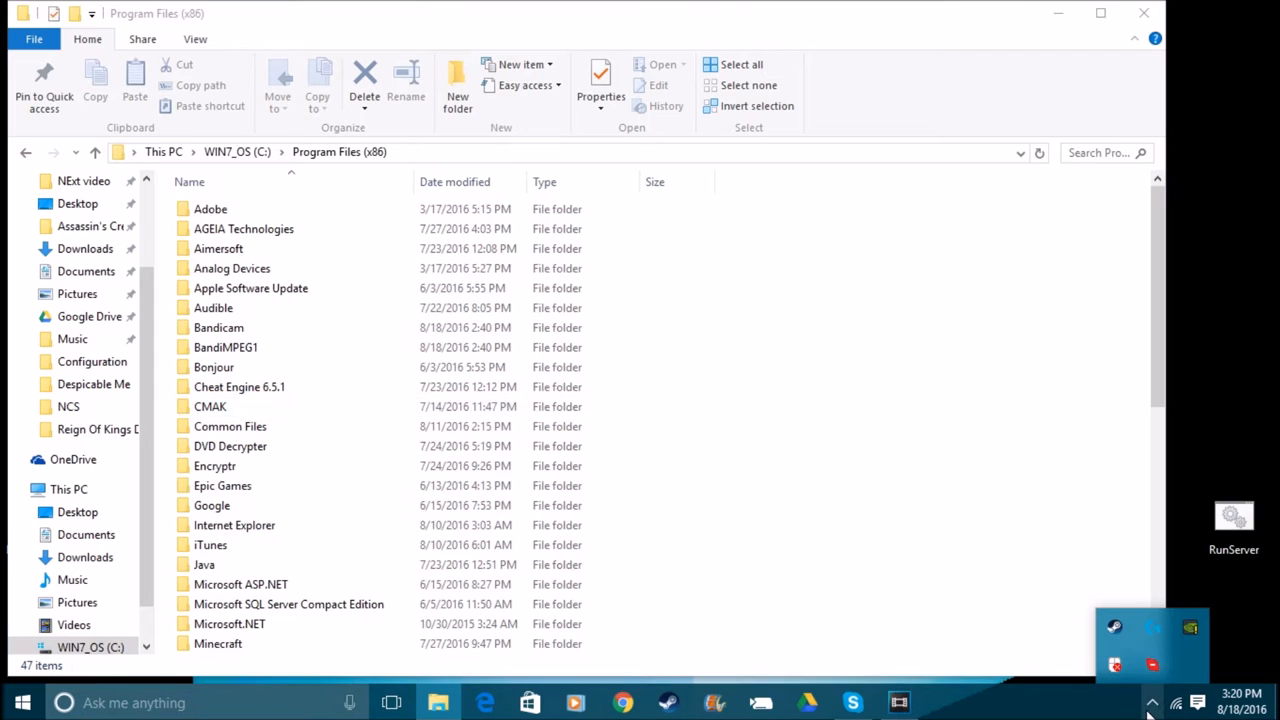
mouse_move(1207, 592)
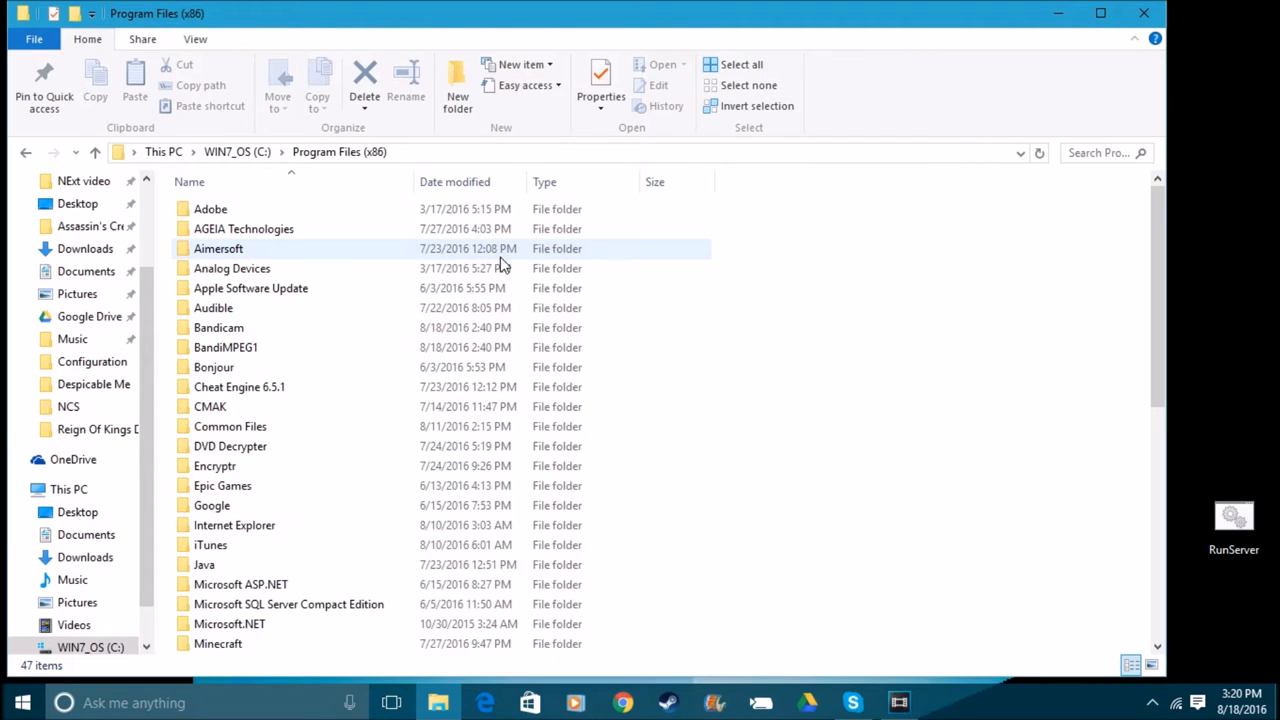
scroll(down, 3)
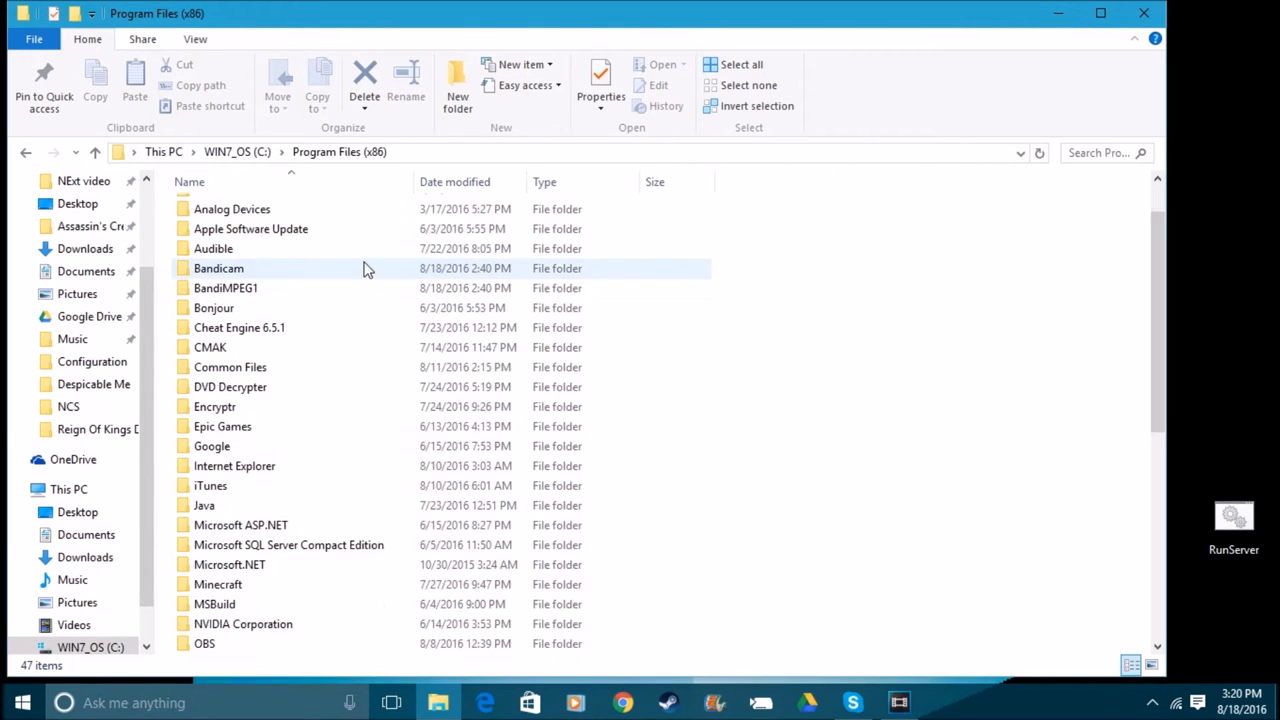
scroll(down, 3)
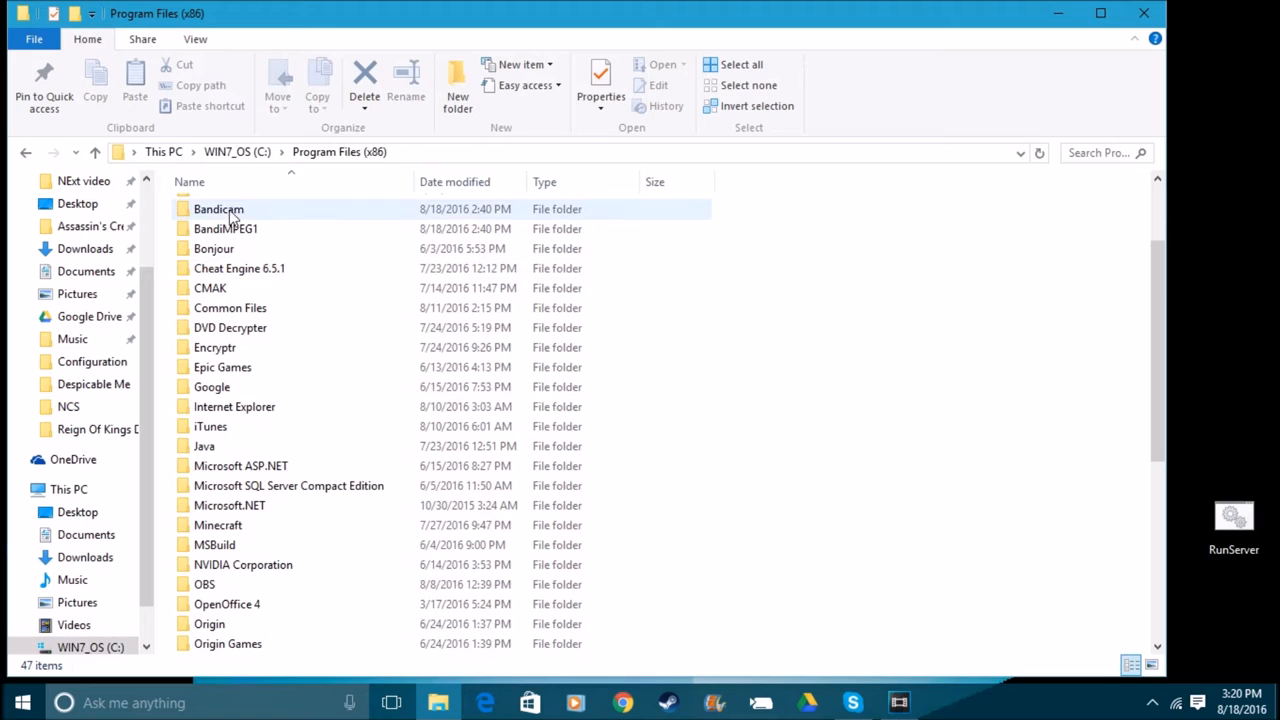
Send the Bandicam folder in Program Files (x86) to the Recycle Bin.
click(218, 208)
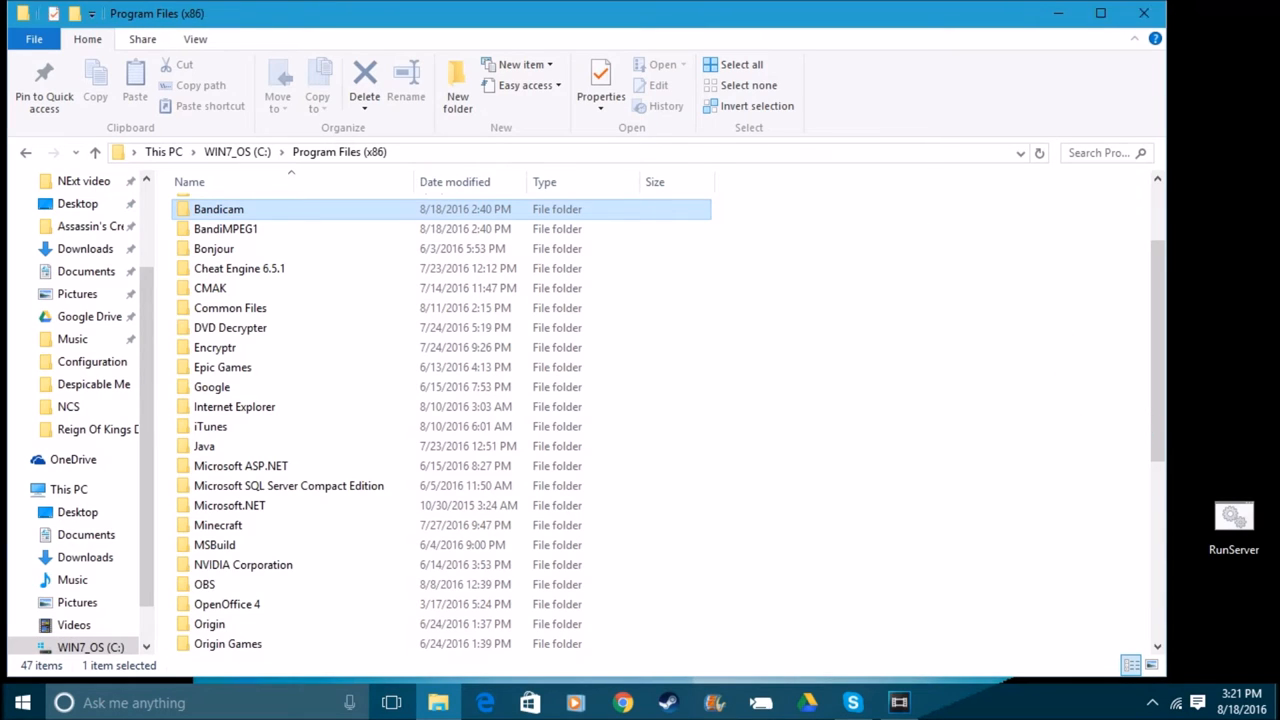
mouse_move(1208, 457)
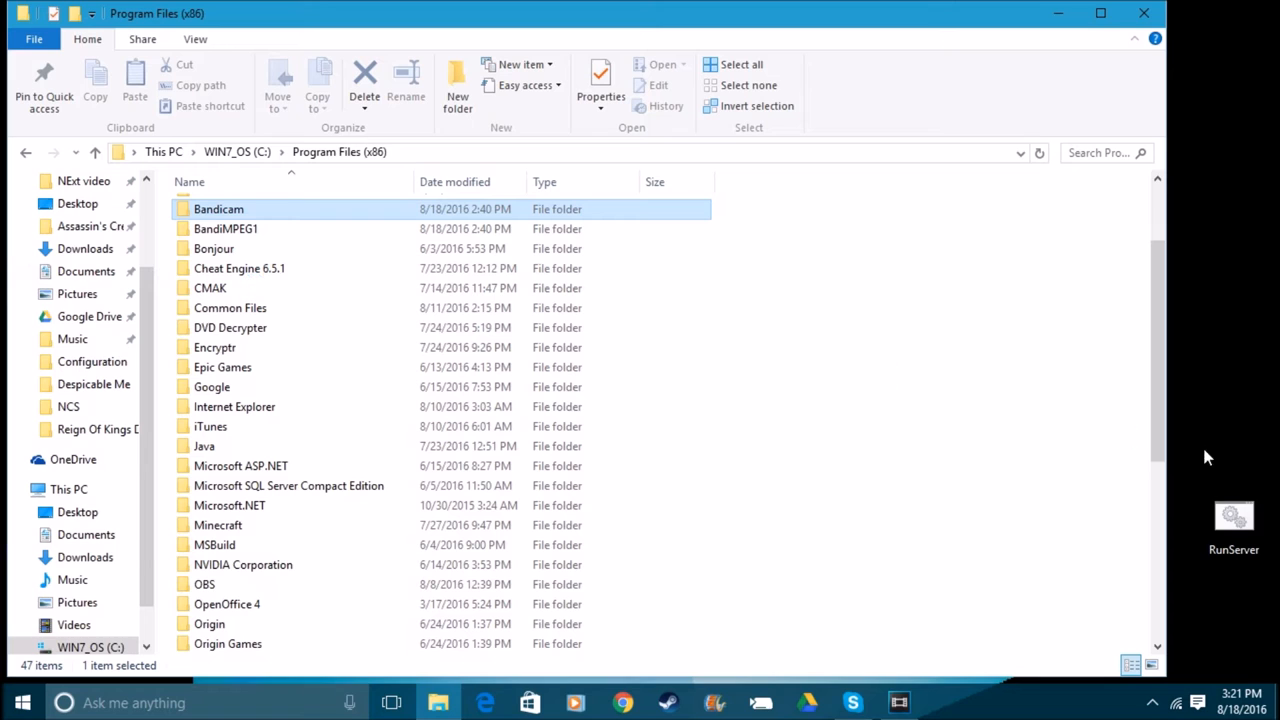
scroll(up, 3)
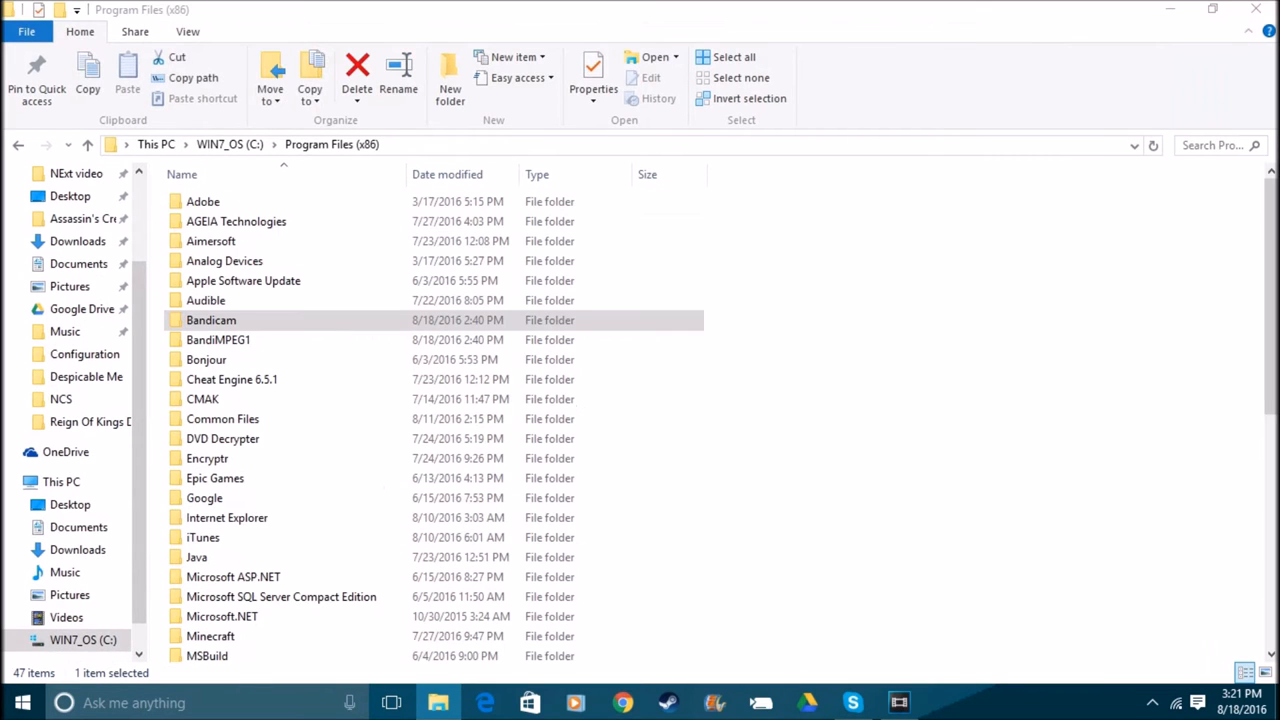
click(240, 320)
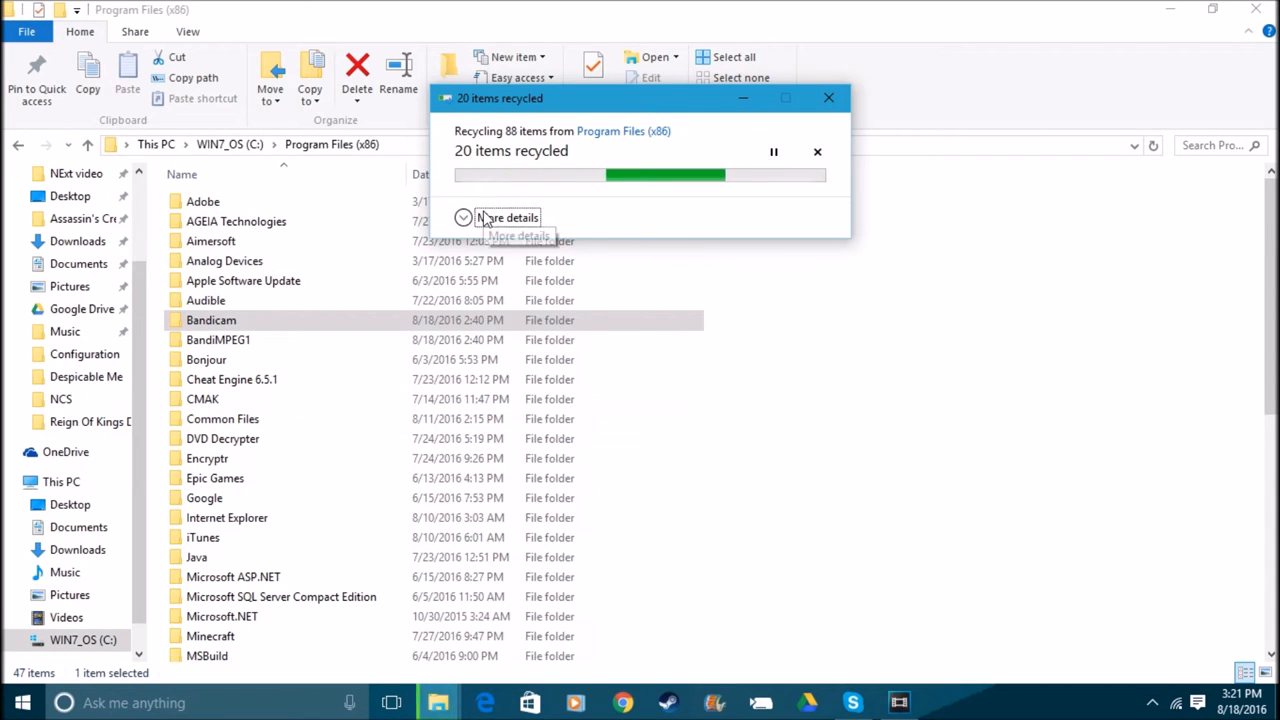
click(506, 217)
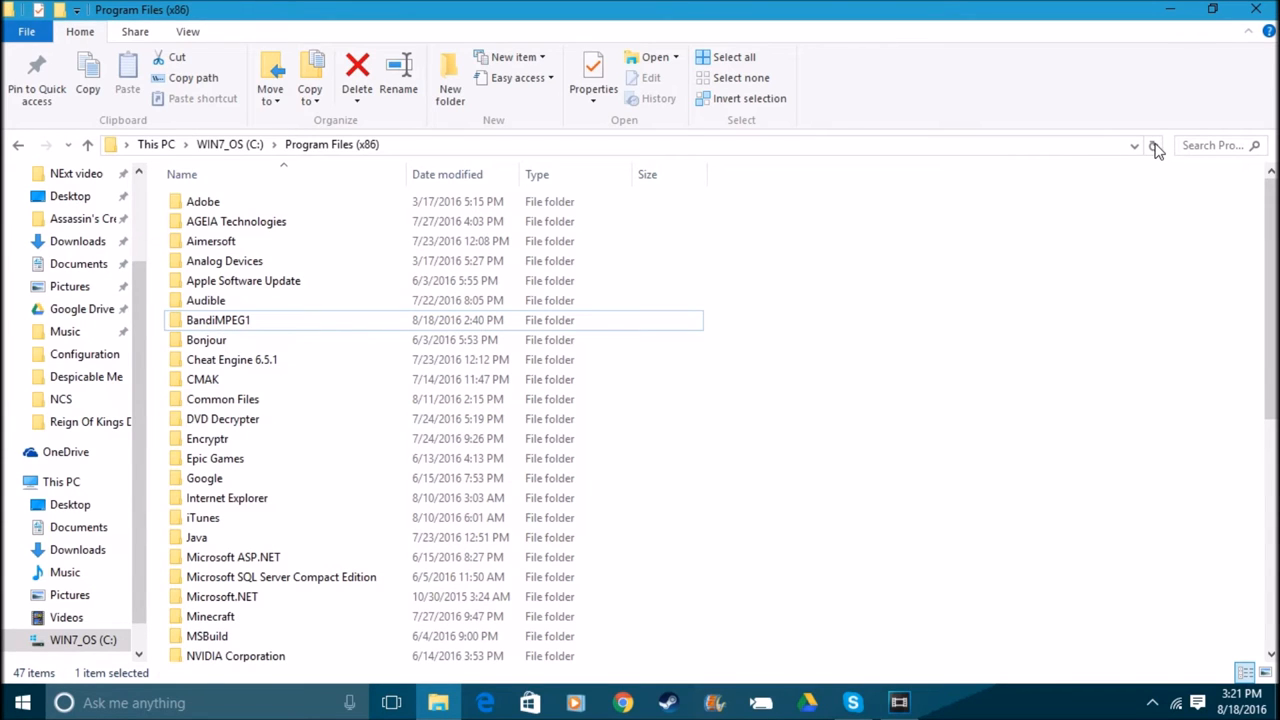
mouse_move(418, 394)
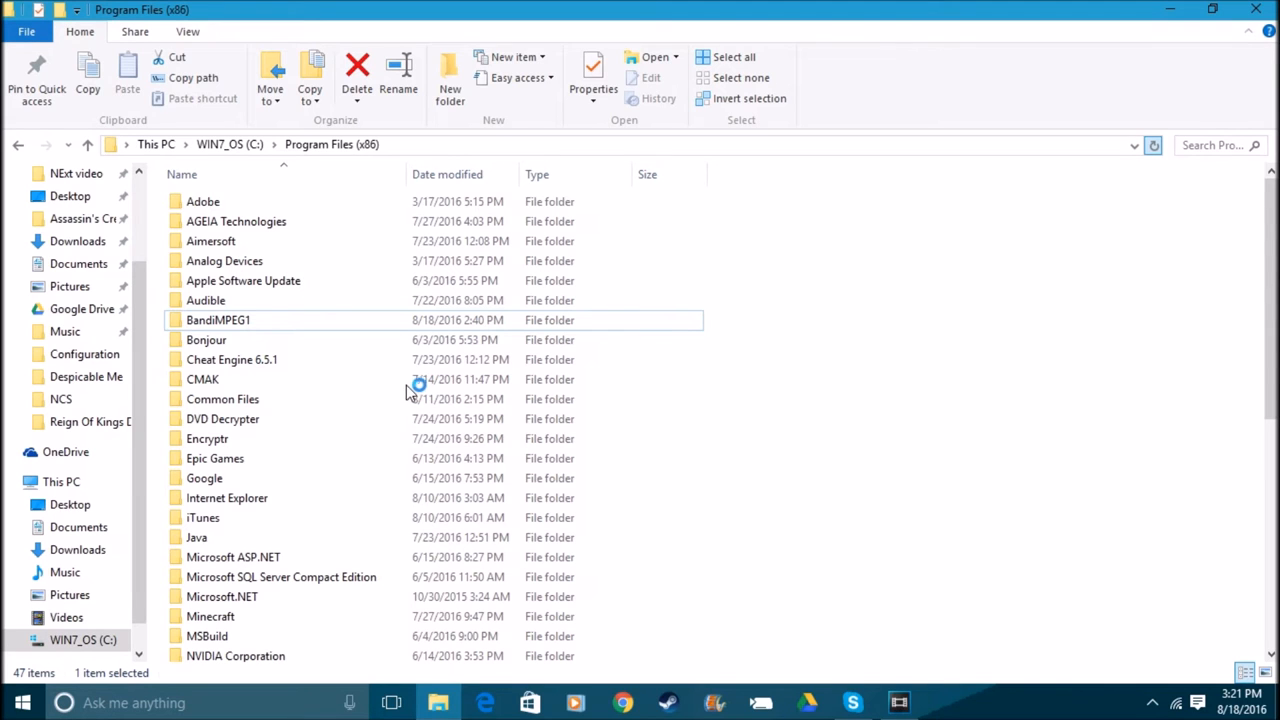
Open Program Files (x86)\Steam, maximize the window, and open steamapps.
scroll(down, 3)
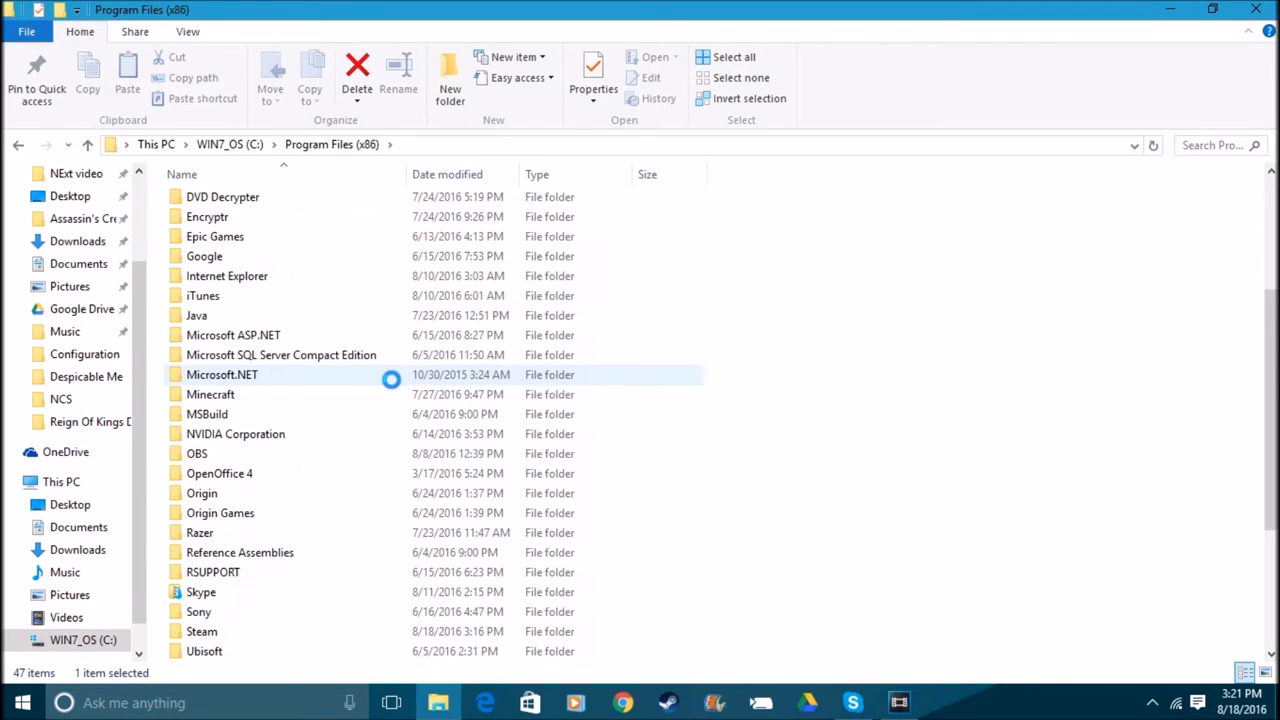
scroll(down, 3)
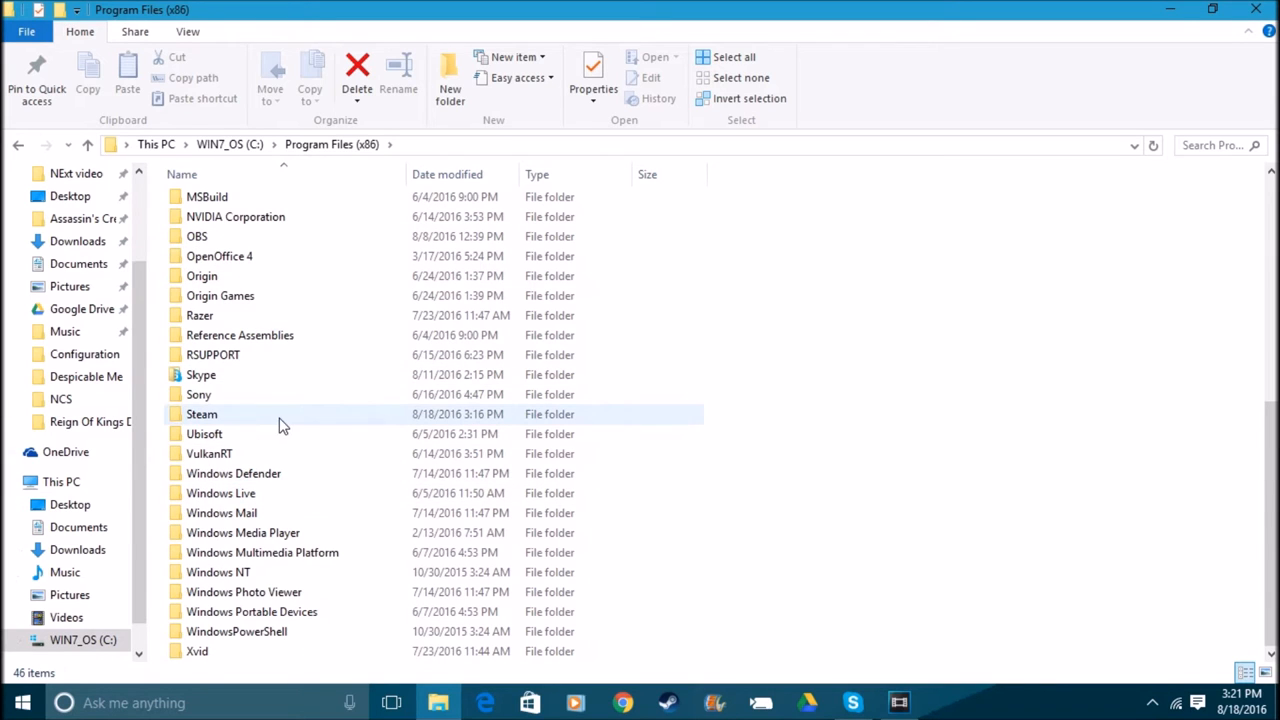
mouse_move(322, 394)
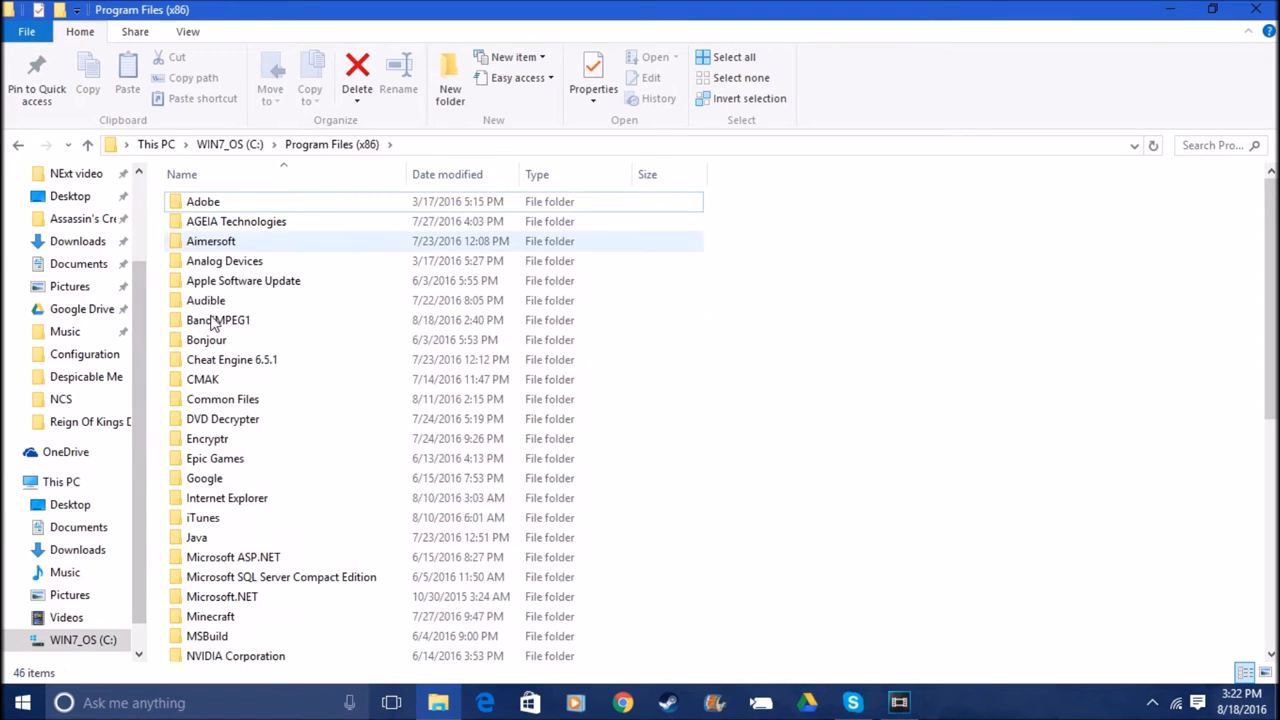
mouse_move(285, 517)
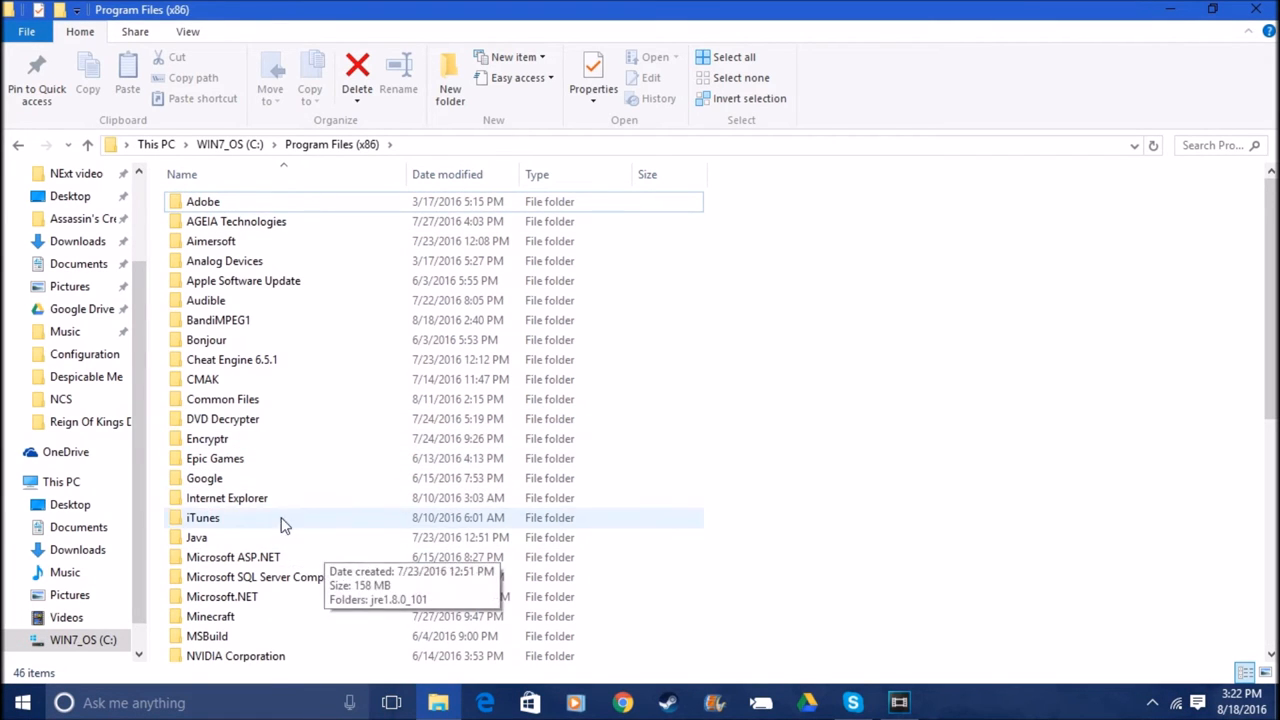
scroll(down, 3)
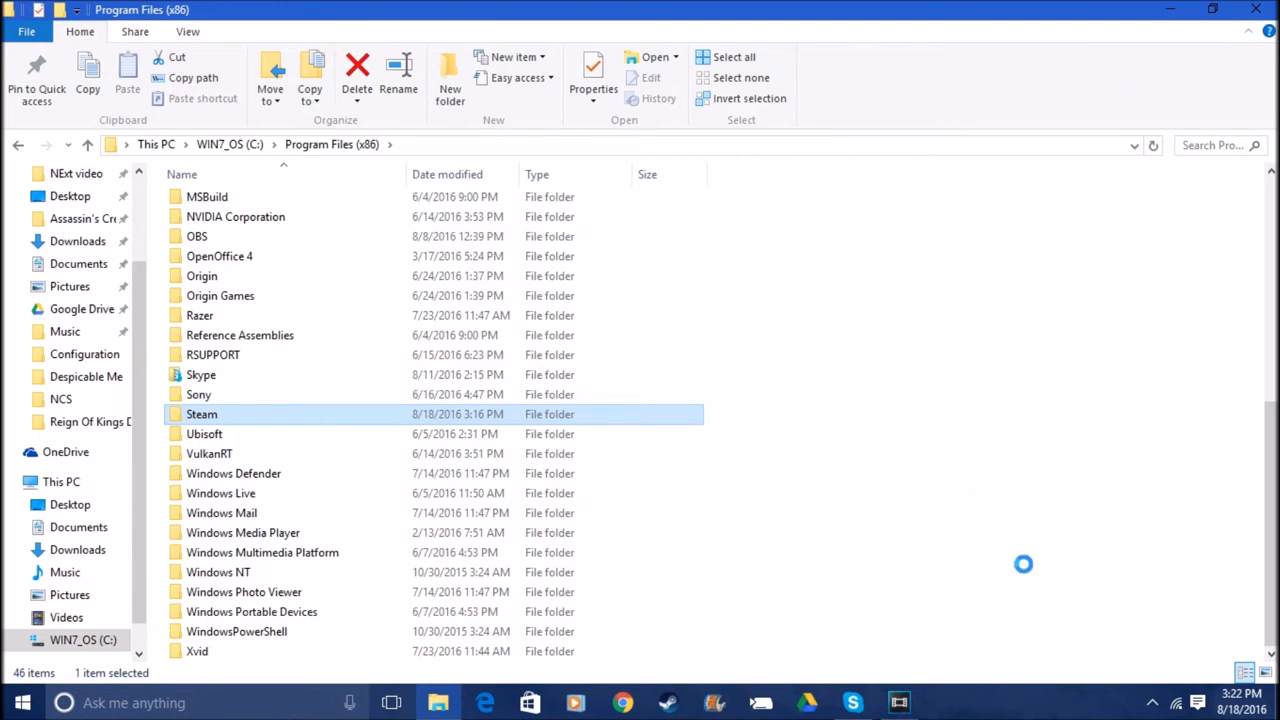
double_click(201, 414)
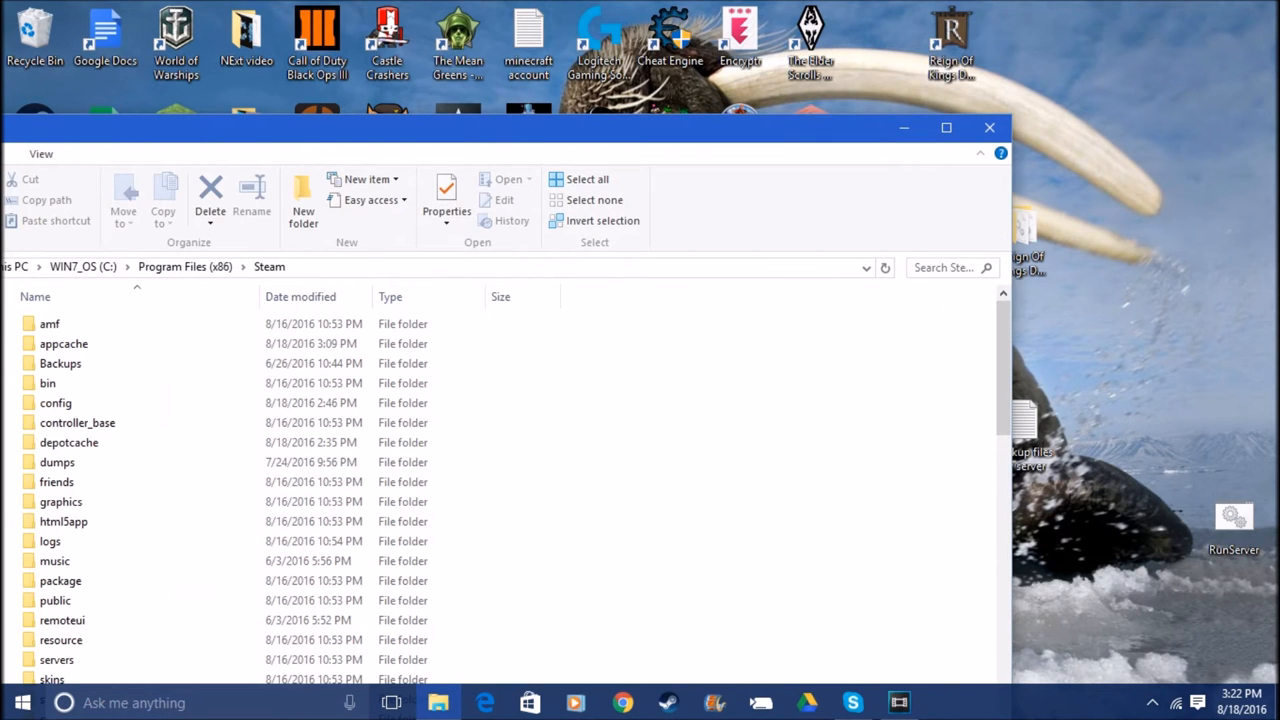
click(946, 127)
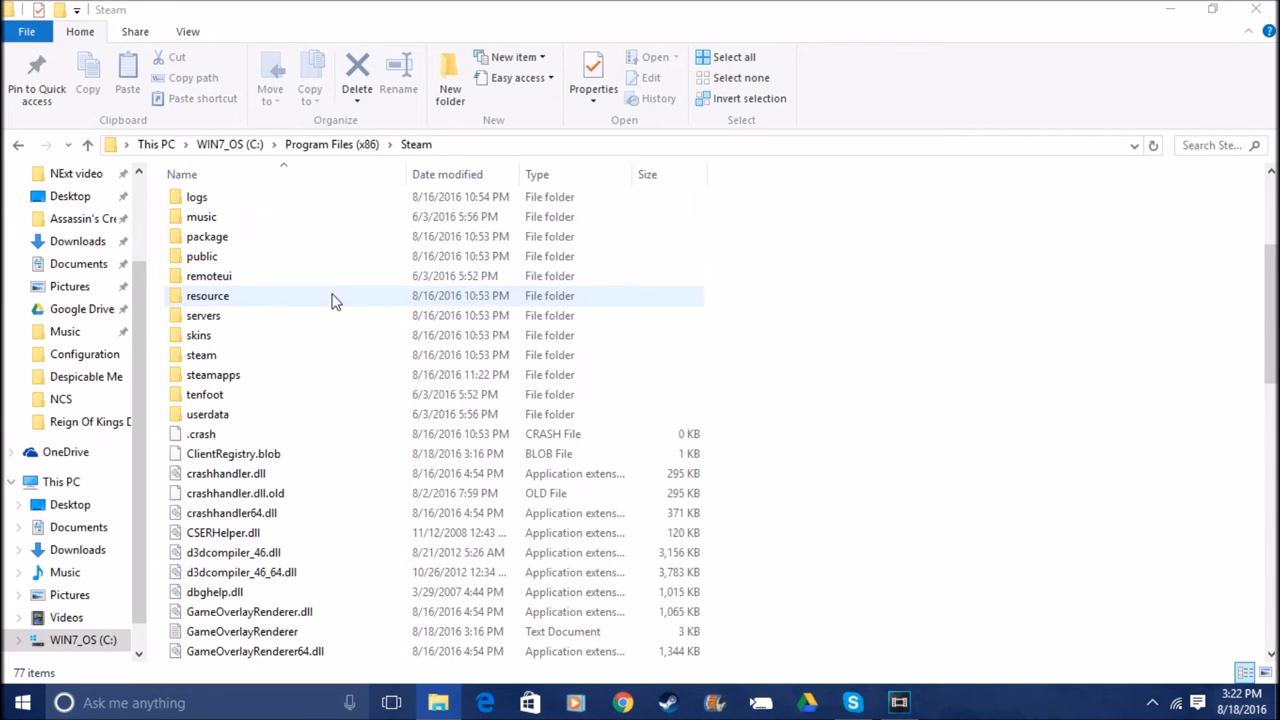
mouse_move(283, 374)
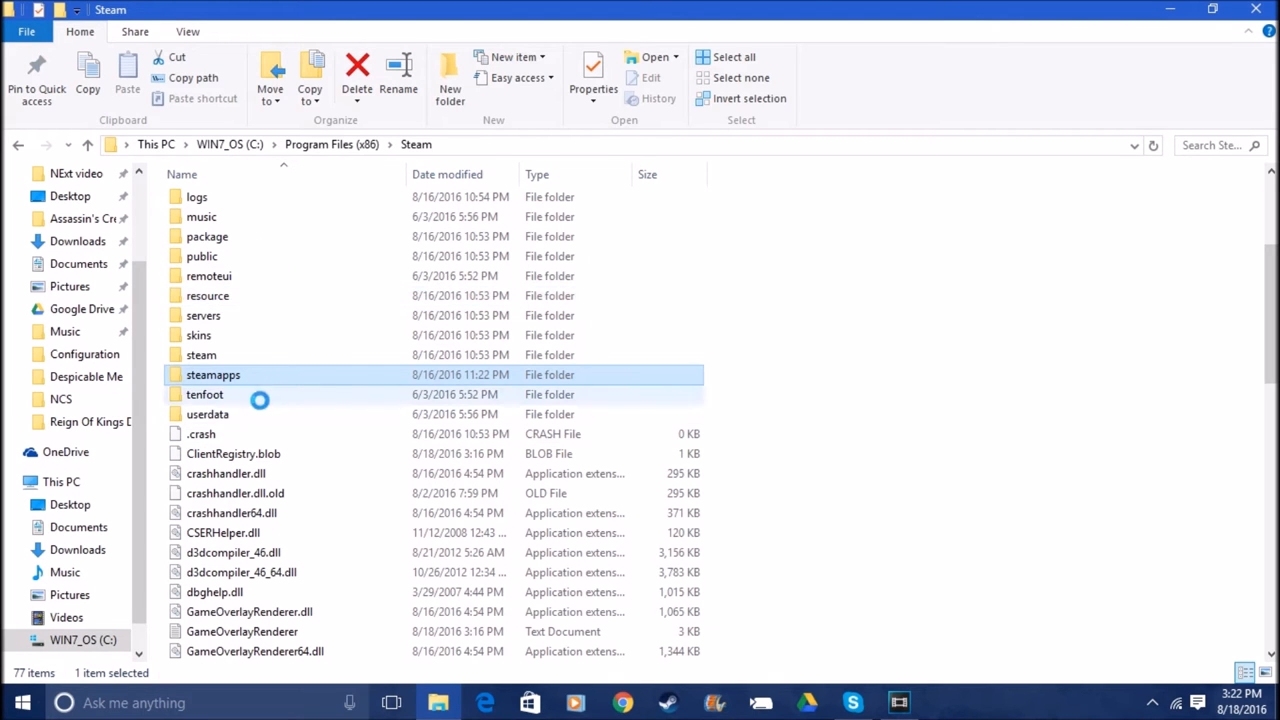
double_click(213, 374)
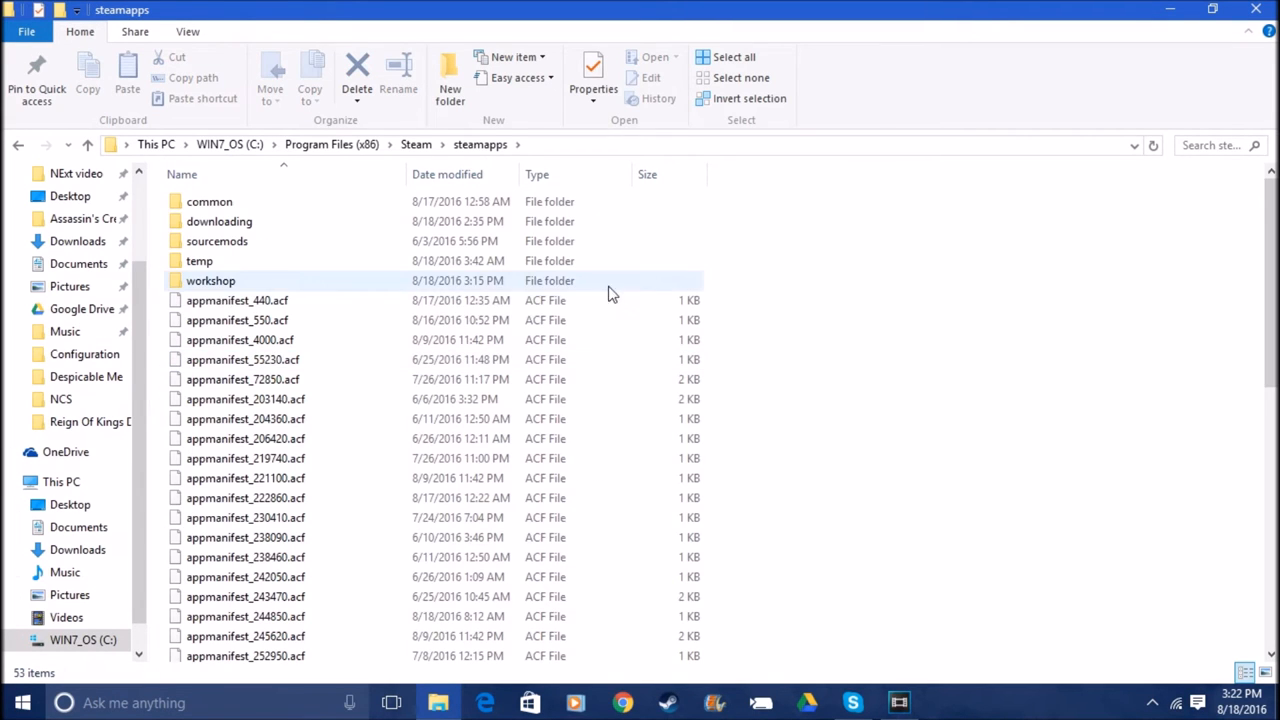
mouse_move(275, 221)
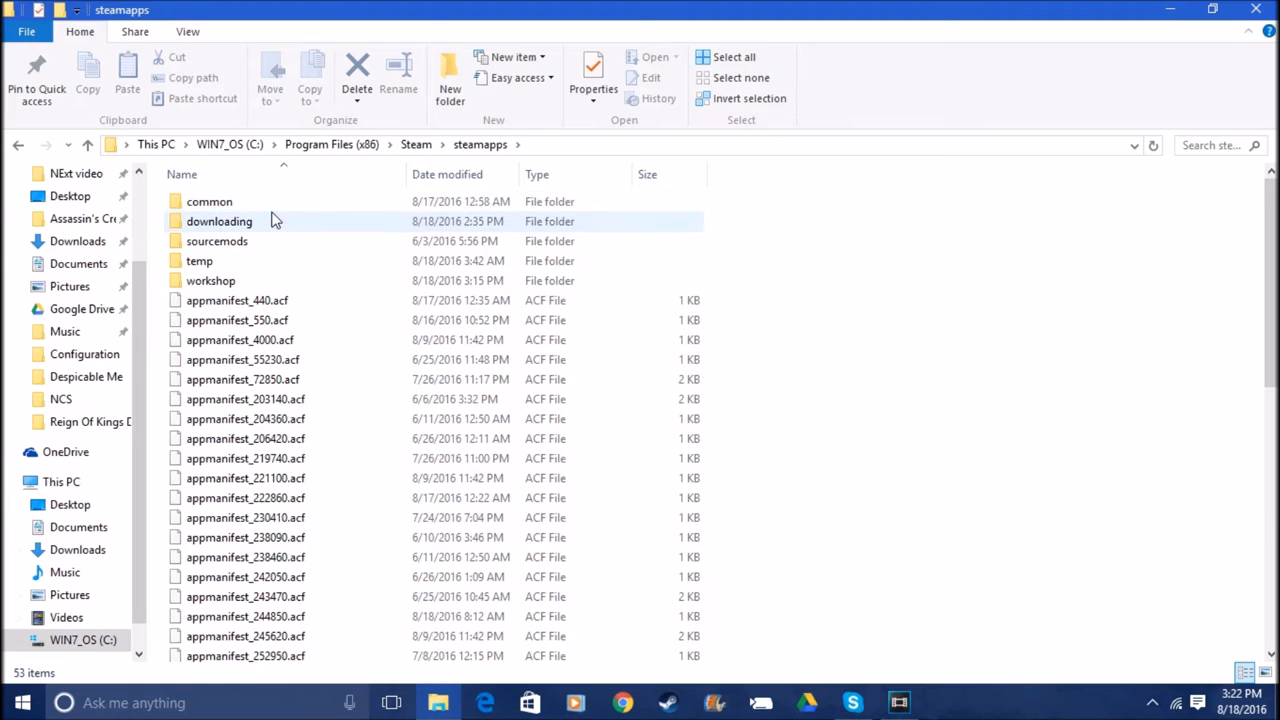
click(209, 201)
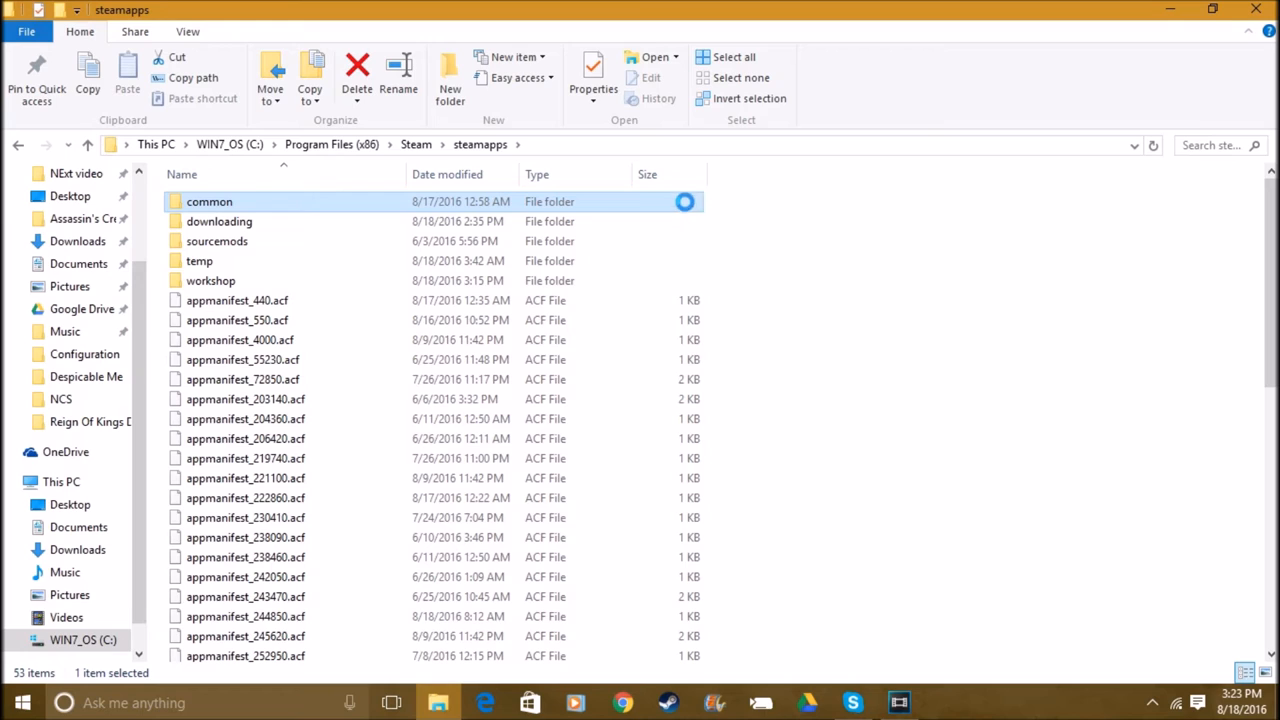
Open steamapps\common and scroll down to the Reign Of Kings game folder.
double_click(209, 201)
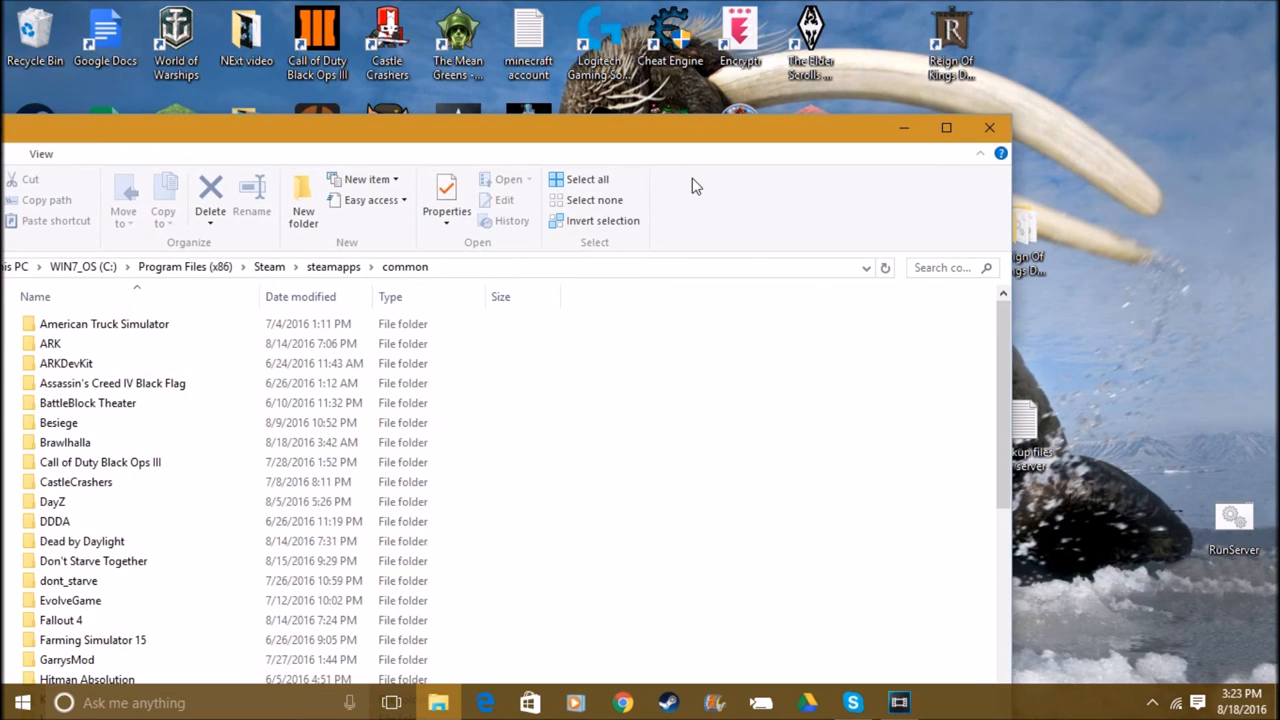
mouse_move(700, 140)
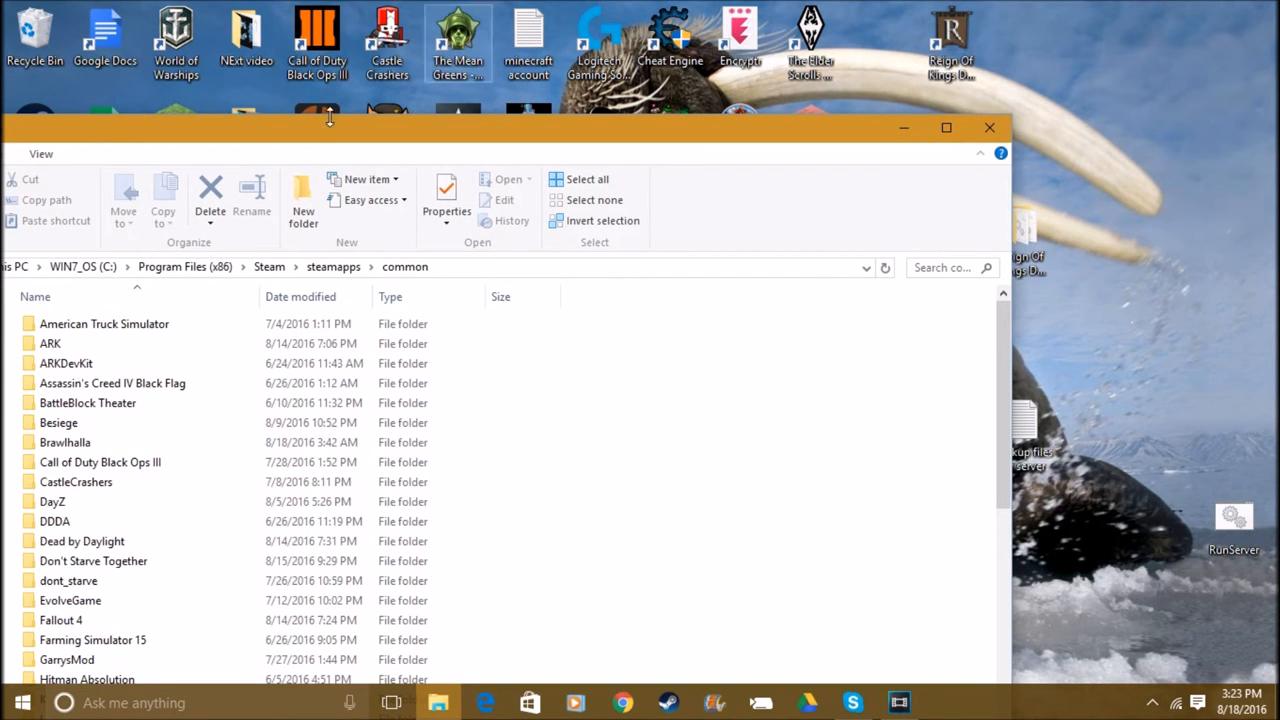
scroll(down, 3)
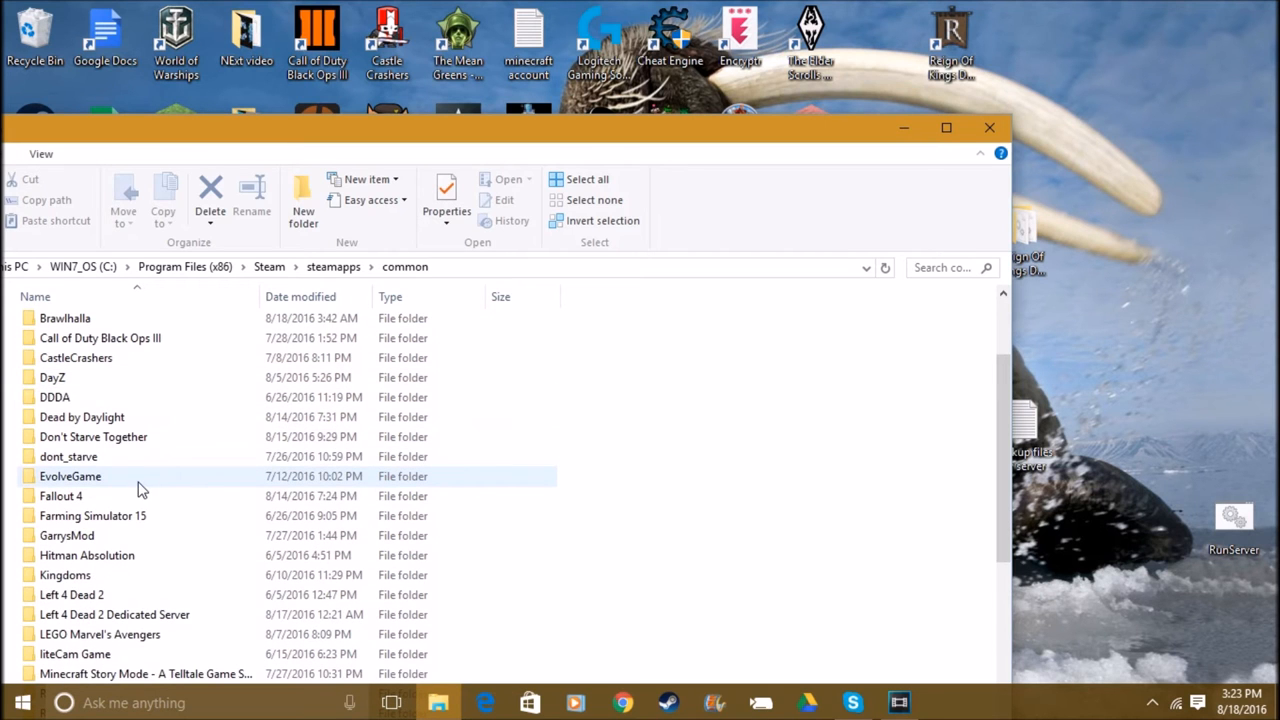
scroll(down, 3)
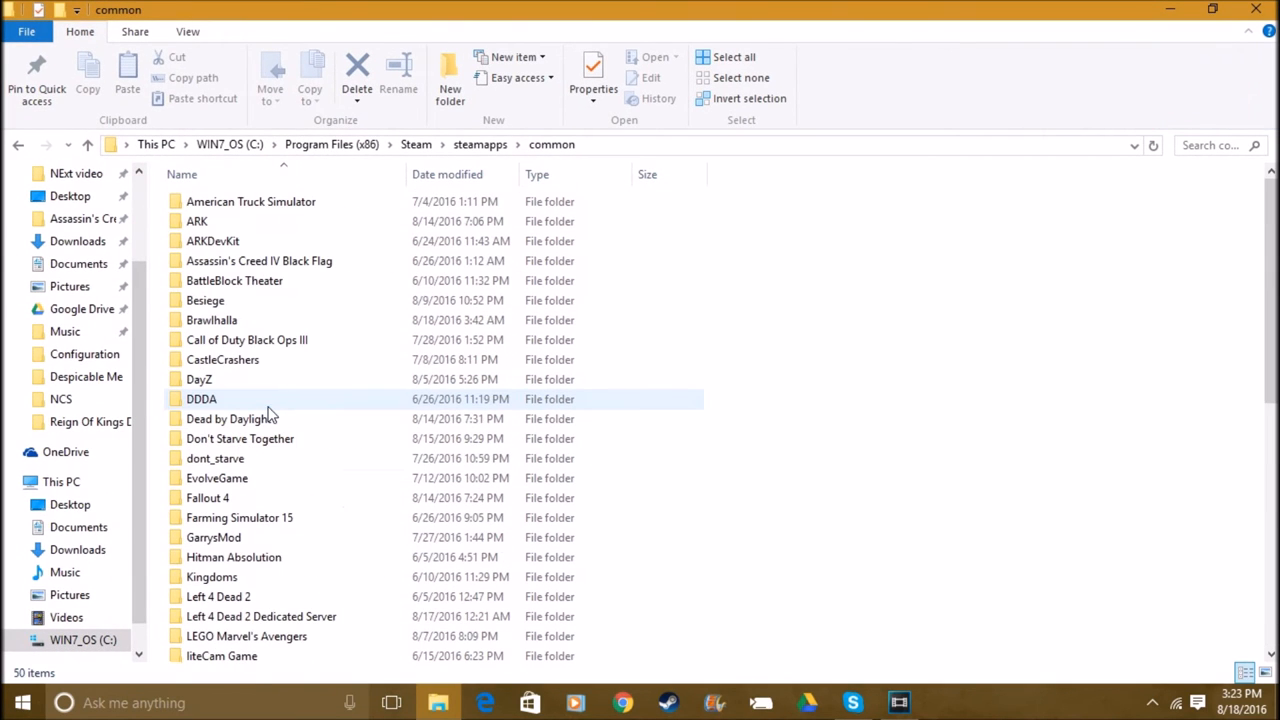
scroll(down, 3)
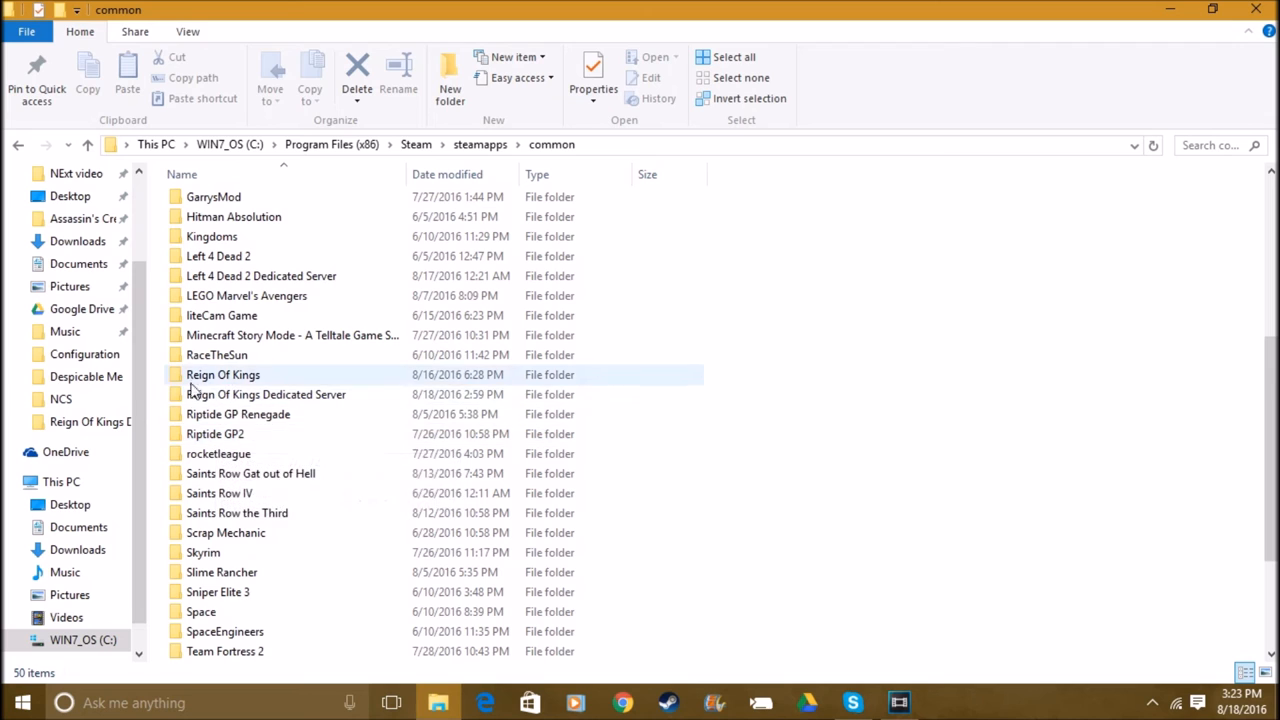
mouse_move(255, 382)
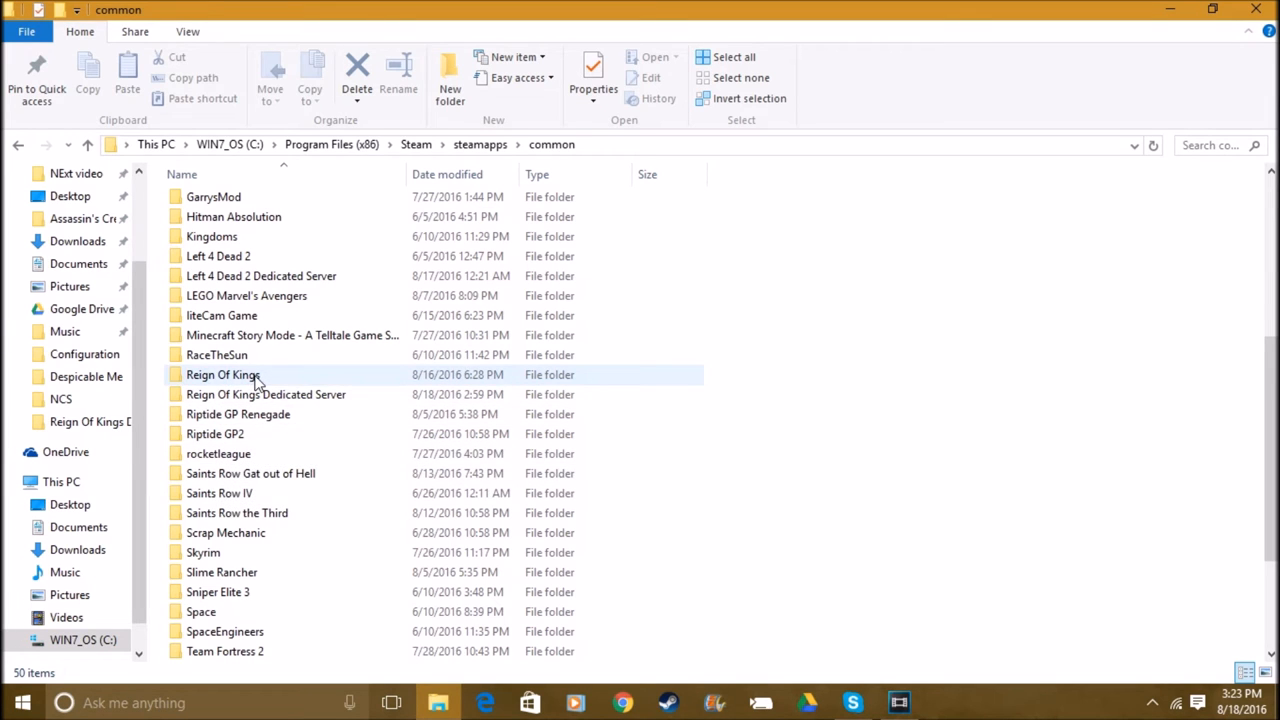
scroll(down, 3)
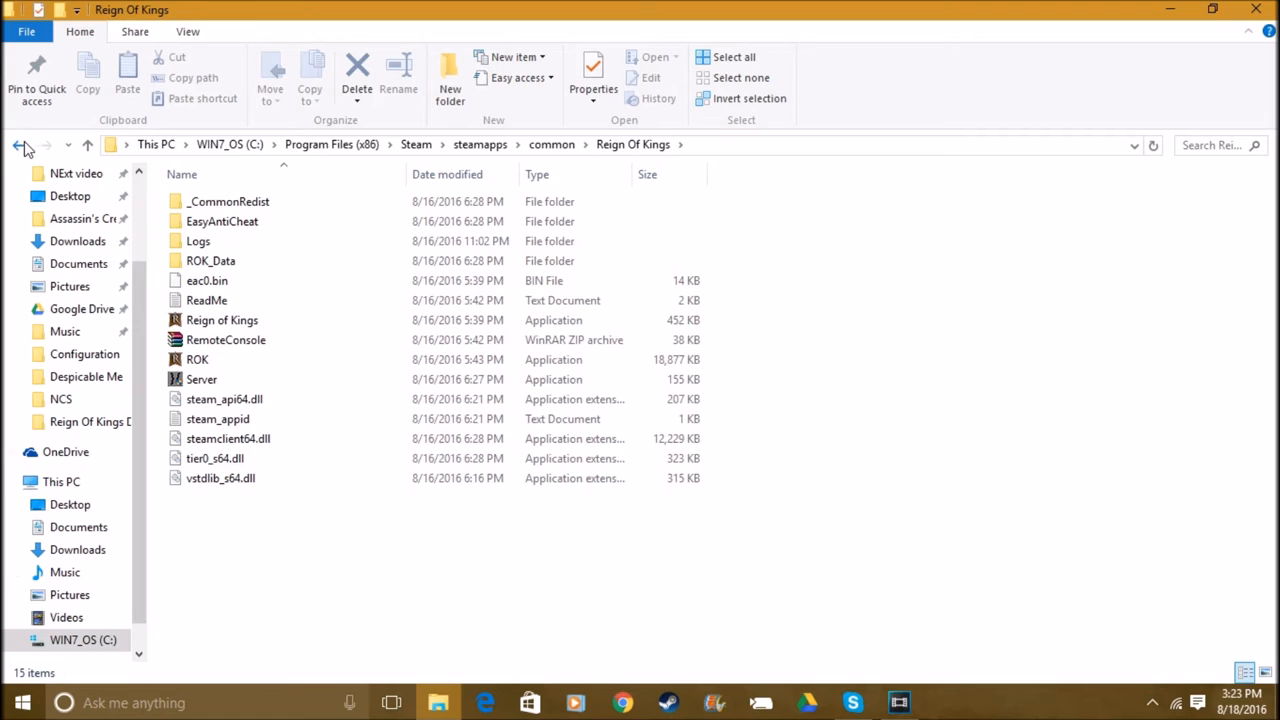
Go back from Reign Of Kings to the common folder and scroll the game list.
click(17, 144)
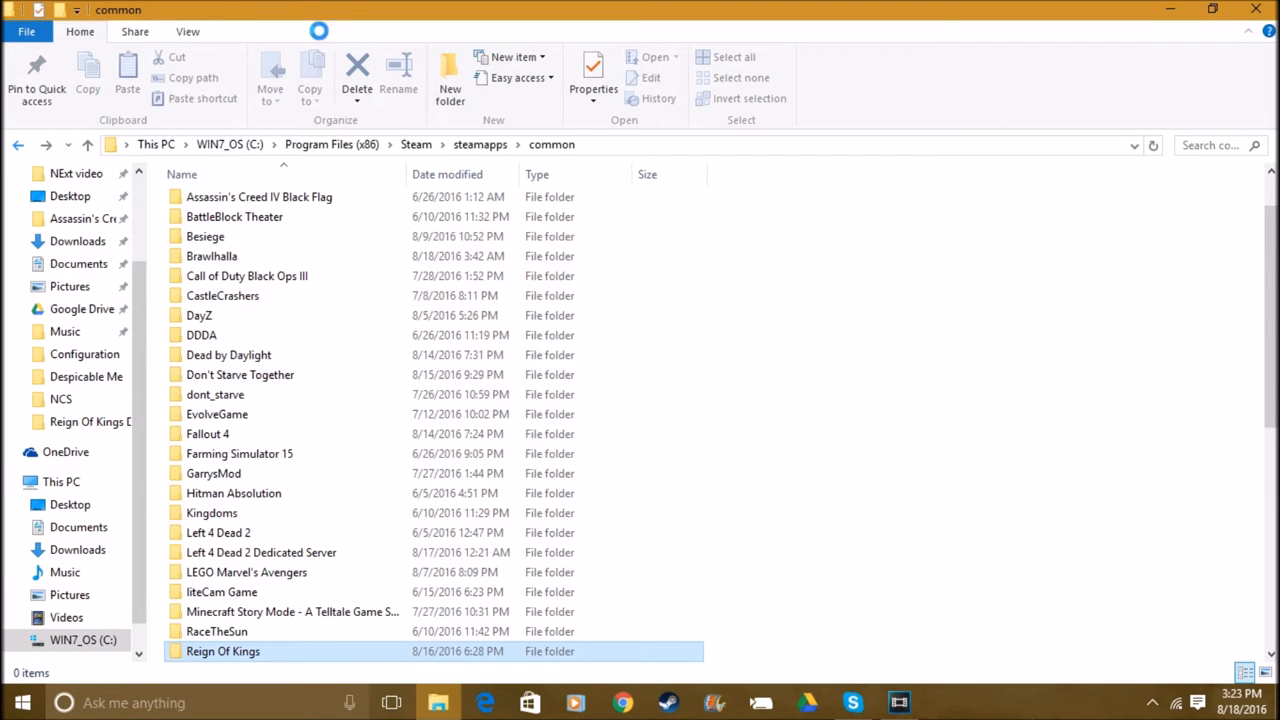
mouse_move(362, 435)
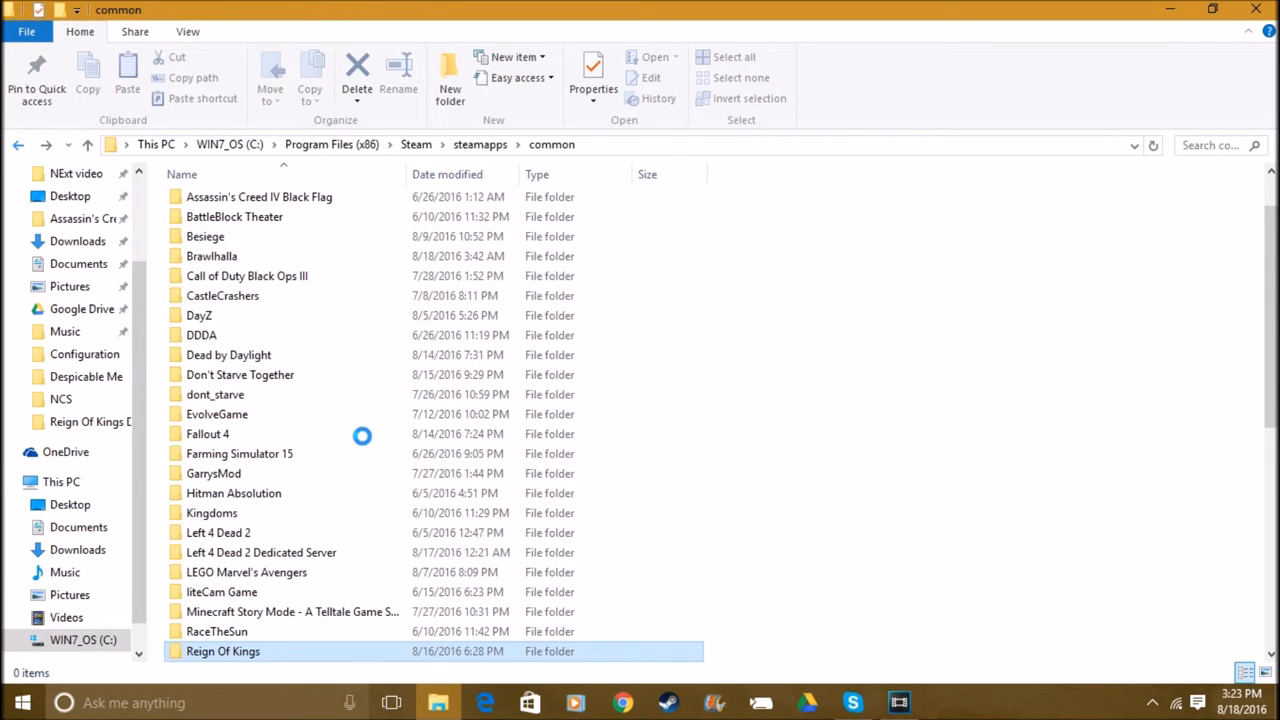
scroll(down, 3)
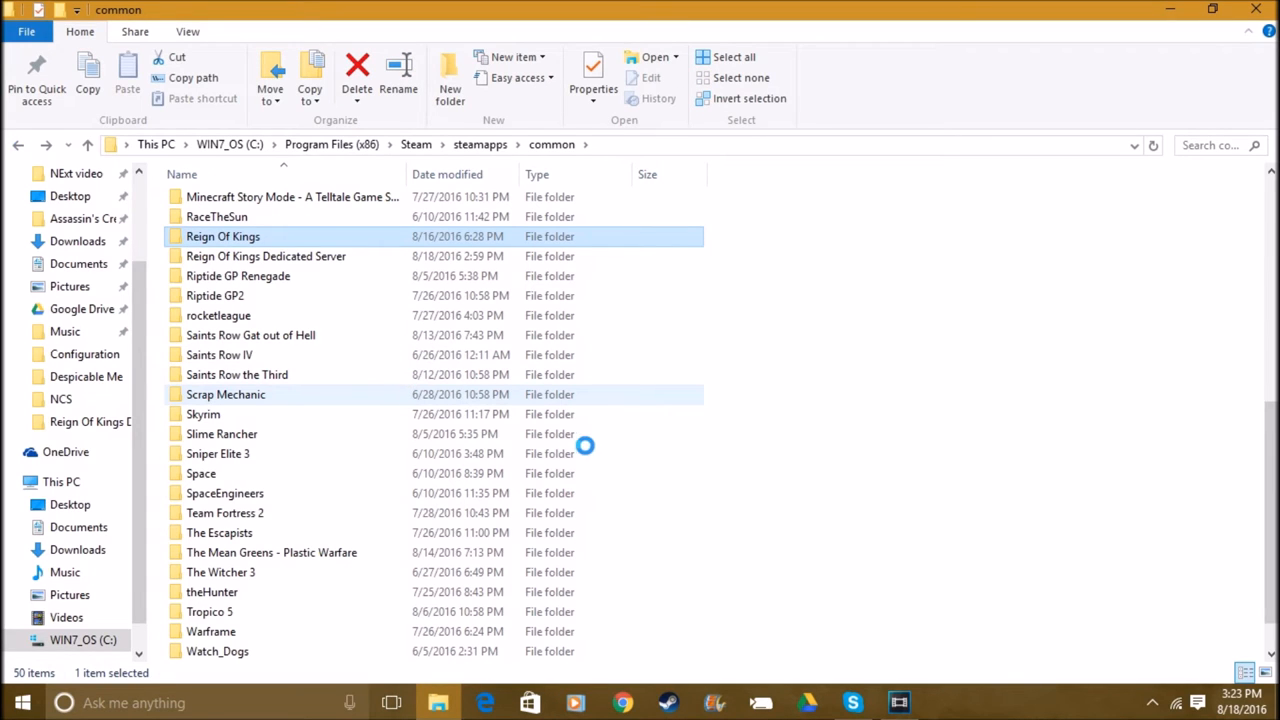
mouse_move(620, 315)
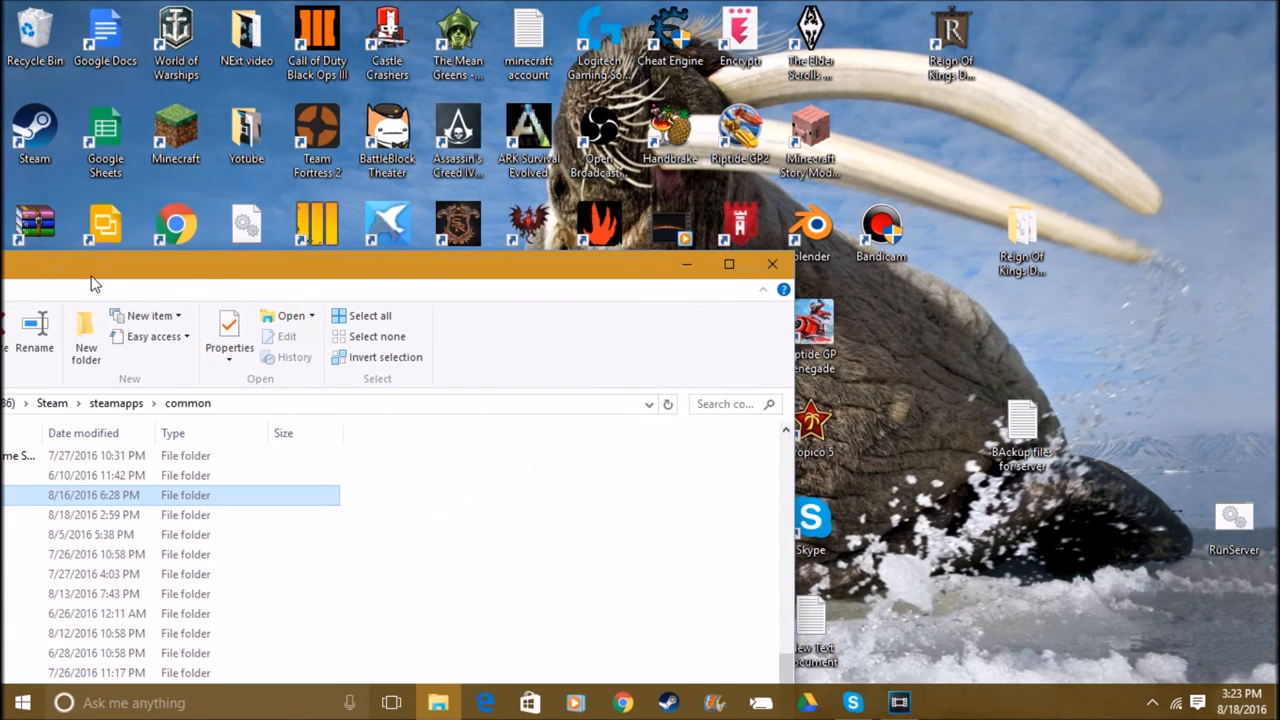
Minimize the File Explorer window to reveal the desktop.
click(772, 263)
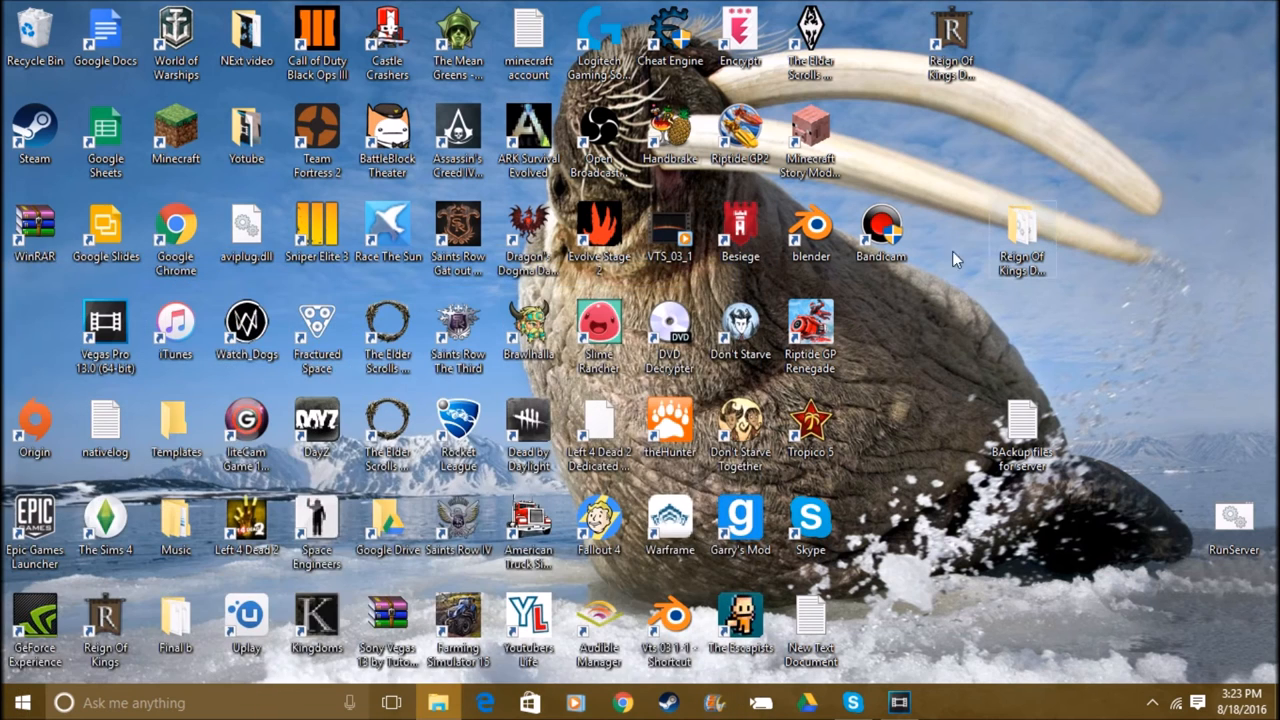
mouse_move(1022, 232)
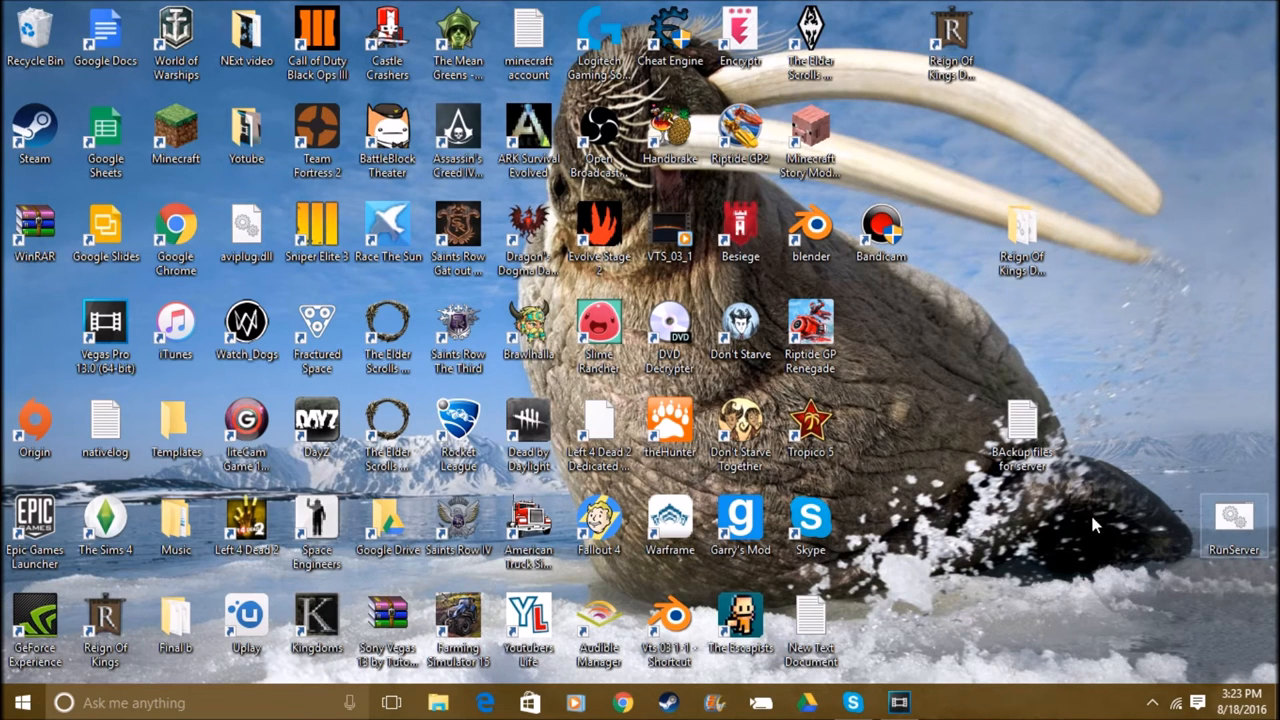
mouse_move(1170, 472)
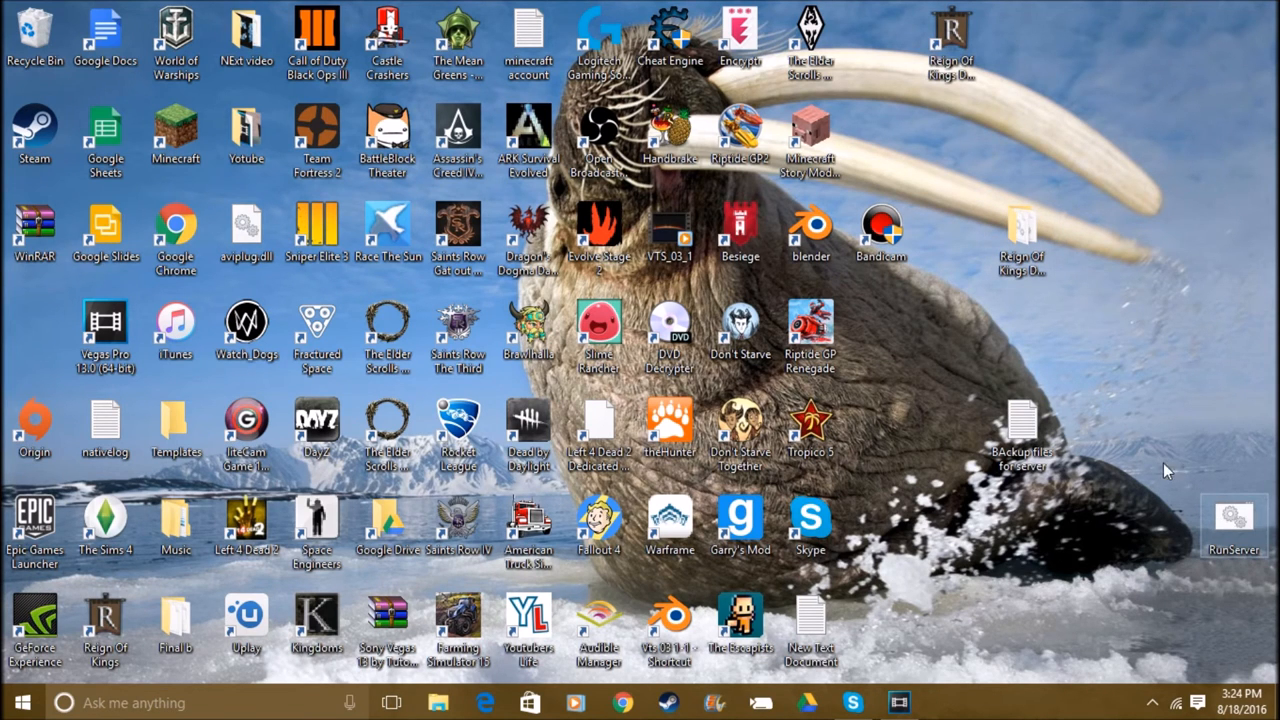
mouse_move(1095, 478)
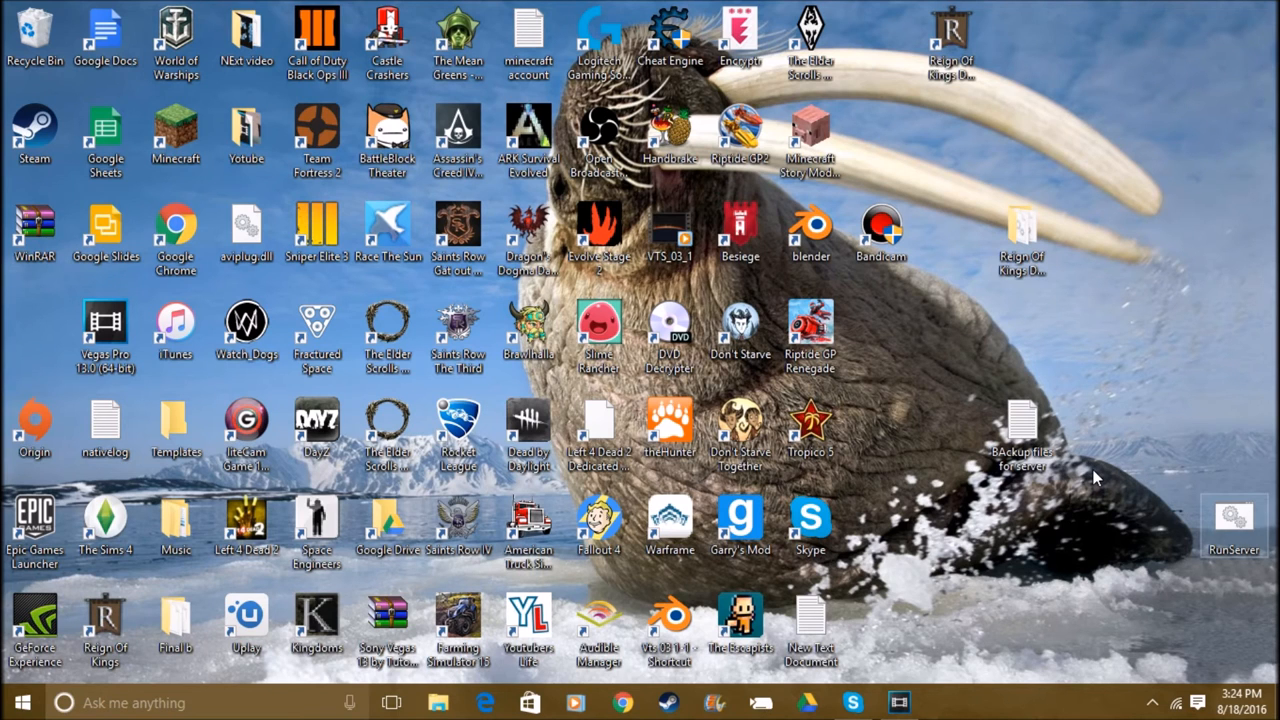
mouse_move(1228, 533)
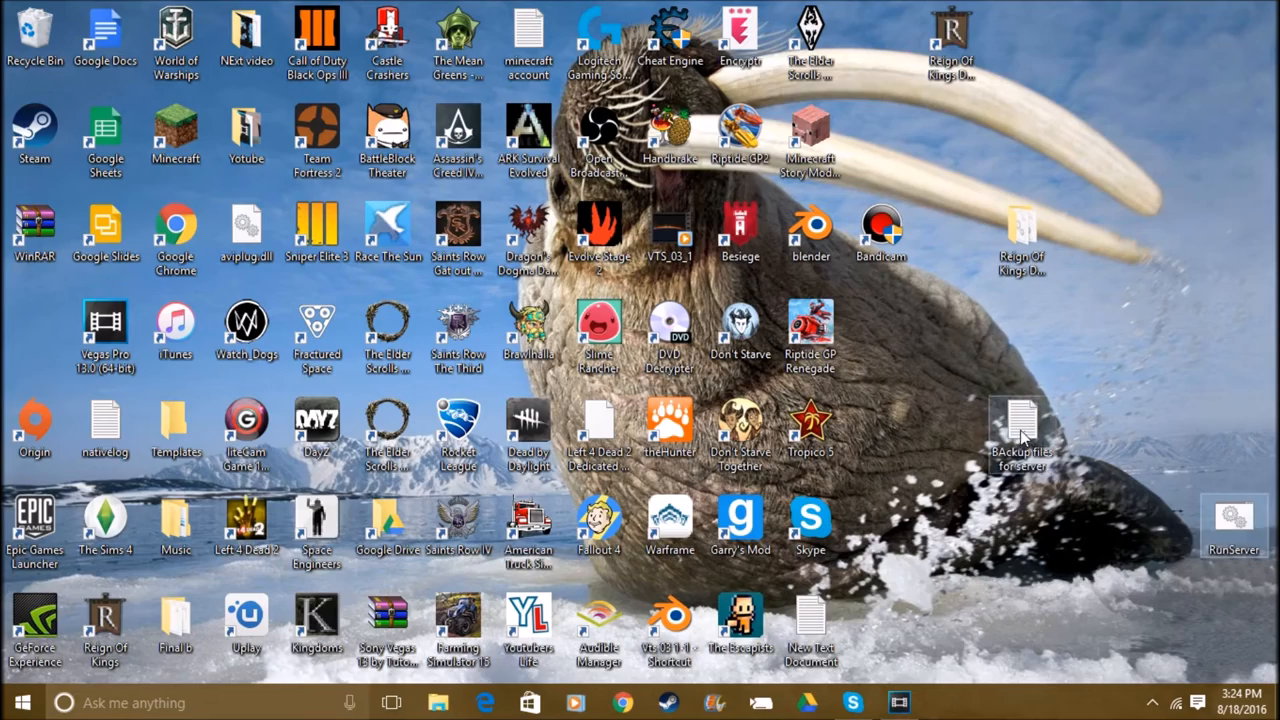
mouse_move(1020, 425)
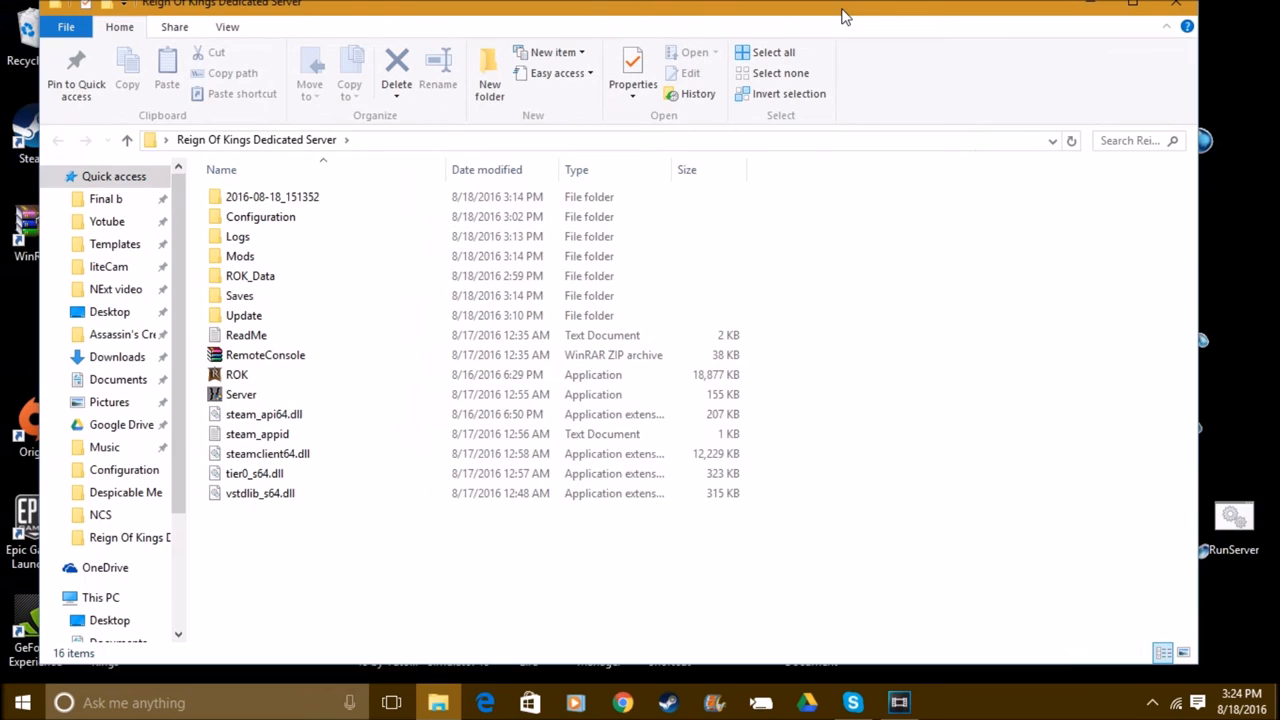
Open the Reign Of Kings Dedicated Server folder, then switch to the YouTube channel page.
click(243, 347)
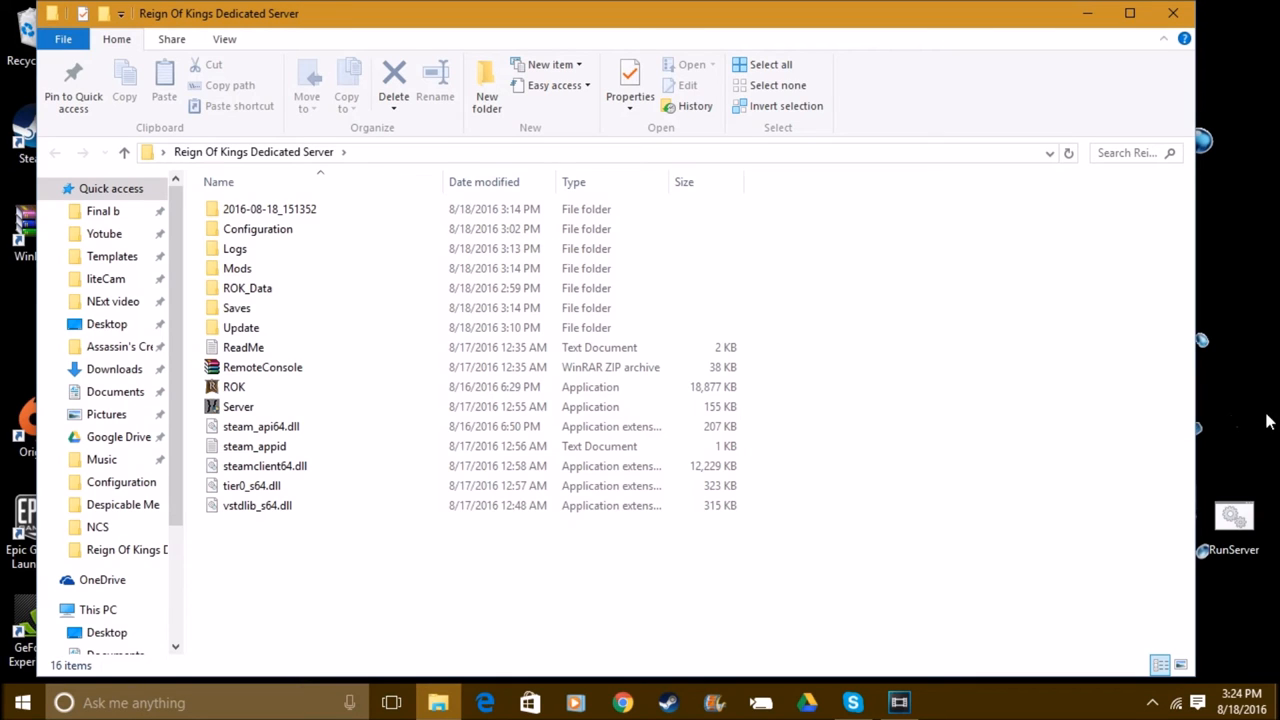
click(234, 248)
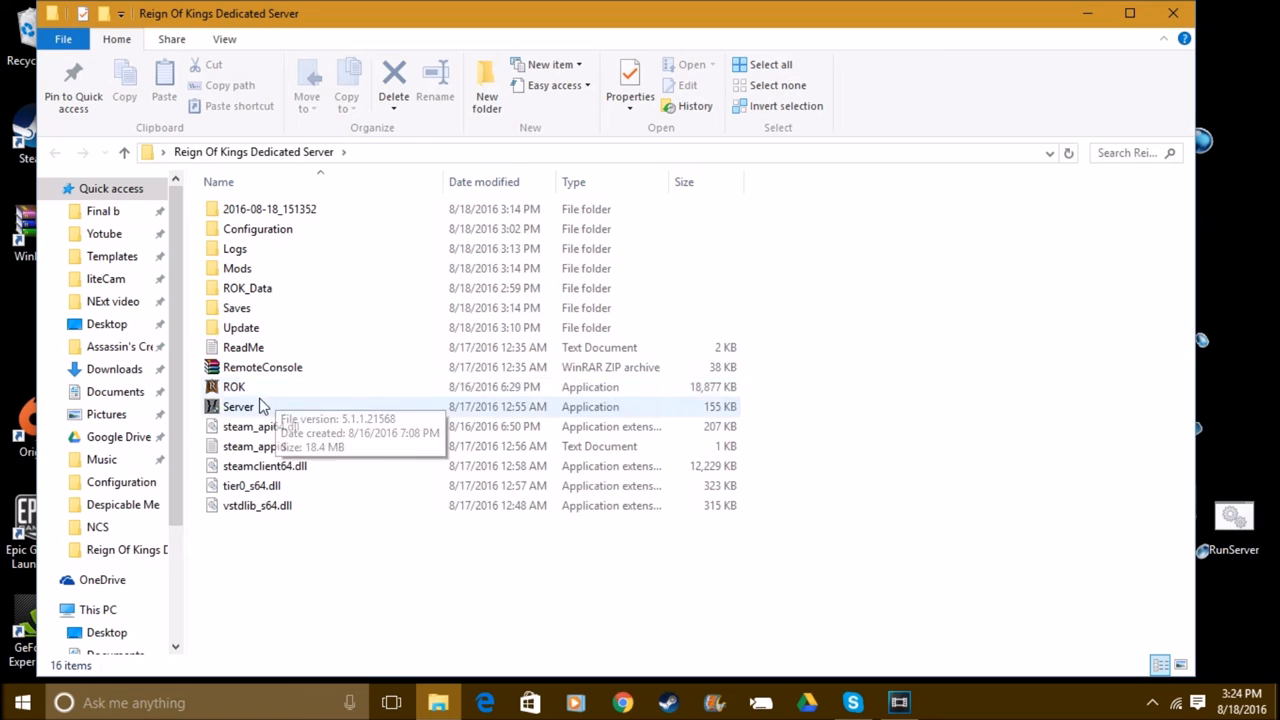
mouse_move(380, 243)
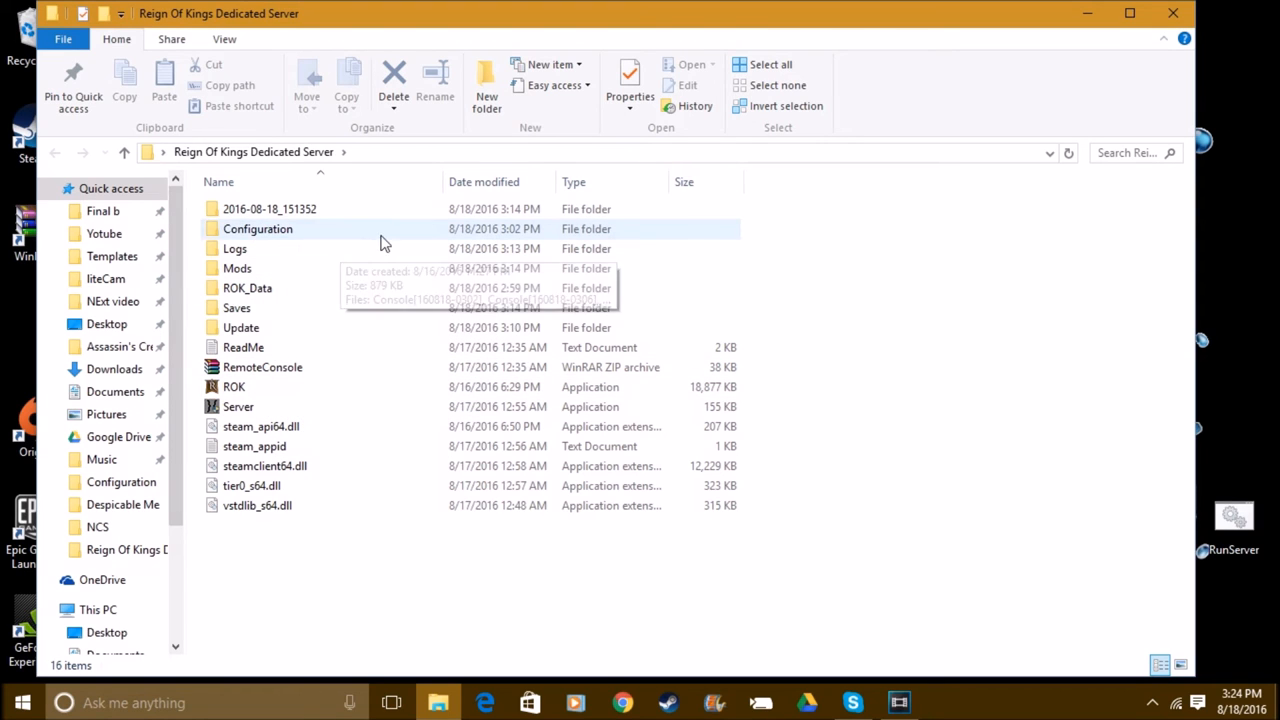
mouse_move(258, 247)
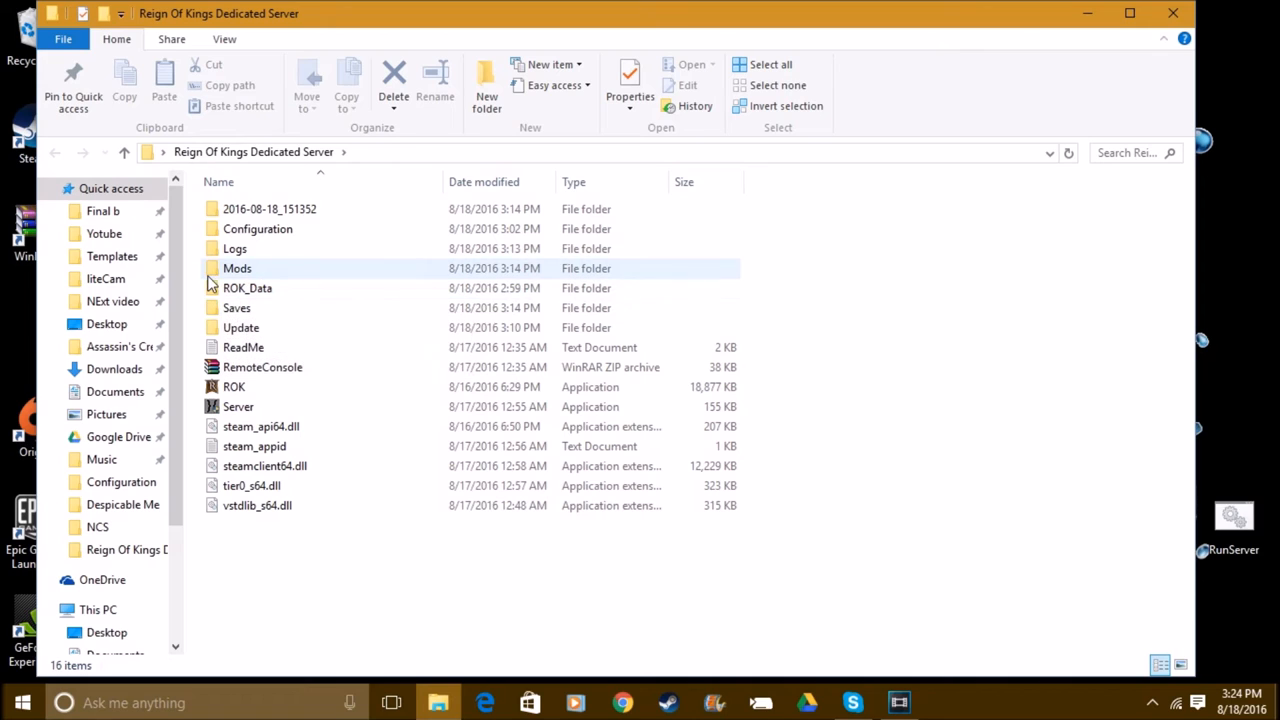
click(247, 288)
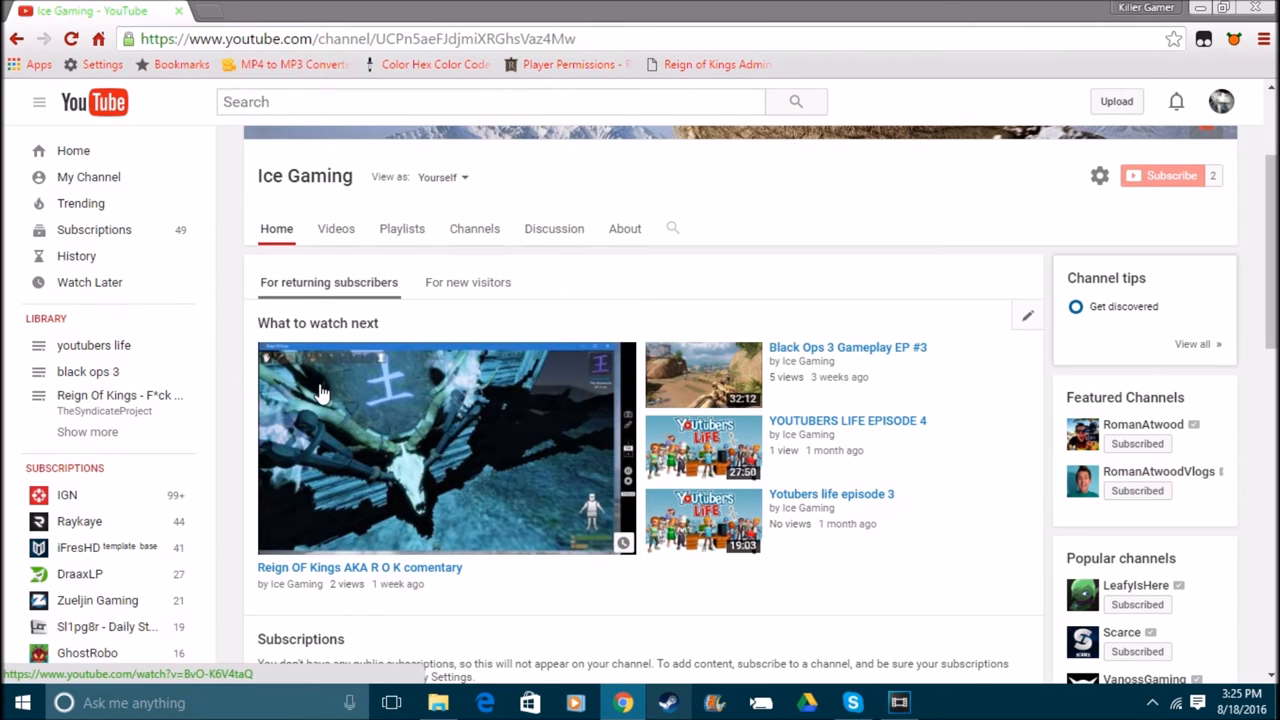
mouse_move(408, 603)
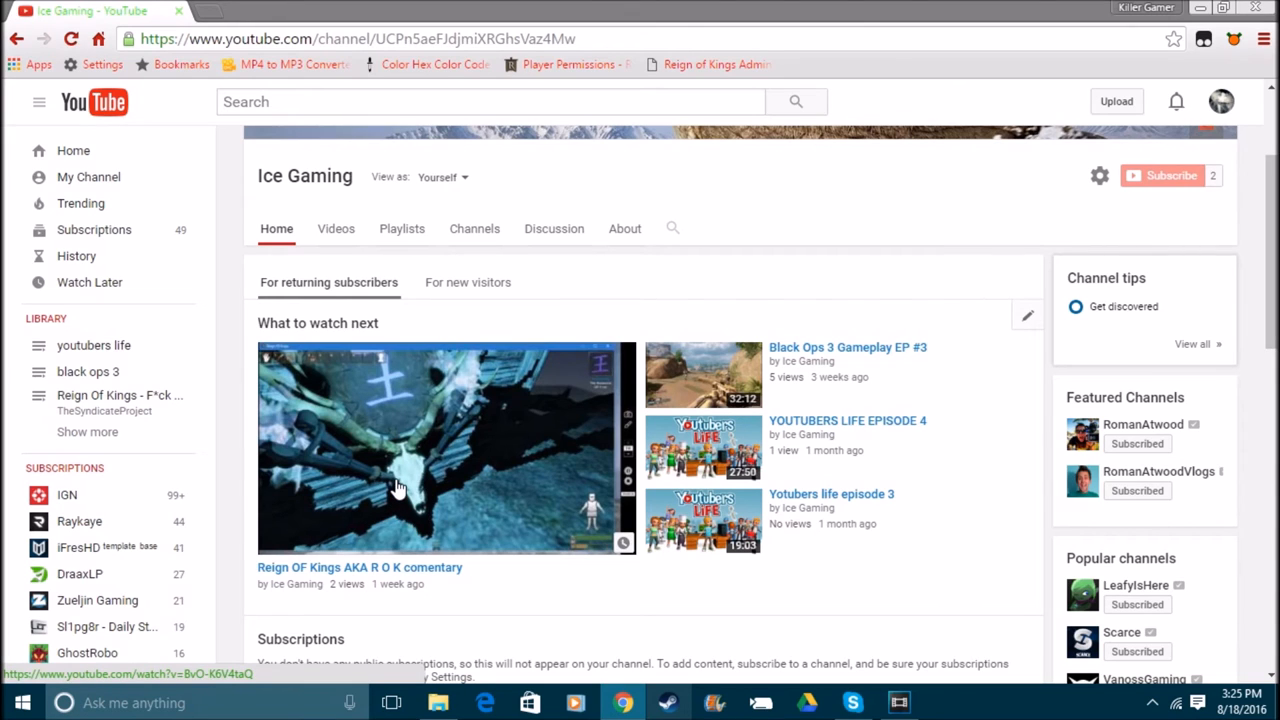
Open the 'Reign OF Kings AKA R O K comentary' video thumbnail.
click(400, 490)
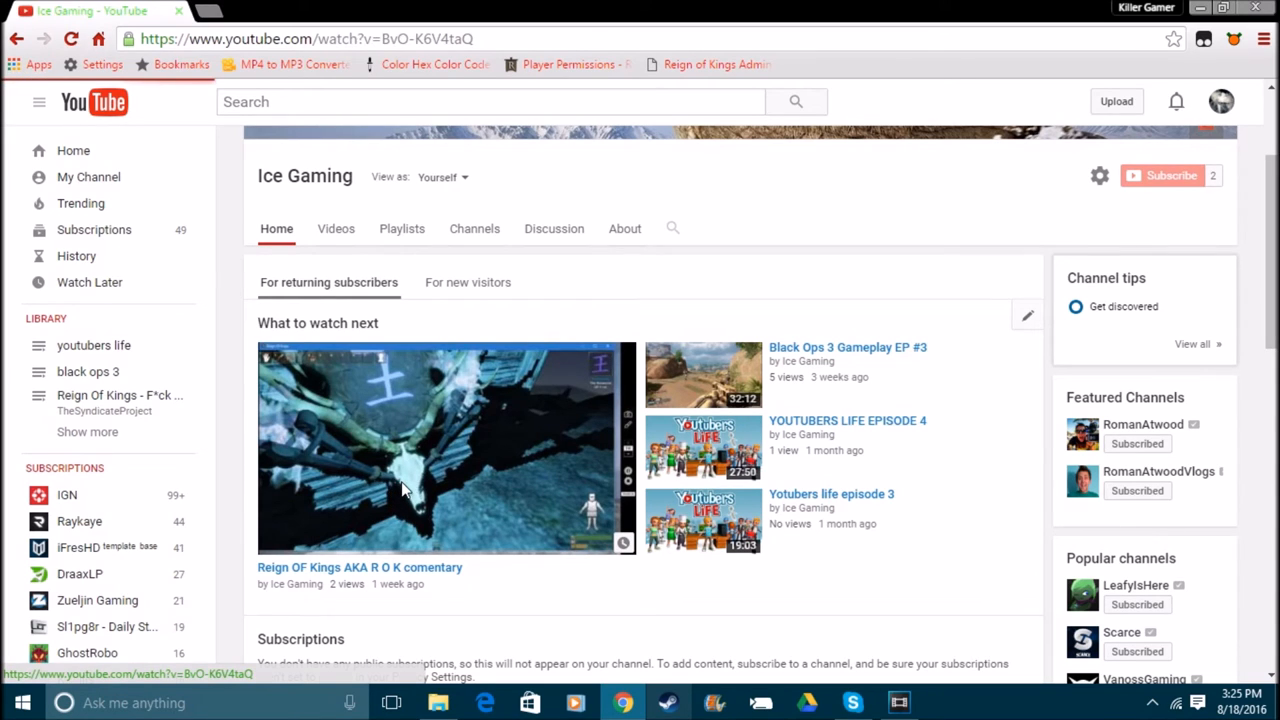
click(447, 447)
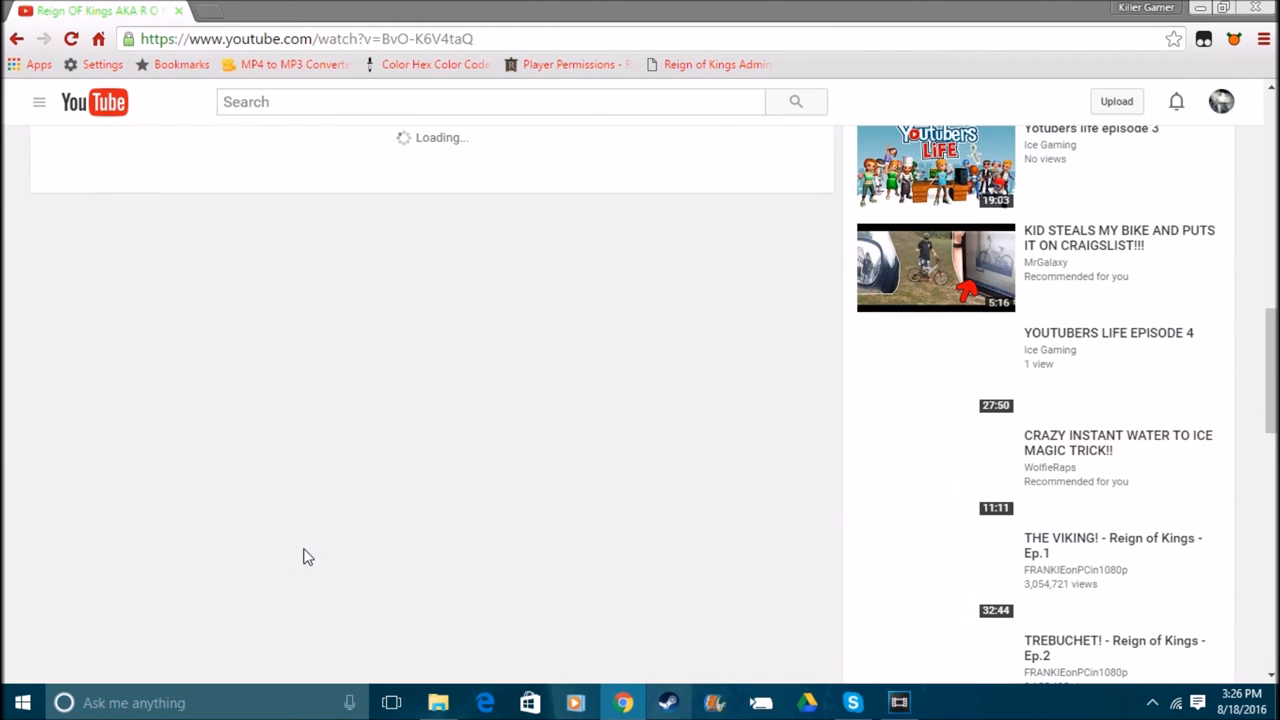
Open the video's Share panel, like the commentary video, then take the like back.
click(156, 493)
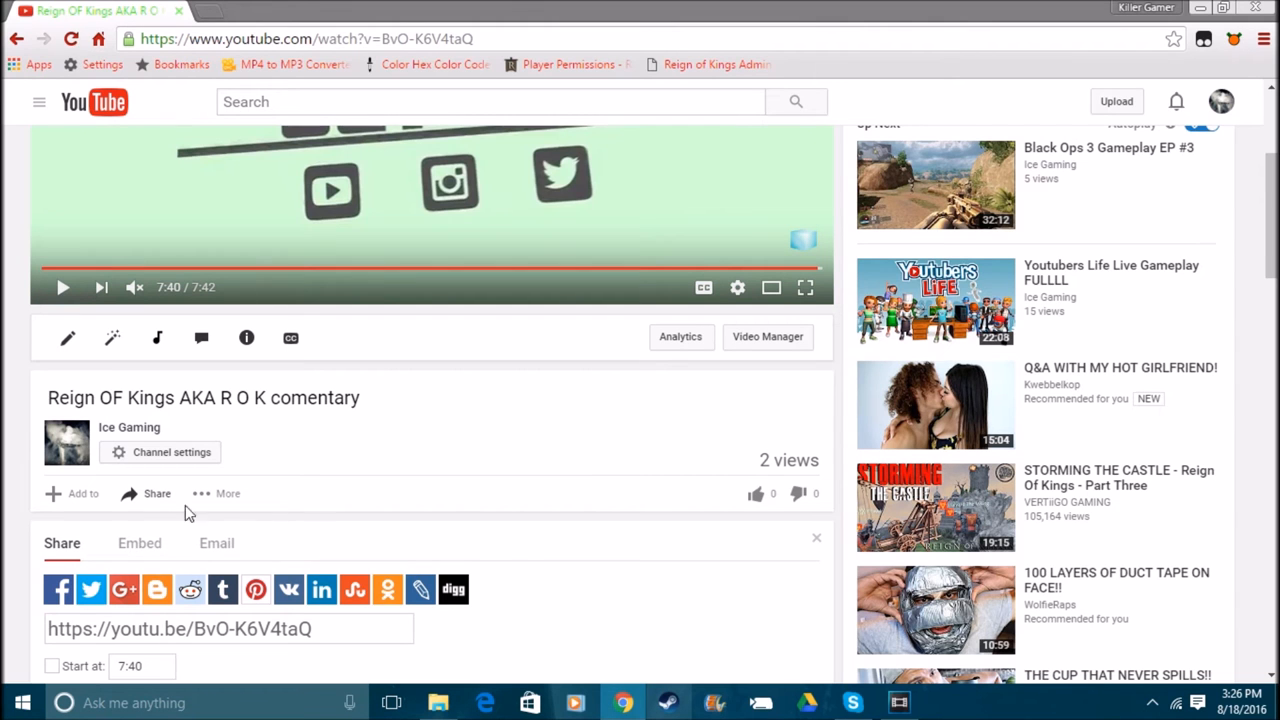
mouse_move(91, 589)
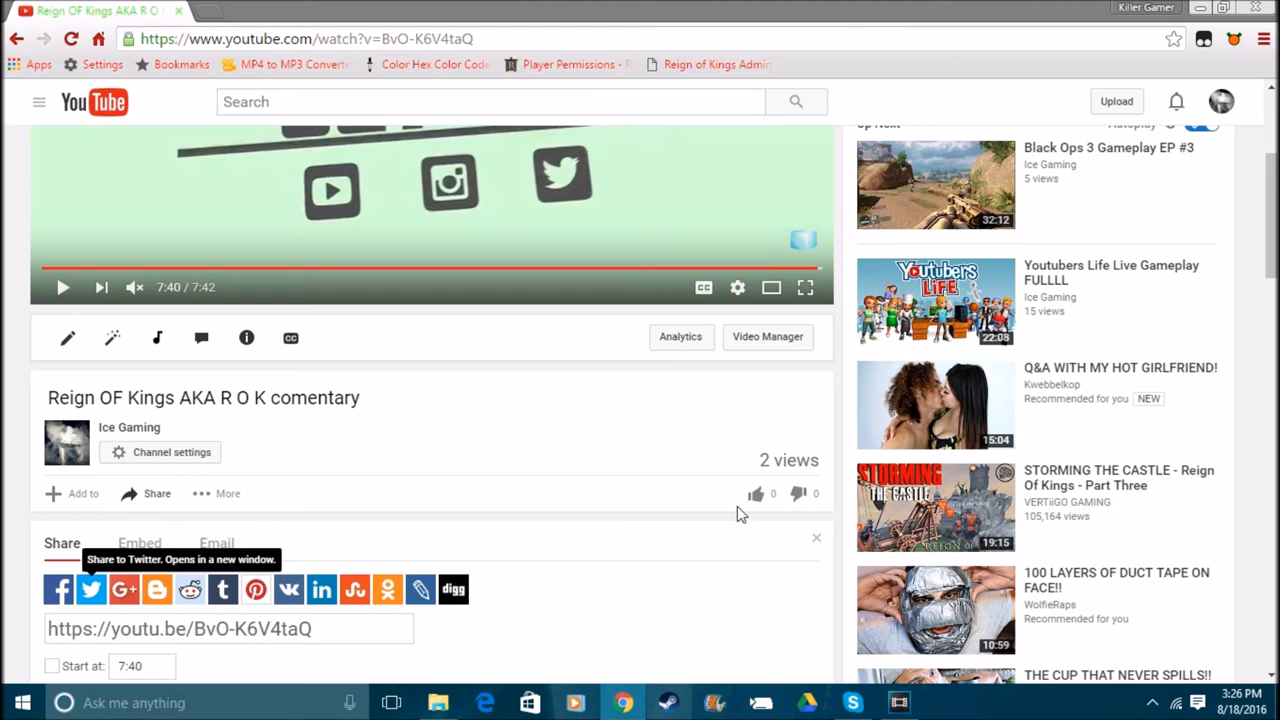
click(756, 493)
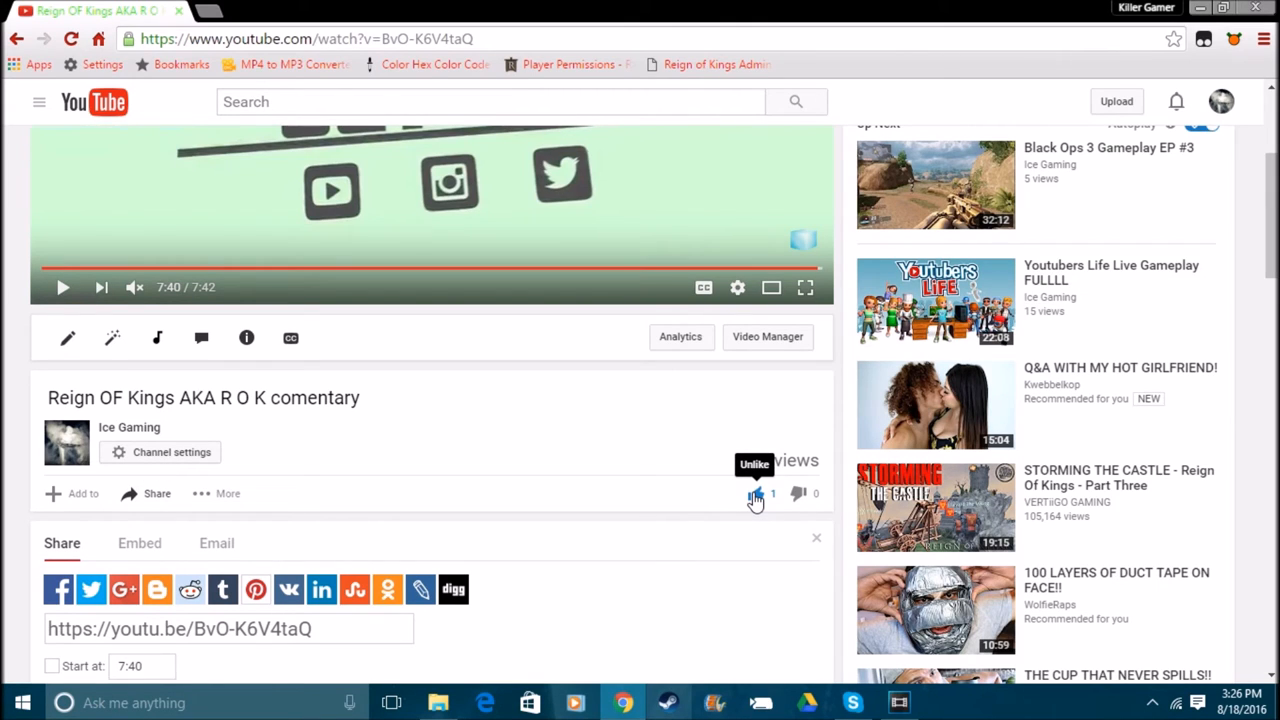
click(755, 493)
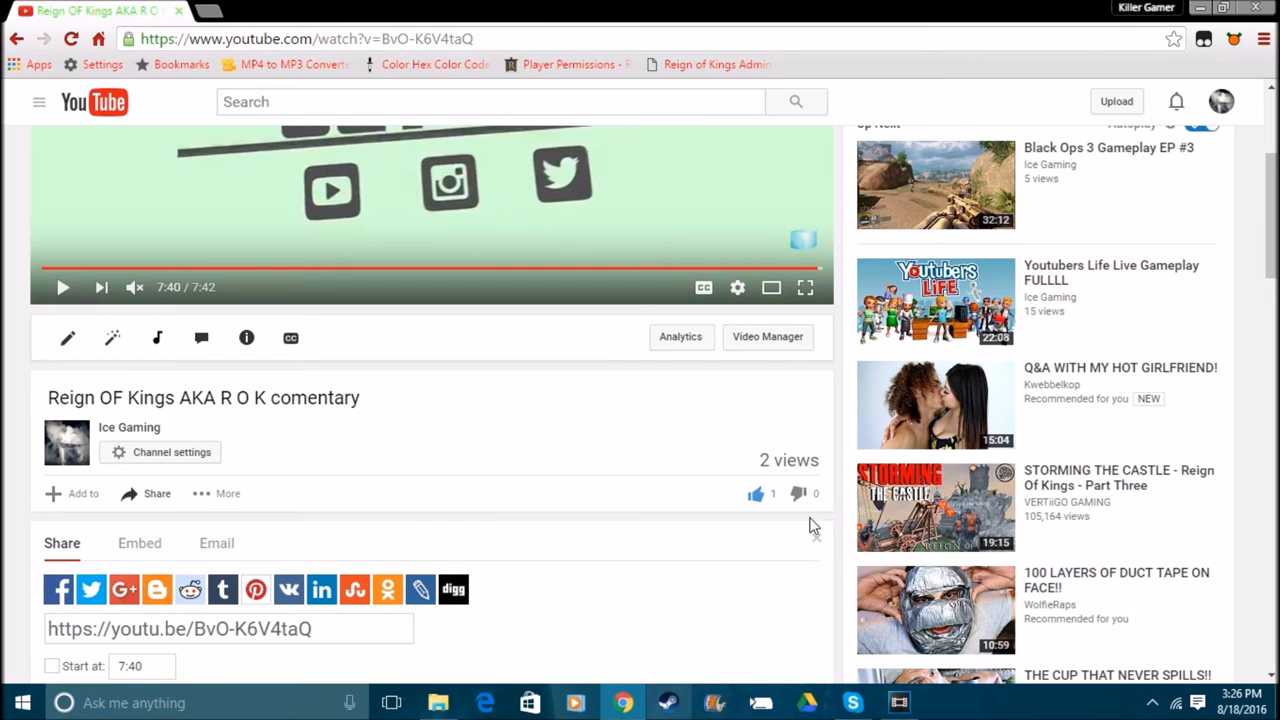
mouse_move(810, 527)
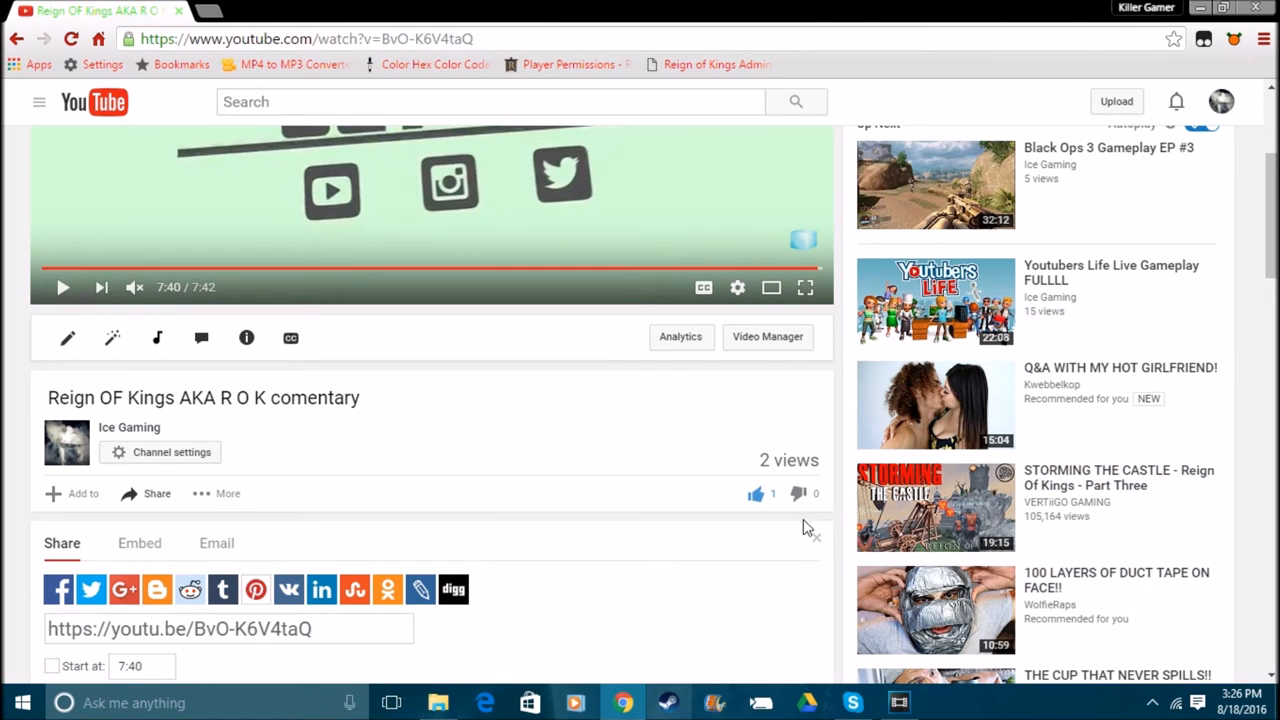
mouse_move(649, 545)
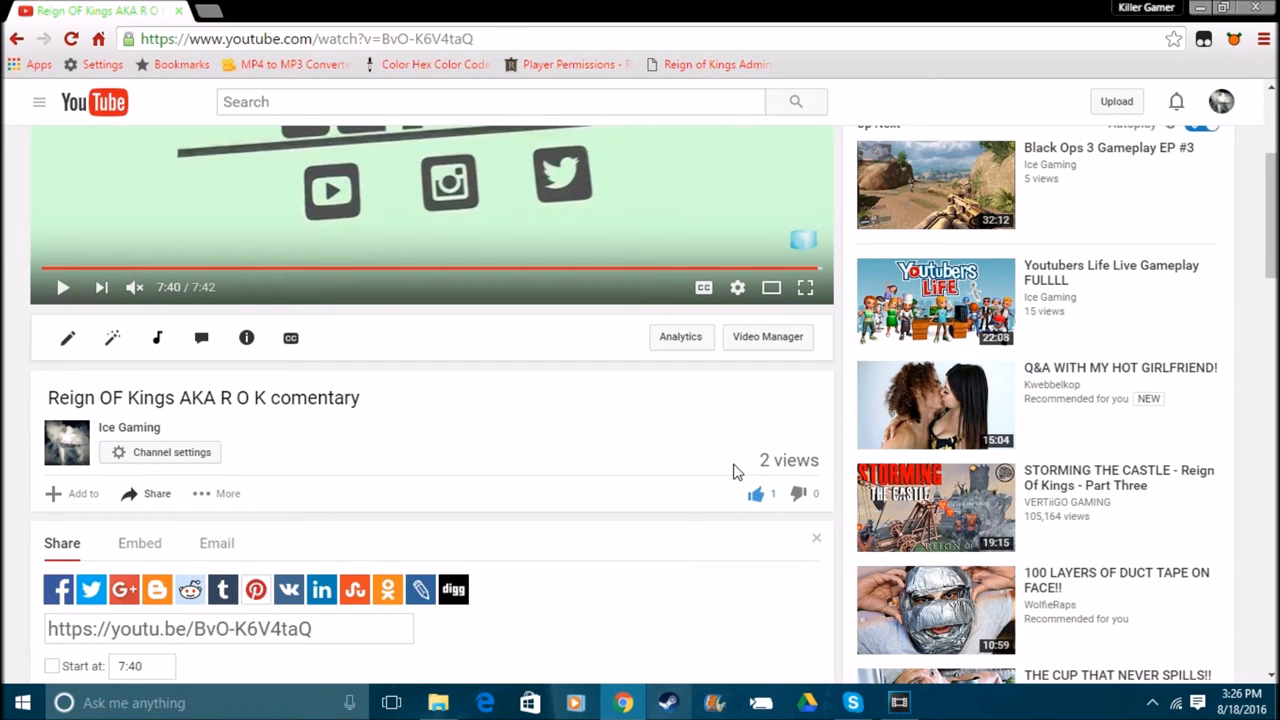
mouse_move(793, 386)
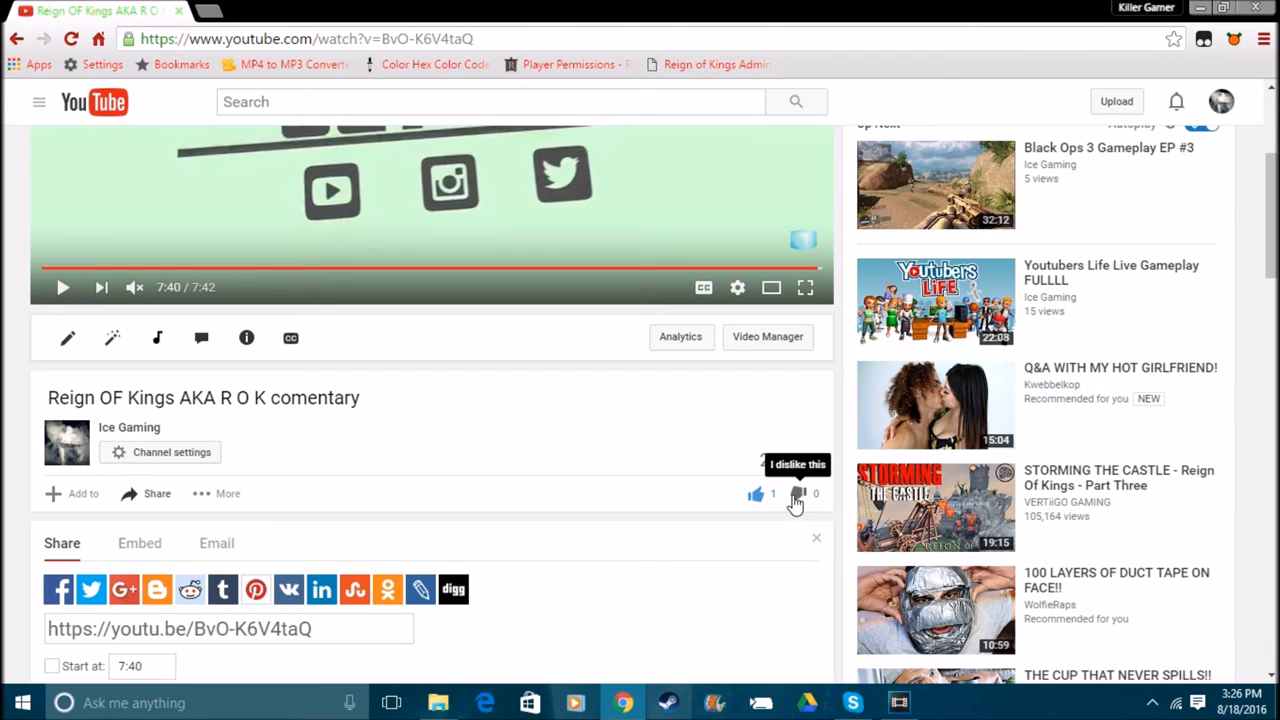
click(756, 494)
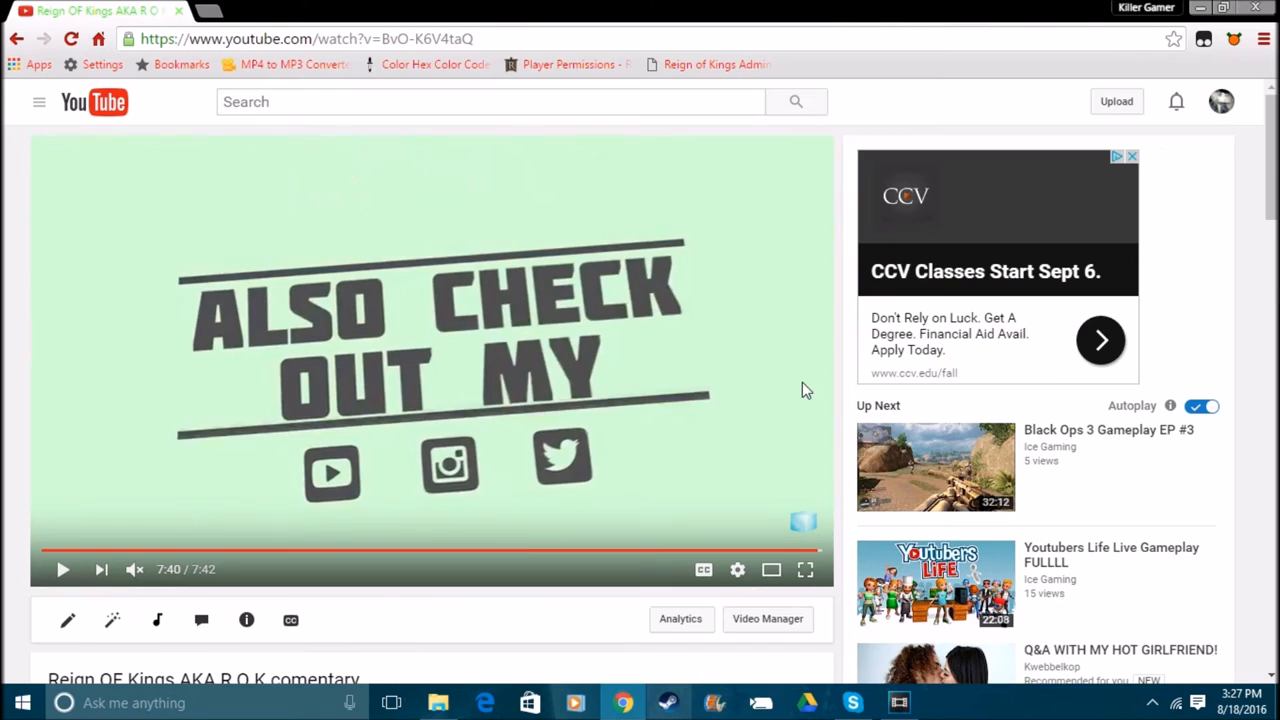
Like the commentary video again and return to the Reign Of Kings Dedicated Server folder.
scroll(down, 3)
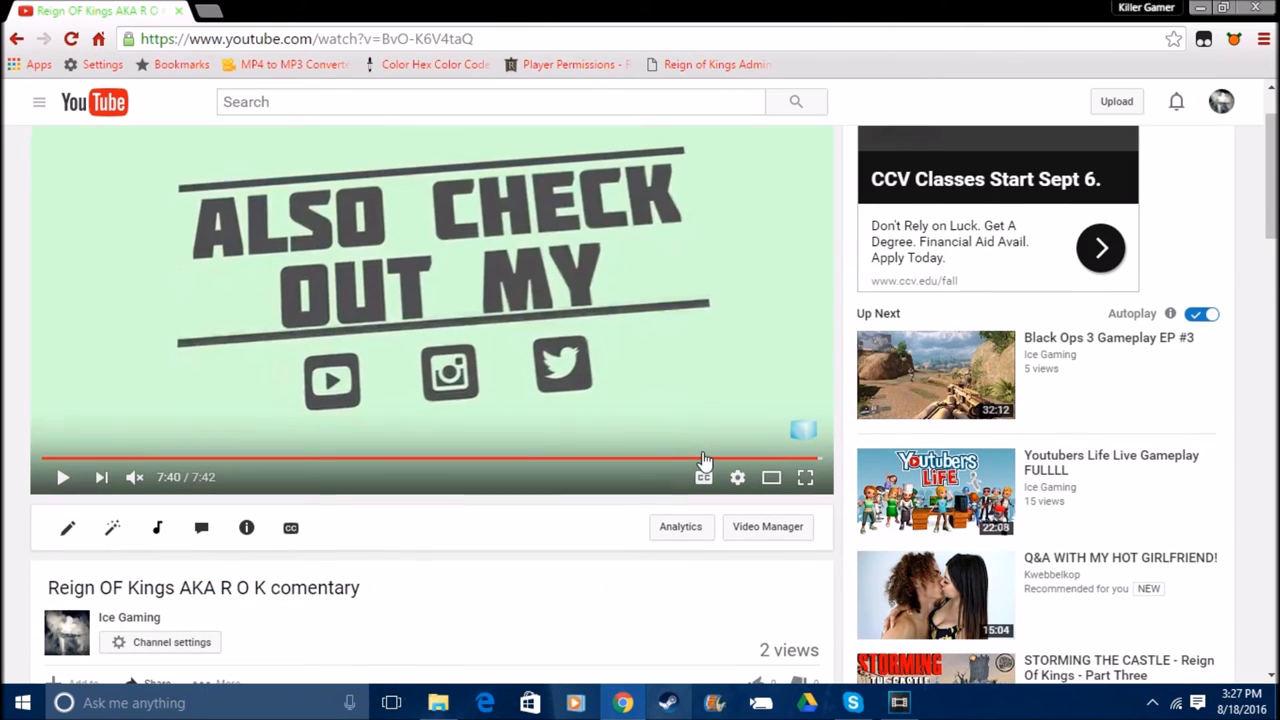
click(156, 493)
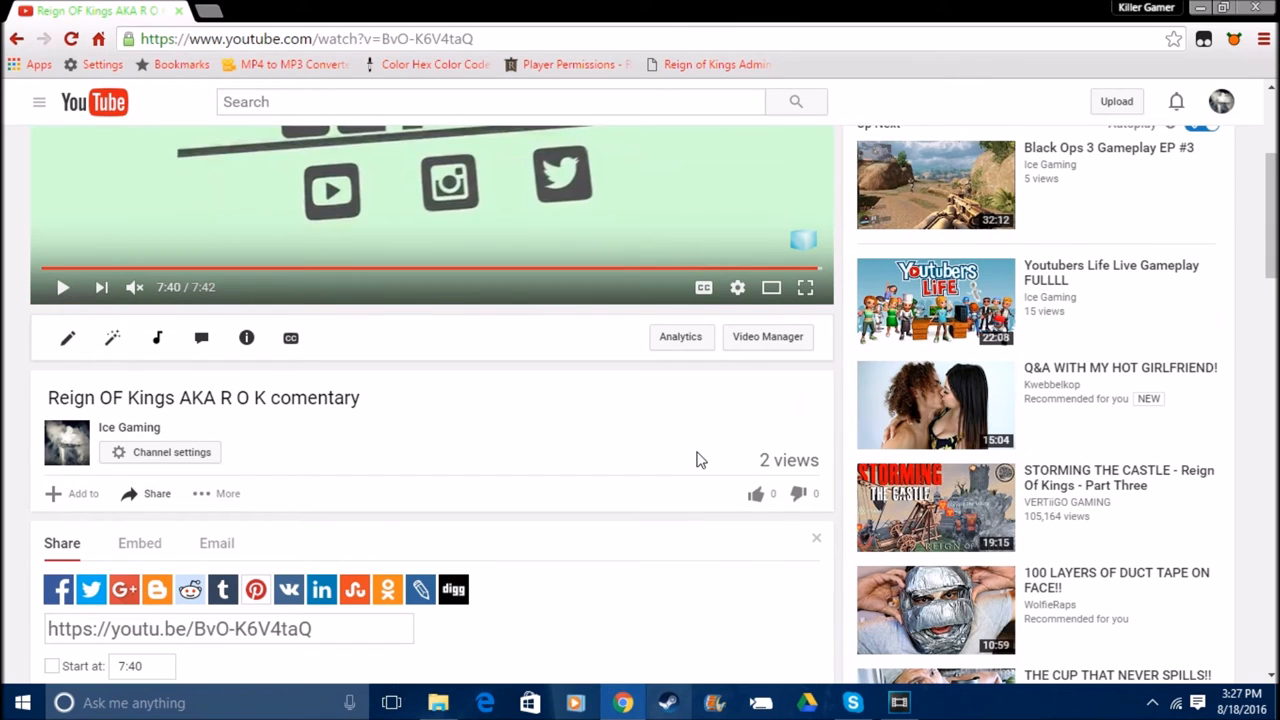
scroll(down, 3)
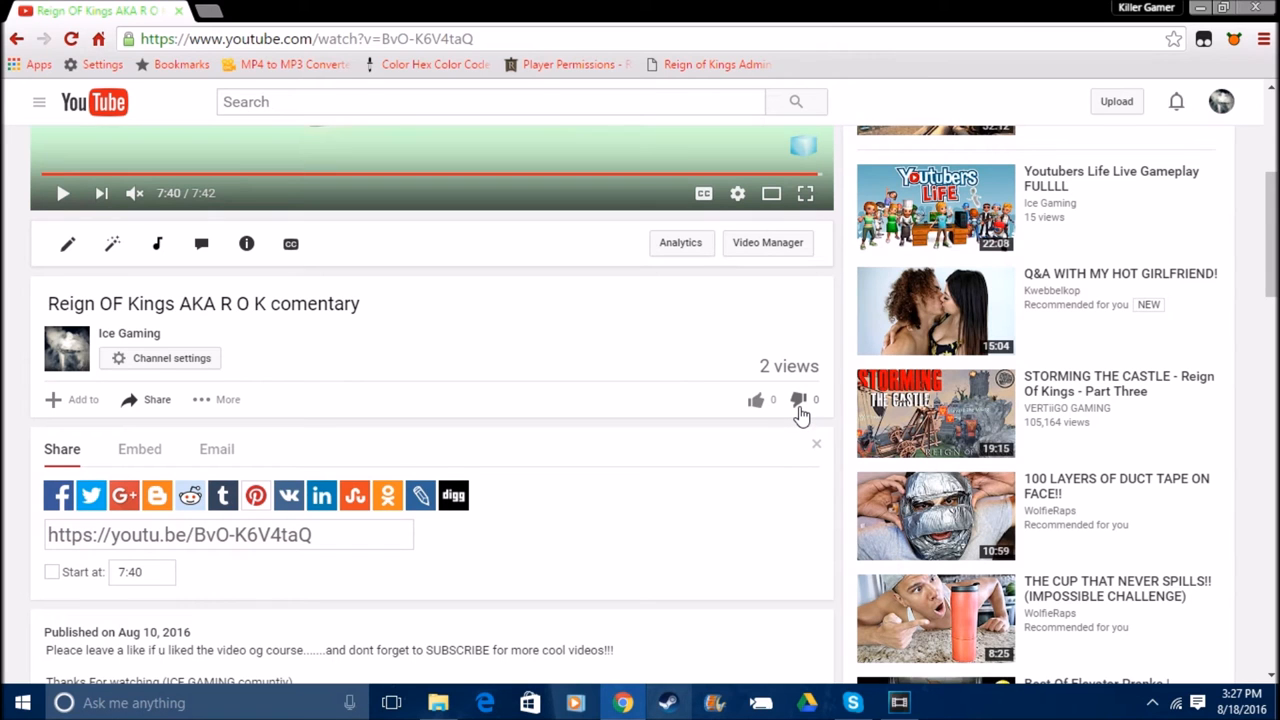
click(799, 399)
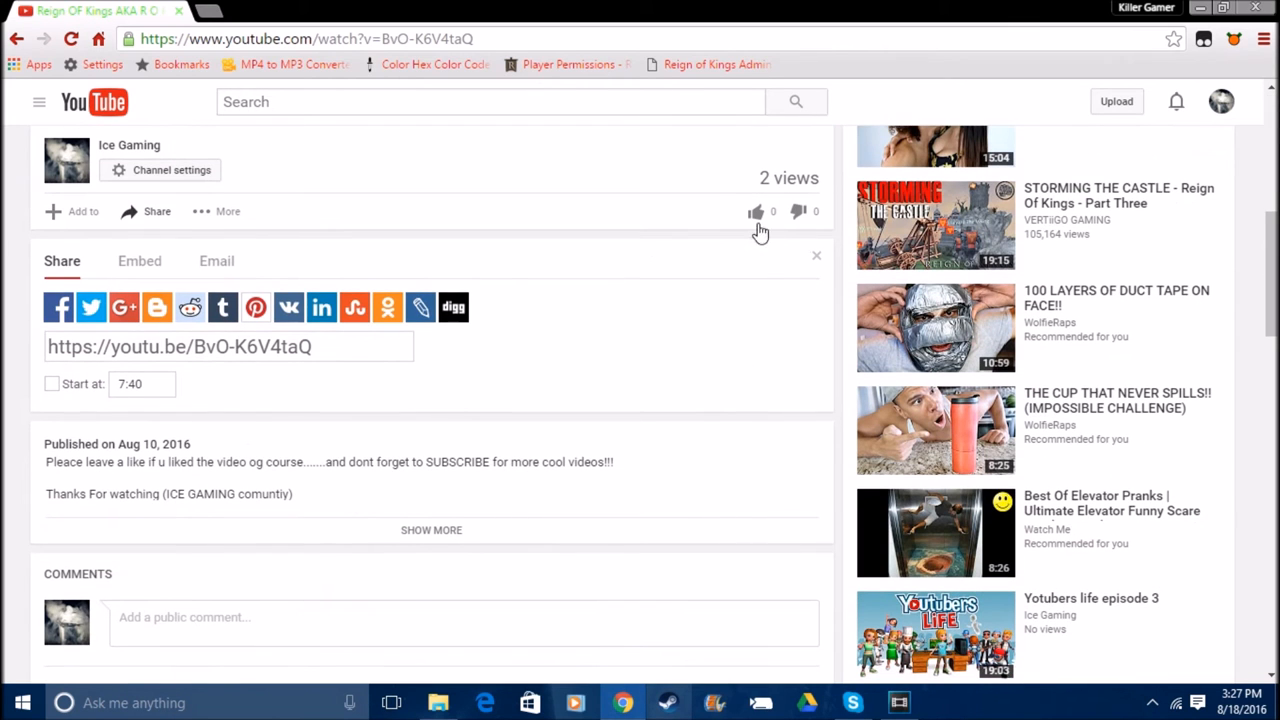
click(756, 211)
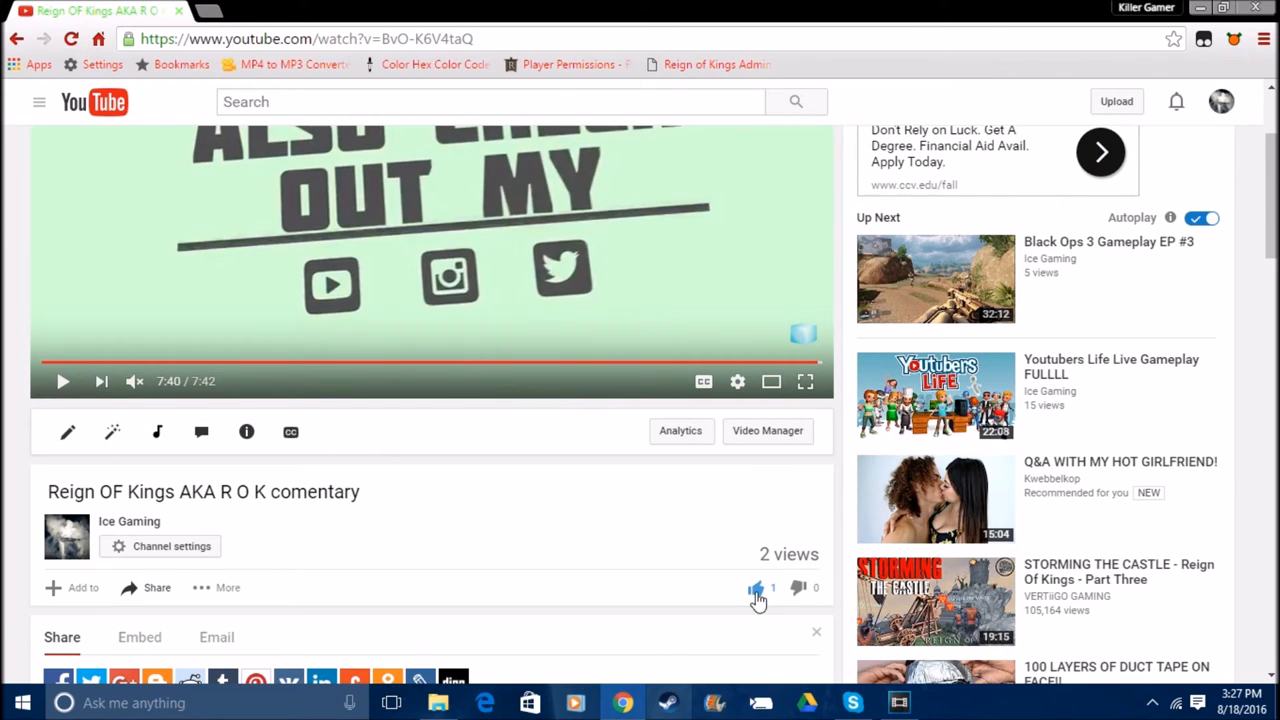
click(757, 588)
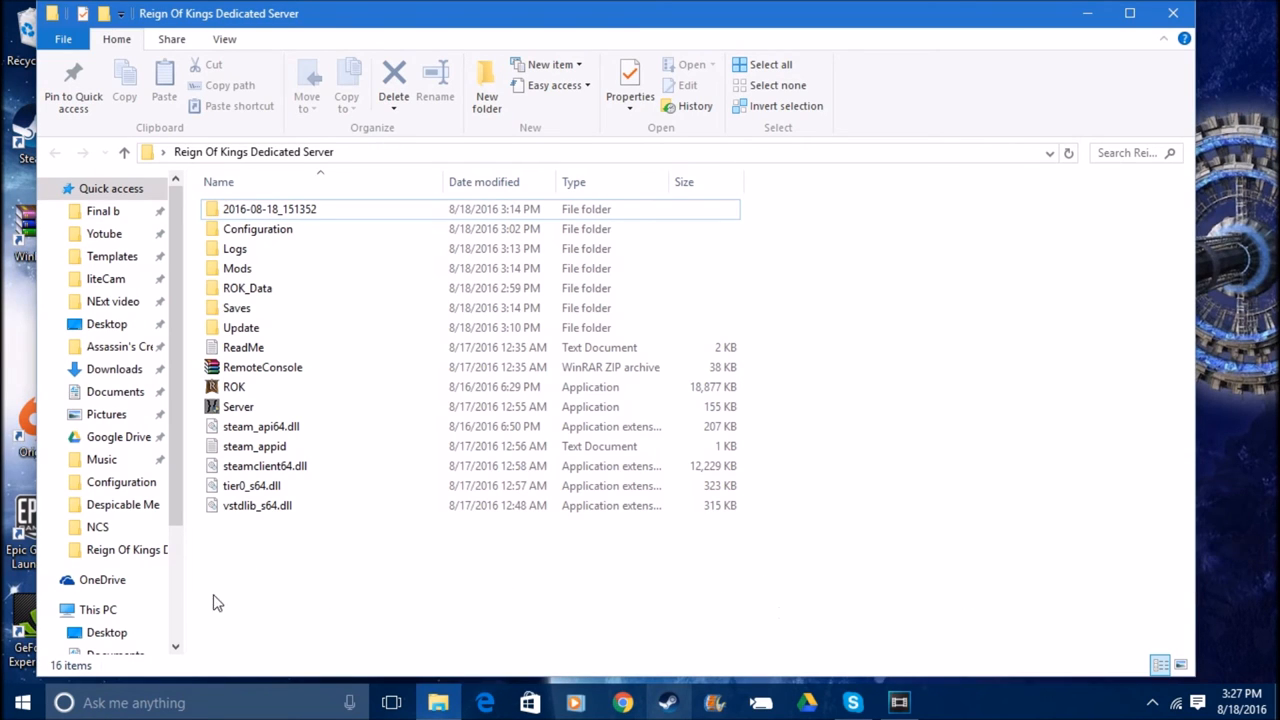
mouse_move(255, 350)
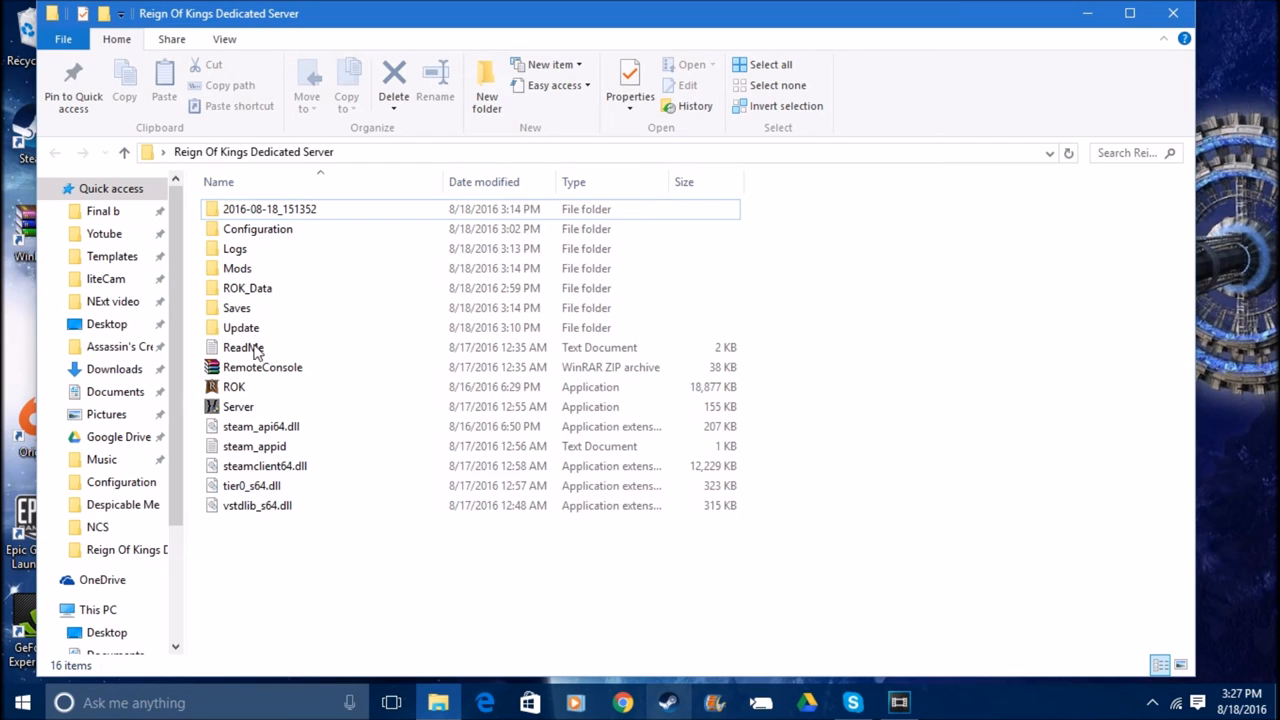
mouse_move(255, 368)
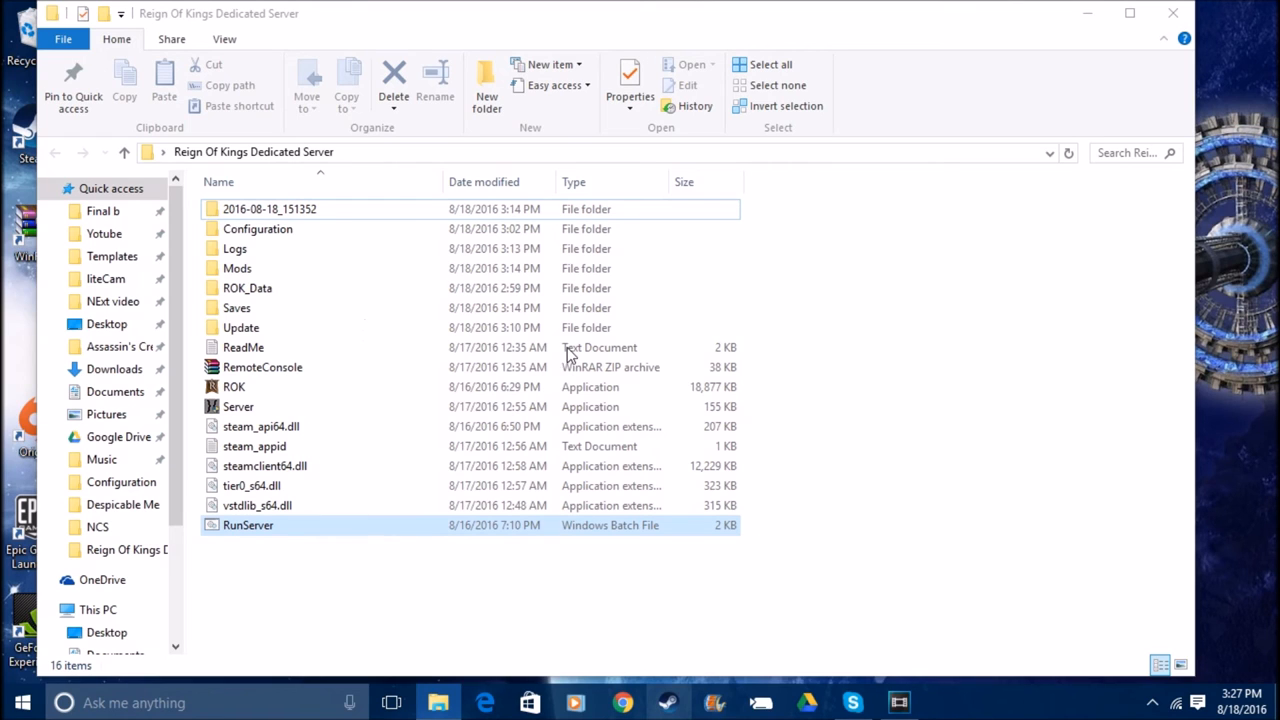
mouse_move(420, 253)
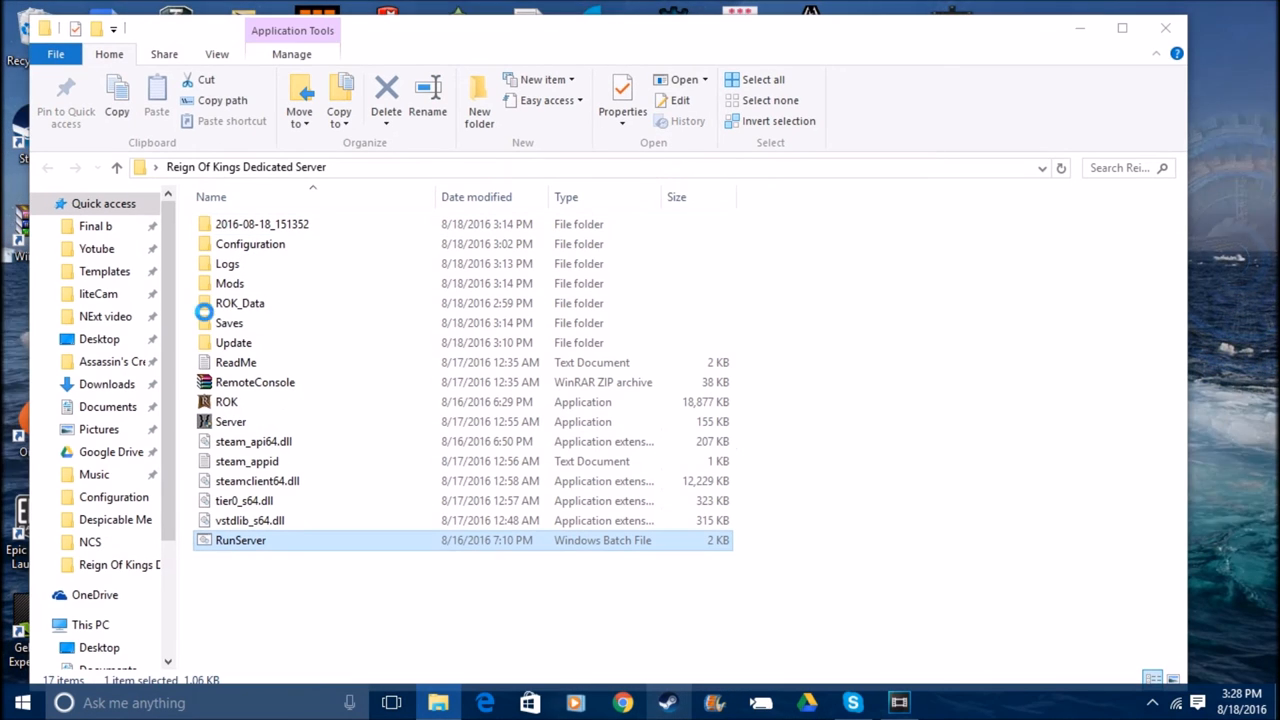
mouse_move(714, 496)
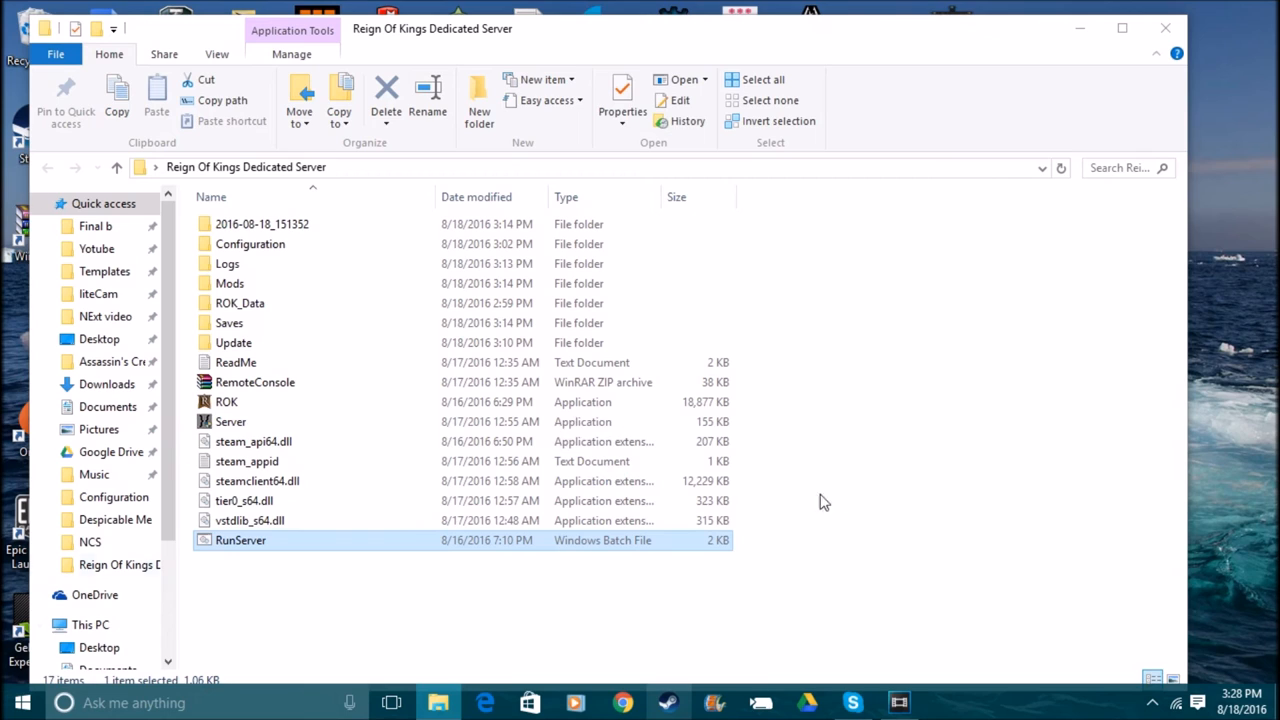
mouse_move(1092, 591)
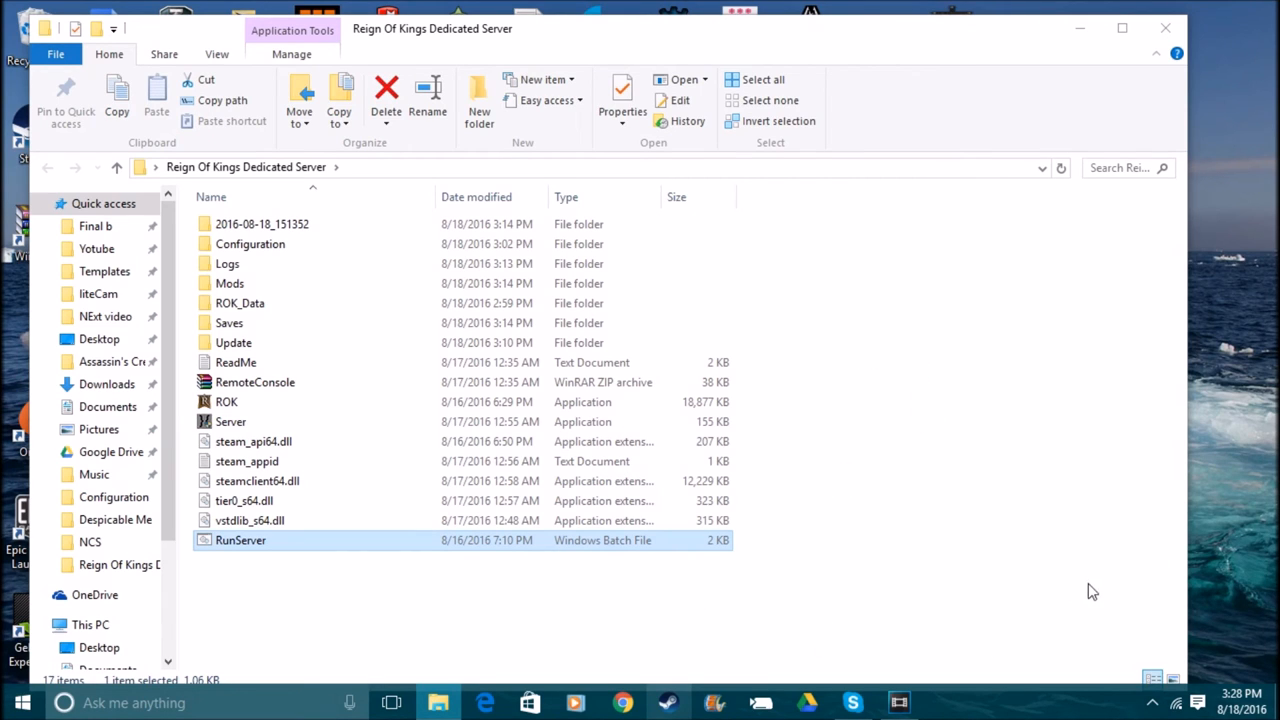
mouse_move(1104, 582)
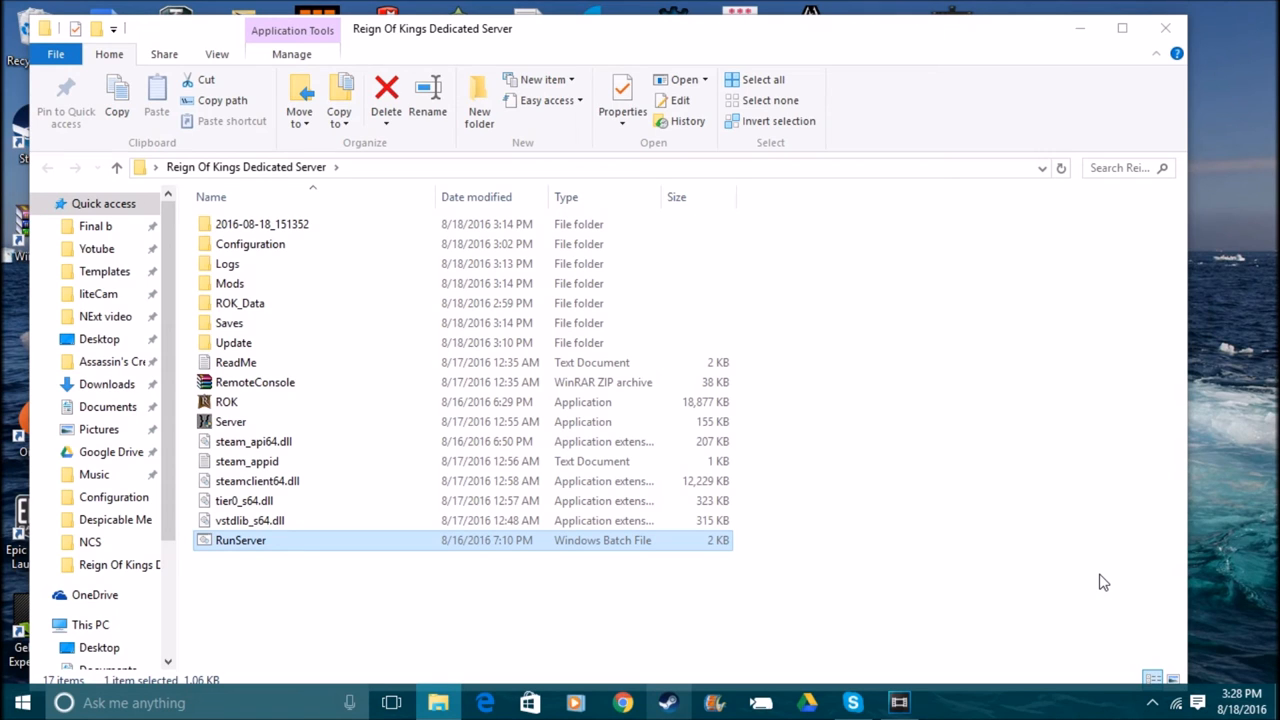
Put RunServer.bat in the Reign Of Kings Dedicated Server folder and open its Configuration subfolder.
click(250, 244)
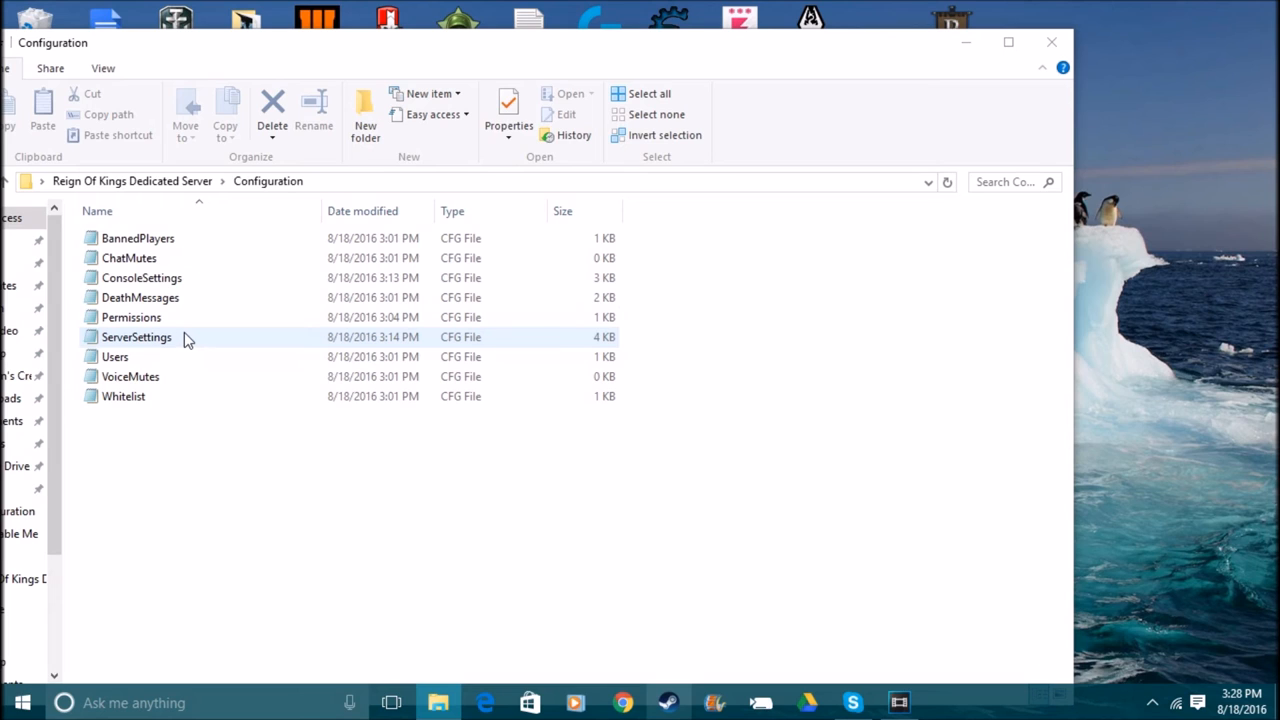
mouse_move(188, 344)
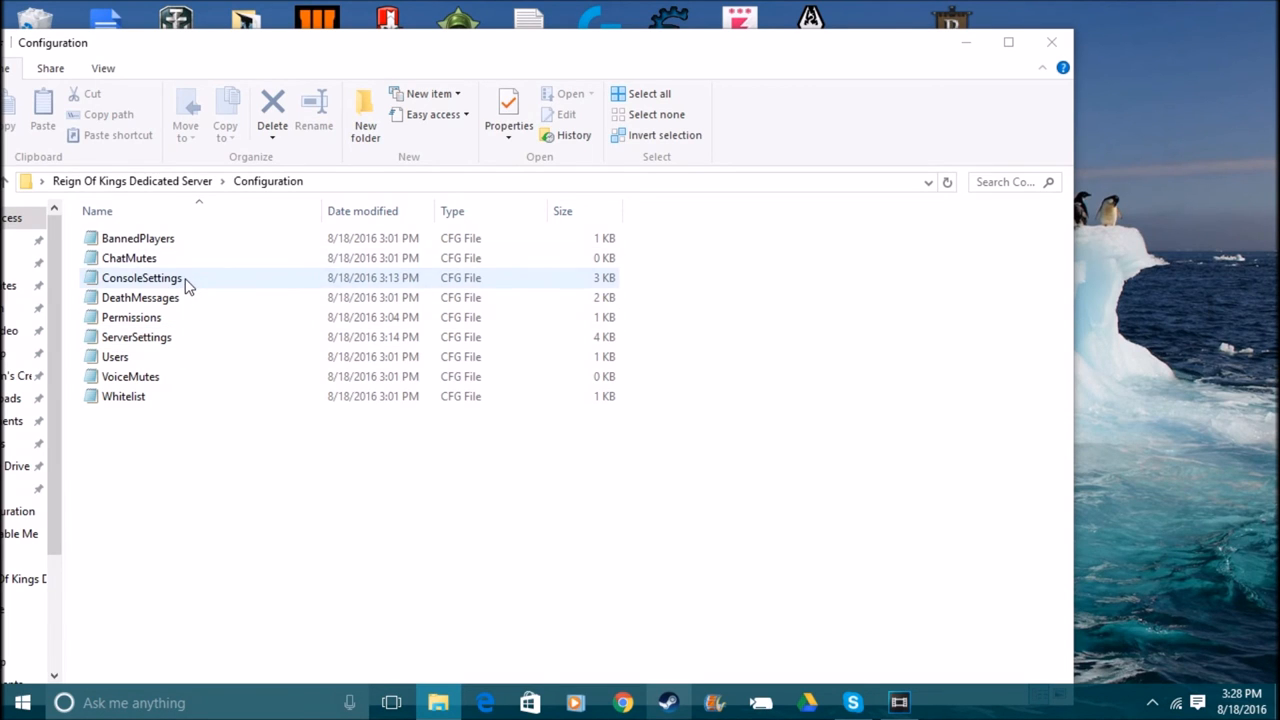
Open ConsoleSettings in Notepad, close it, then close the Configuration Explorer window.
click(141, 277)
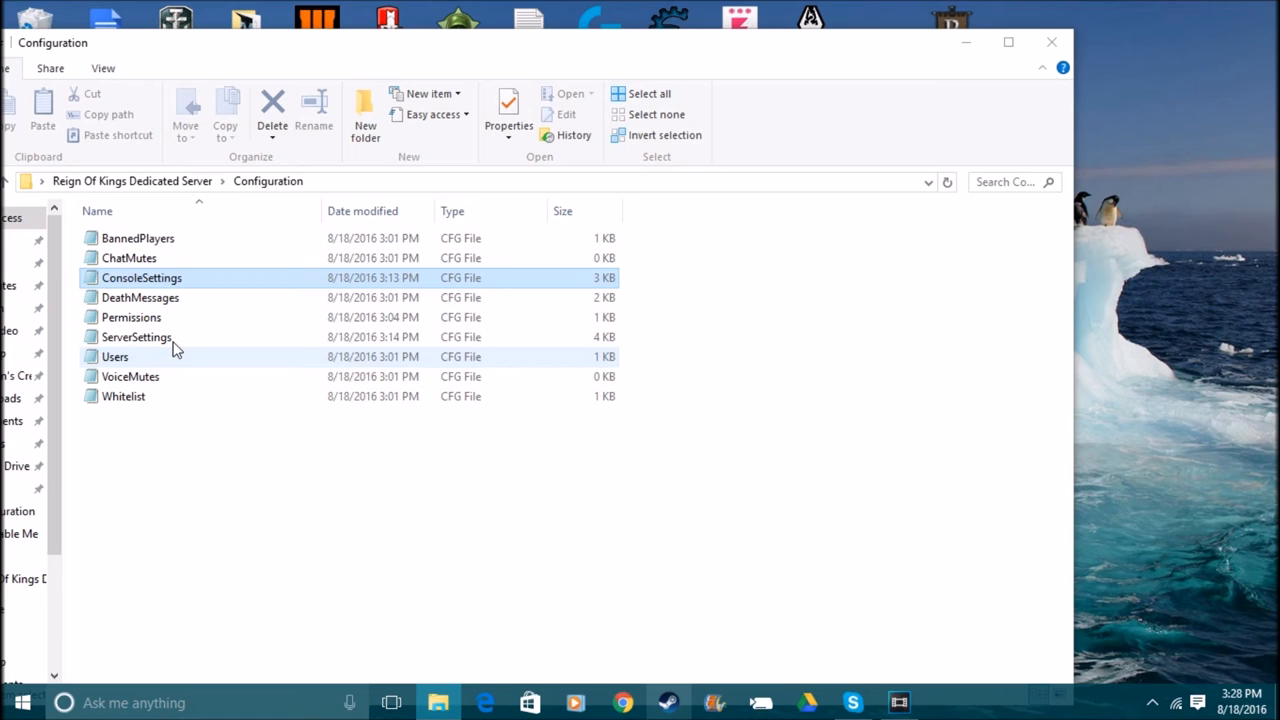
mouse_move(180, 315)
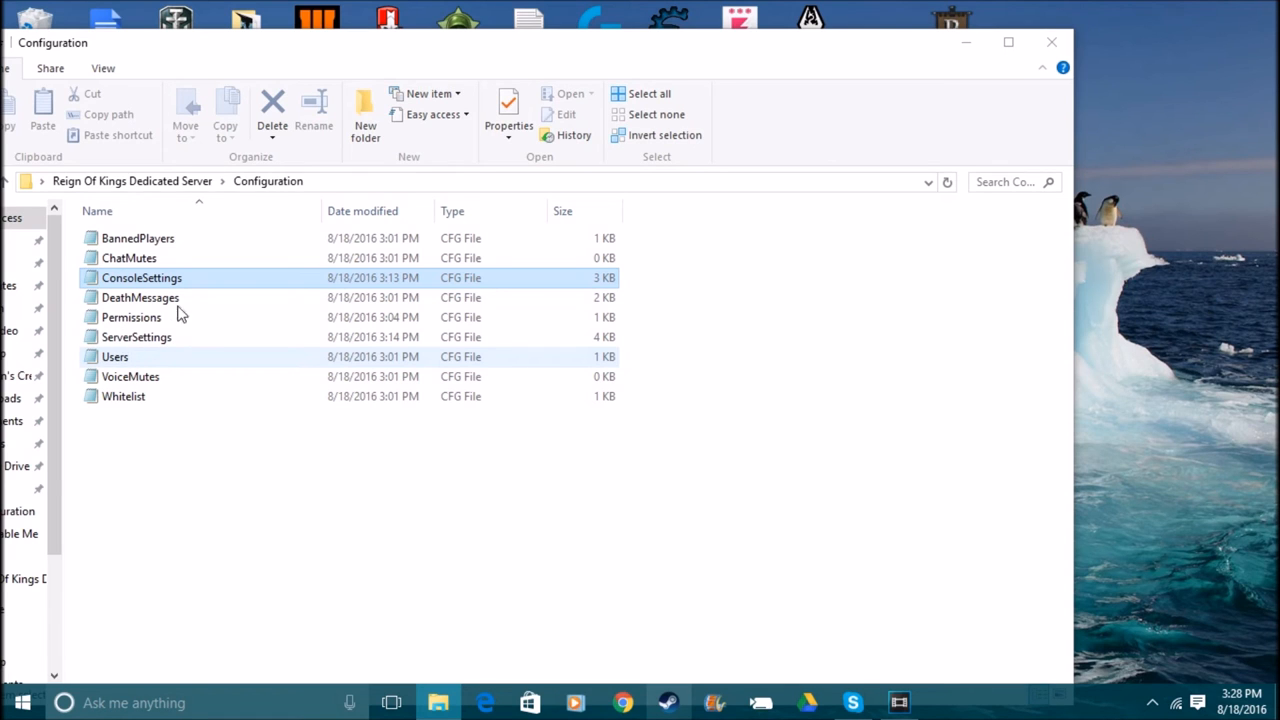
click(131, 317)
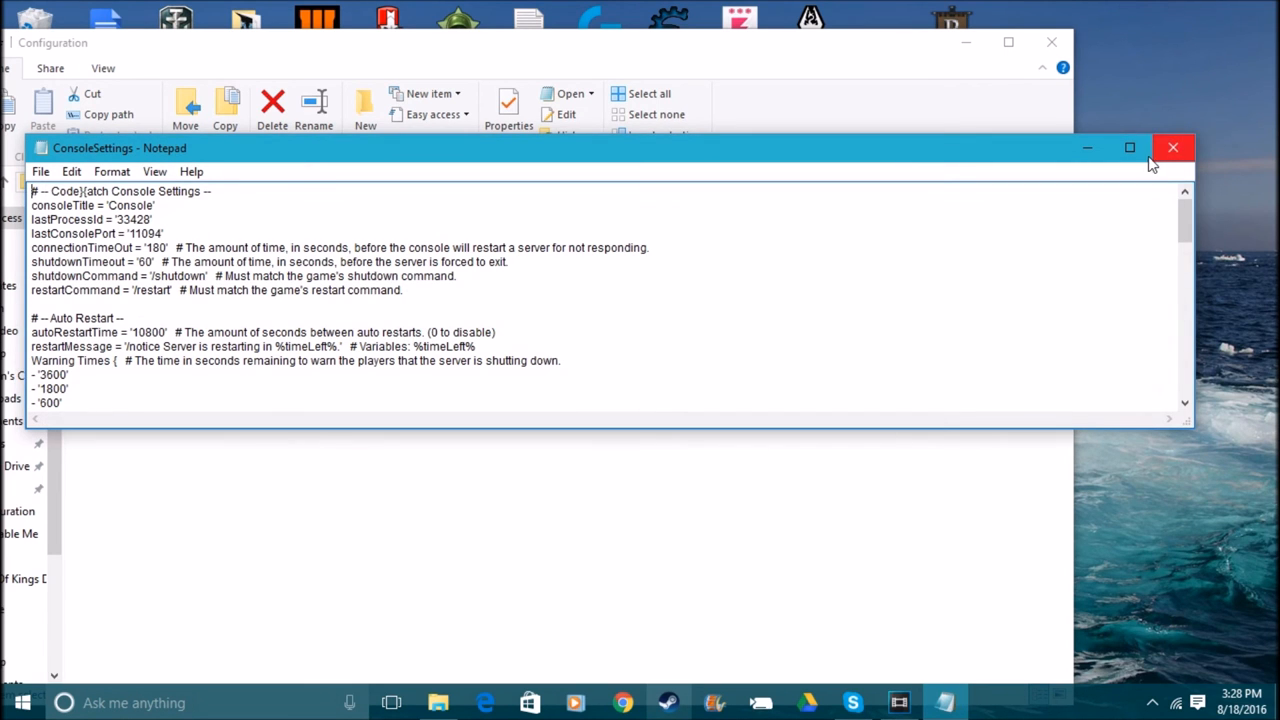
click(1173, 148)
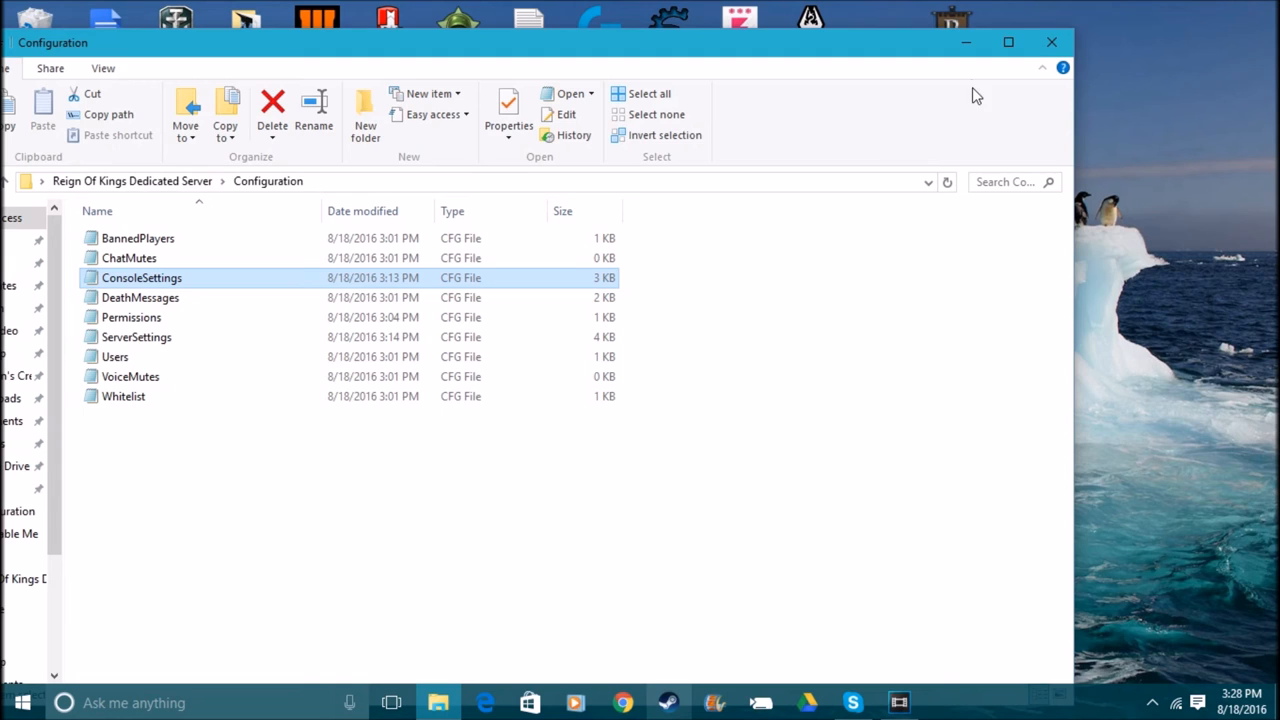
mouse_move(1051, 42)
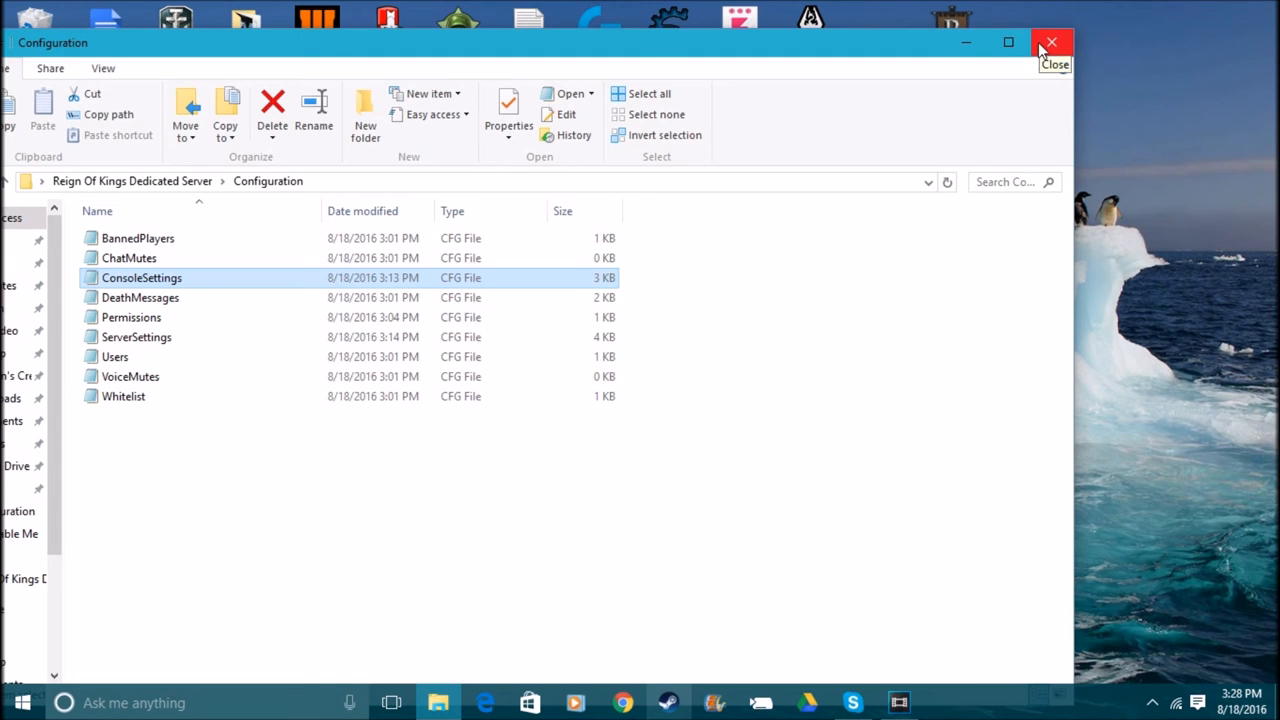
mouse_move(1052, 45)
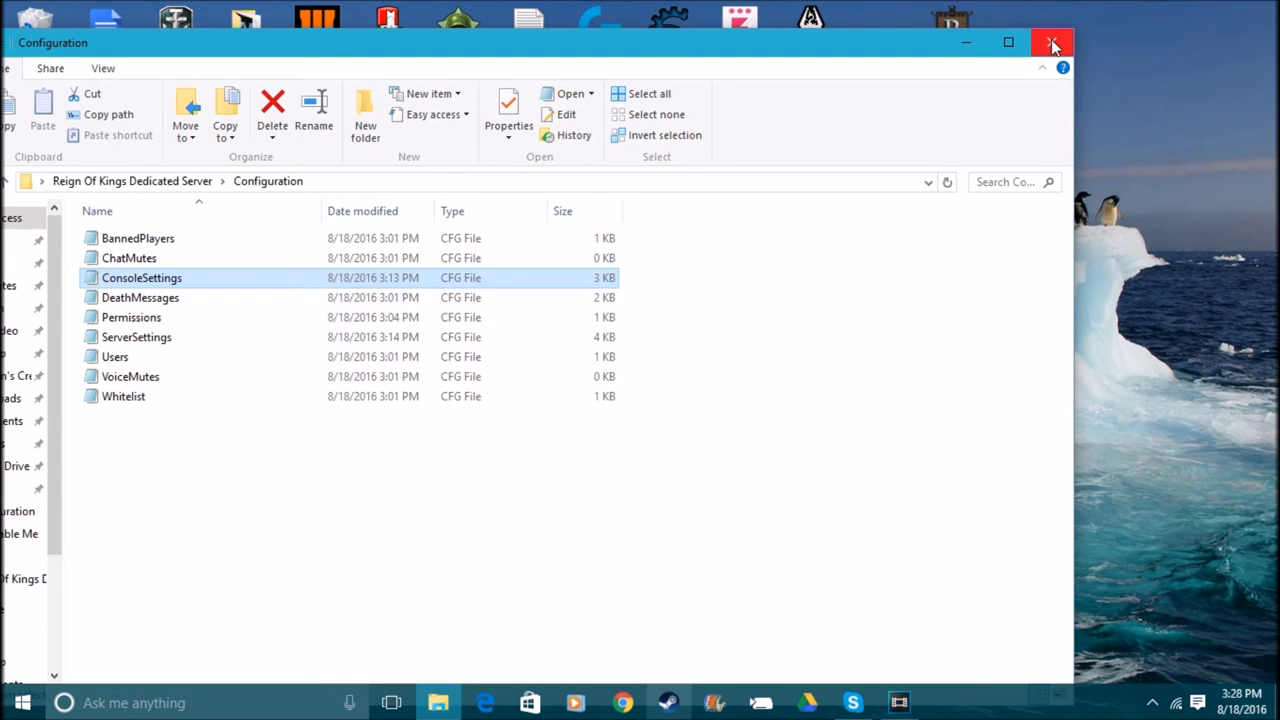
click(1052, 42)
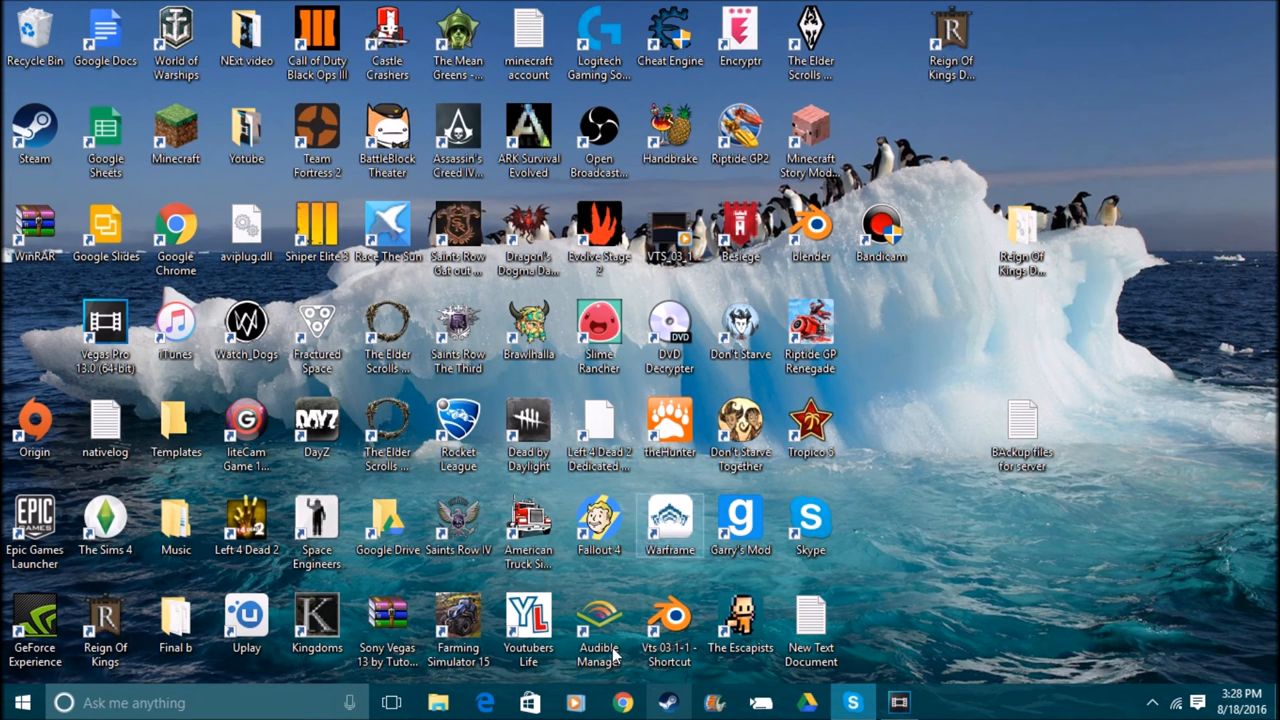
Launch Steam from the desktop and scroll the store front page's Hardware list.
click(668, 702)
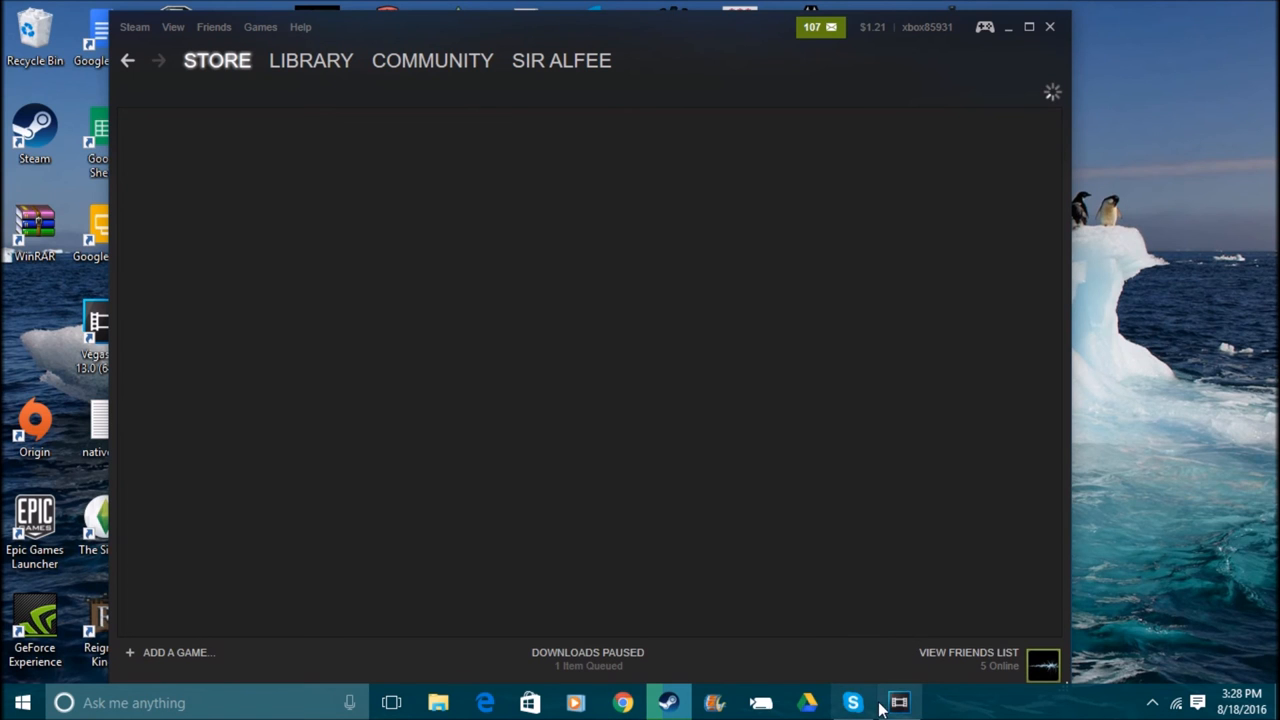
click(311, 60)
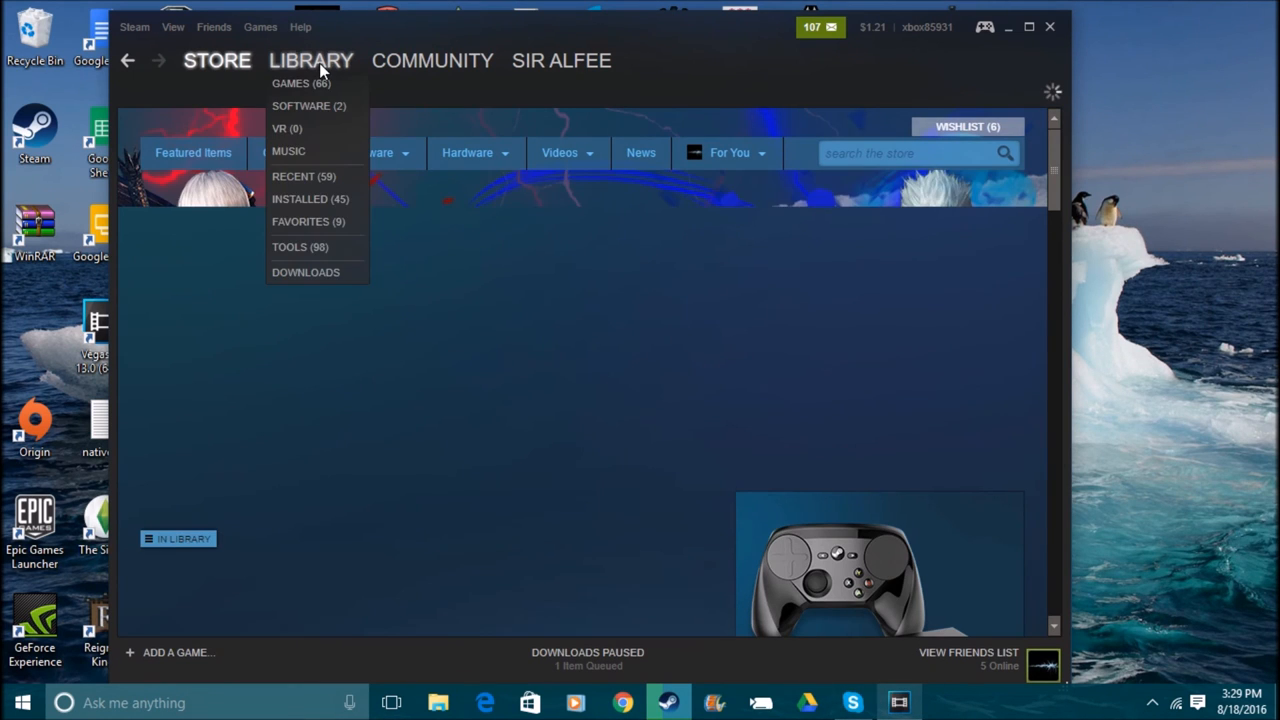
click(217, 60)
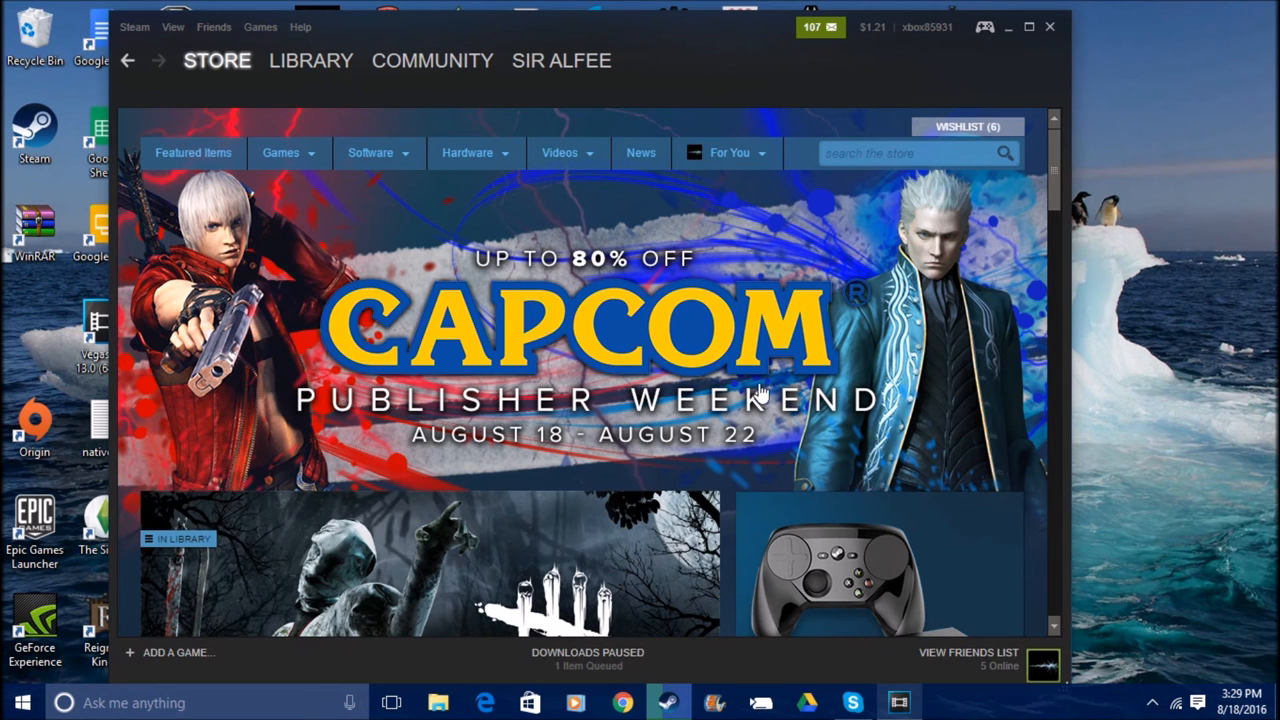
mouse_move(595, 390)
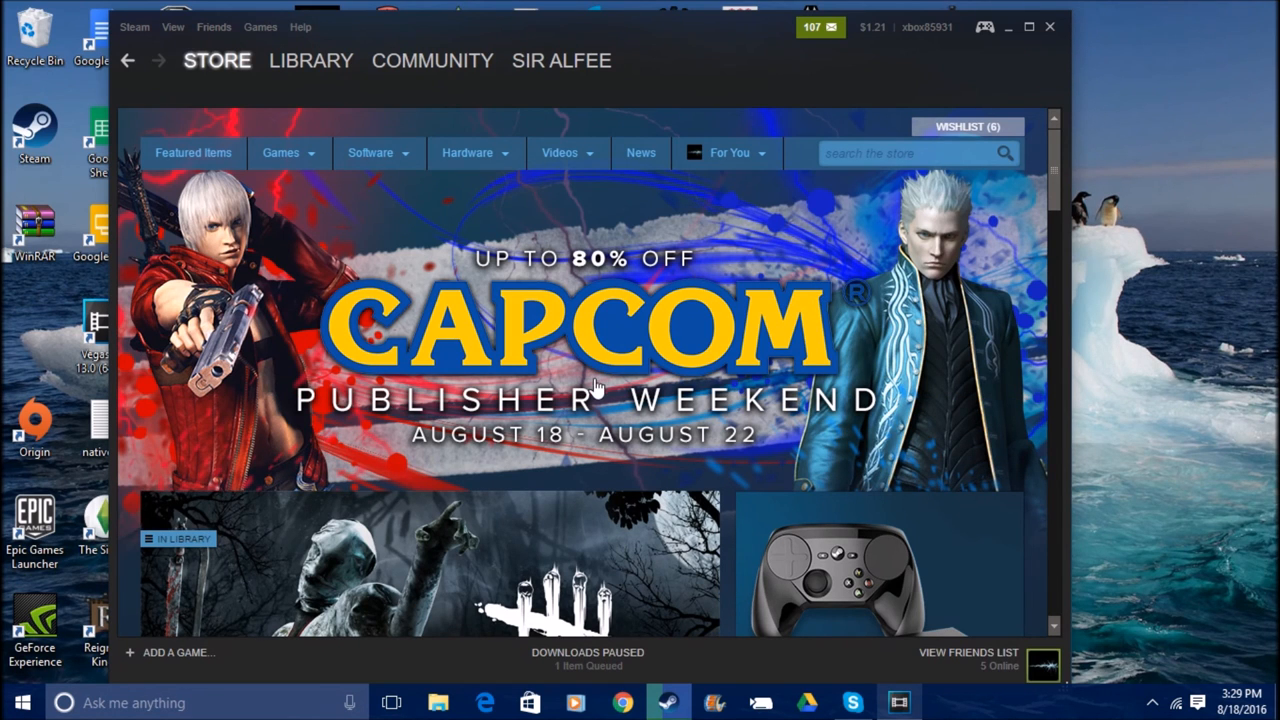
scroll(down, 3)
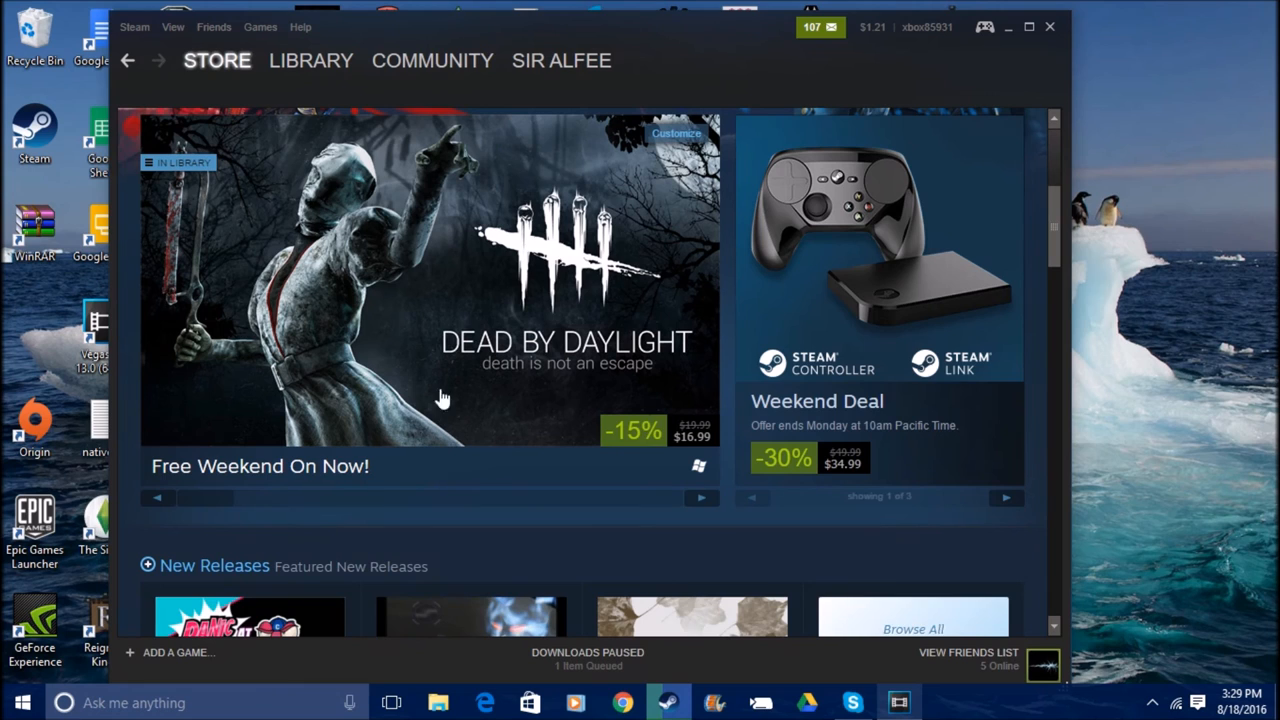
mouse_move(400, 447)
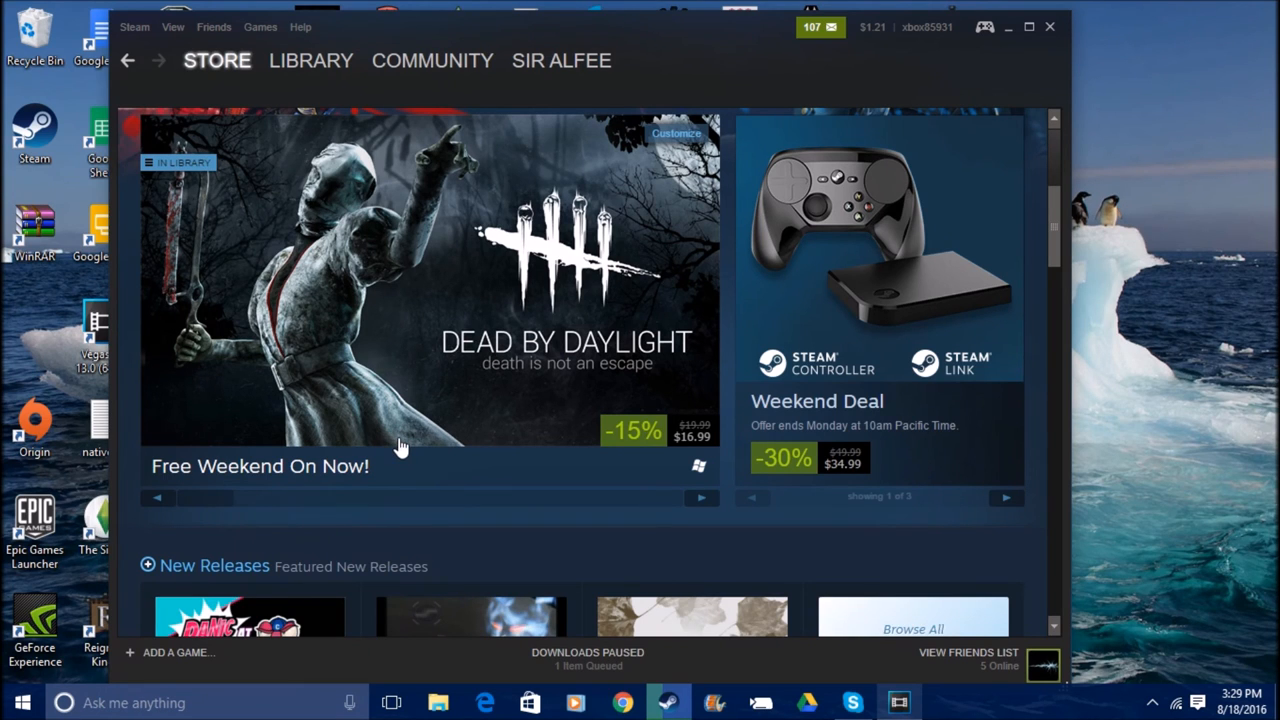
mouse_move(375, 417)
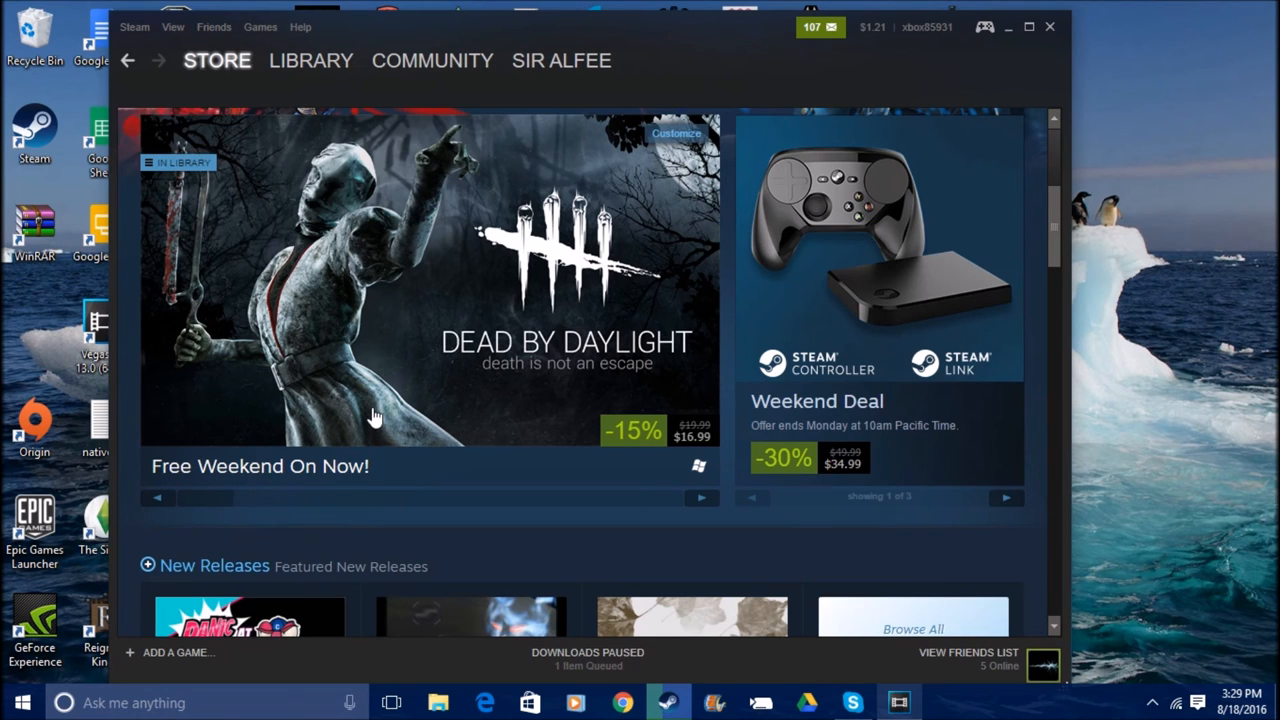
scroll(down, 3)
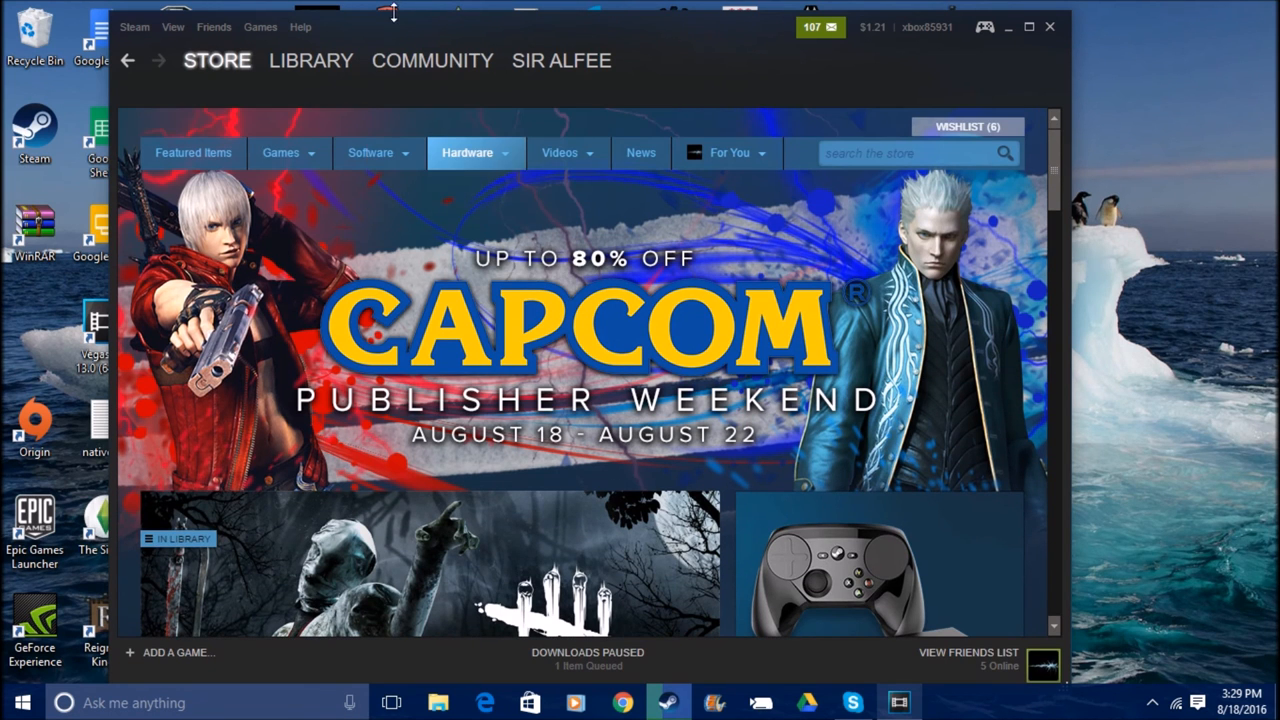
click(310, 60)
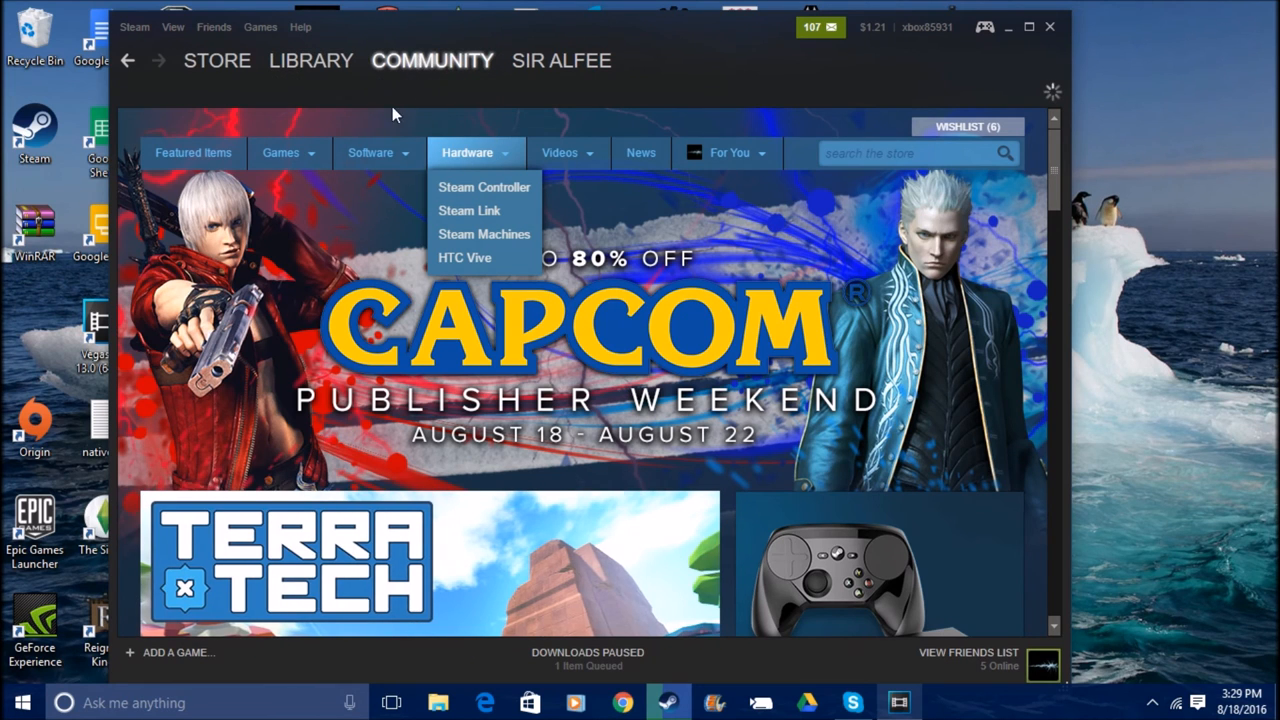
mouse_move(403, 232)
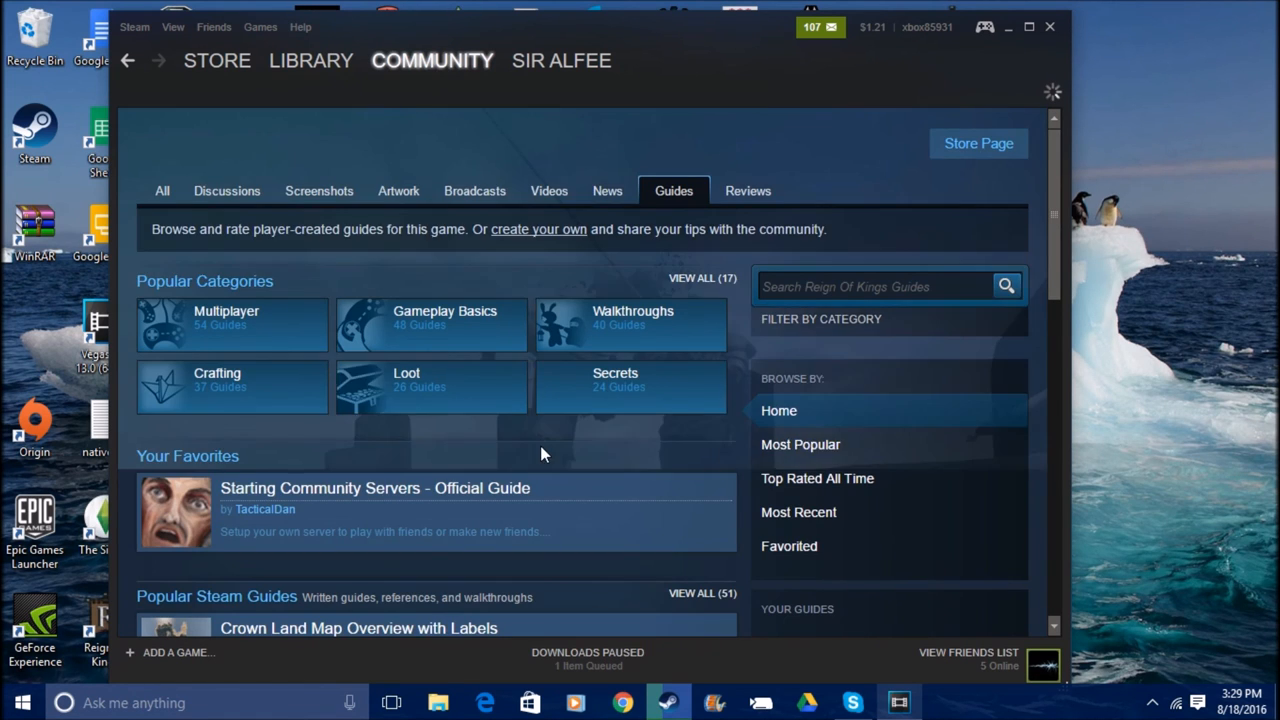
Scroll through the Reign Of Kings popular guides list, then close Steam.
scroll(down, 3)
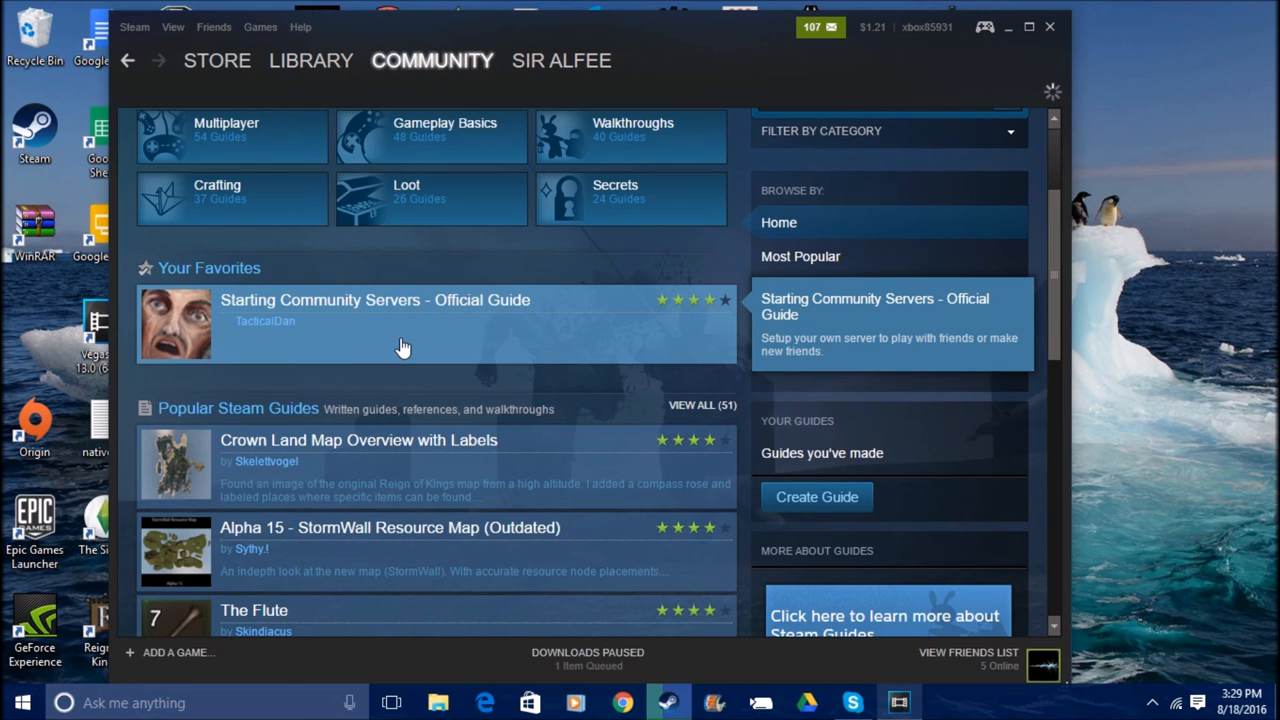
scroll(down, 3)
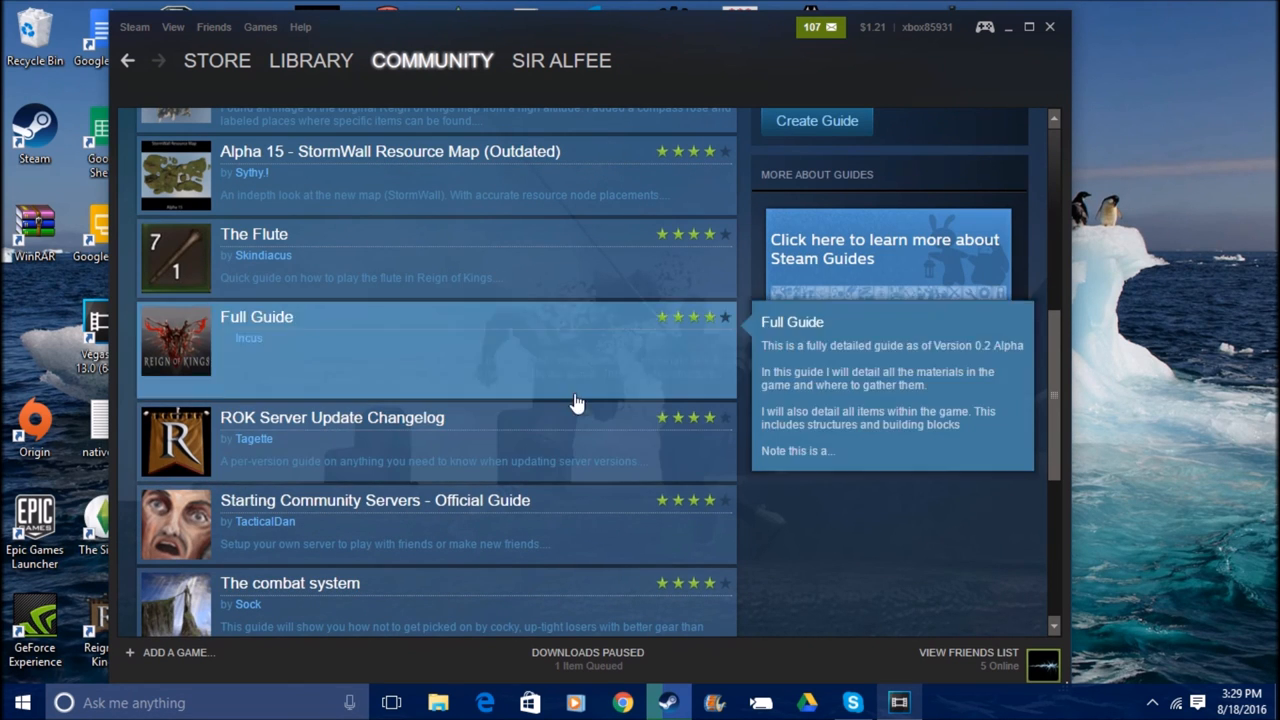
mouse_move(350, 457)
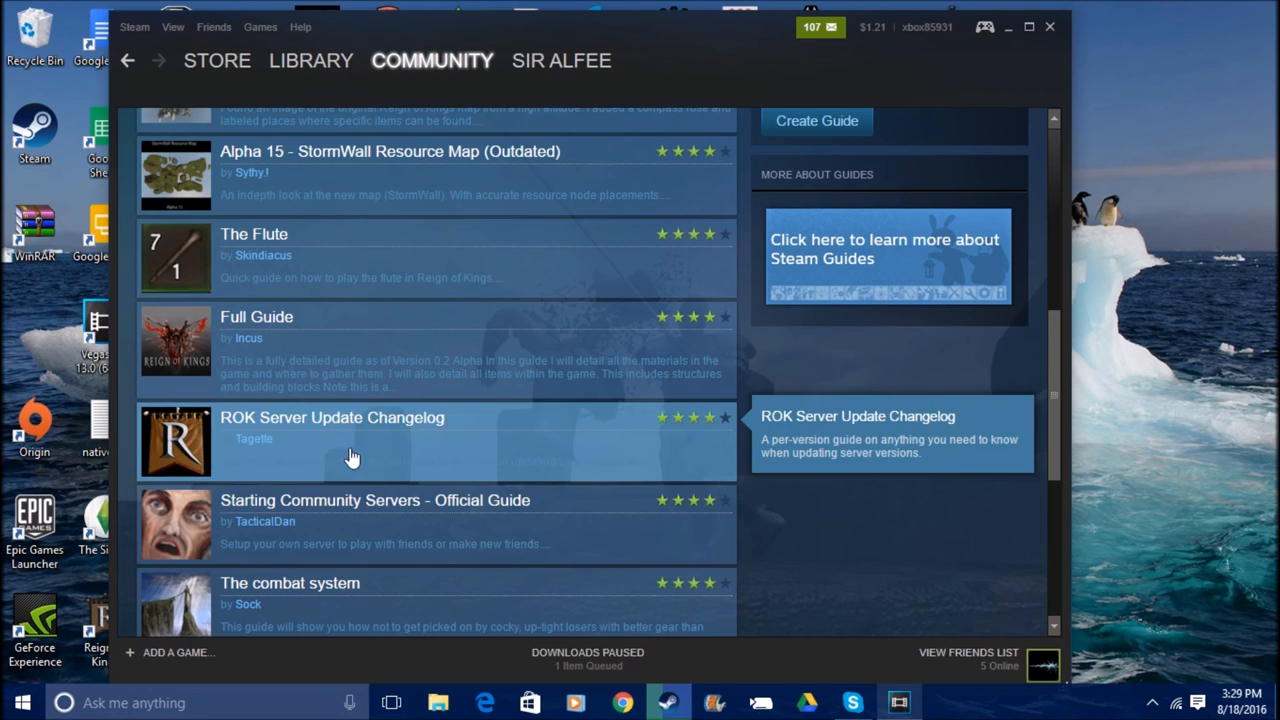
scroll(down, 3)
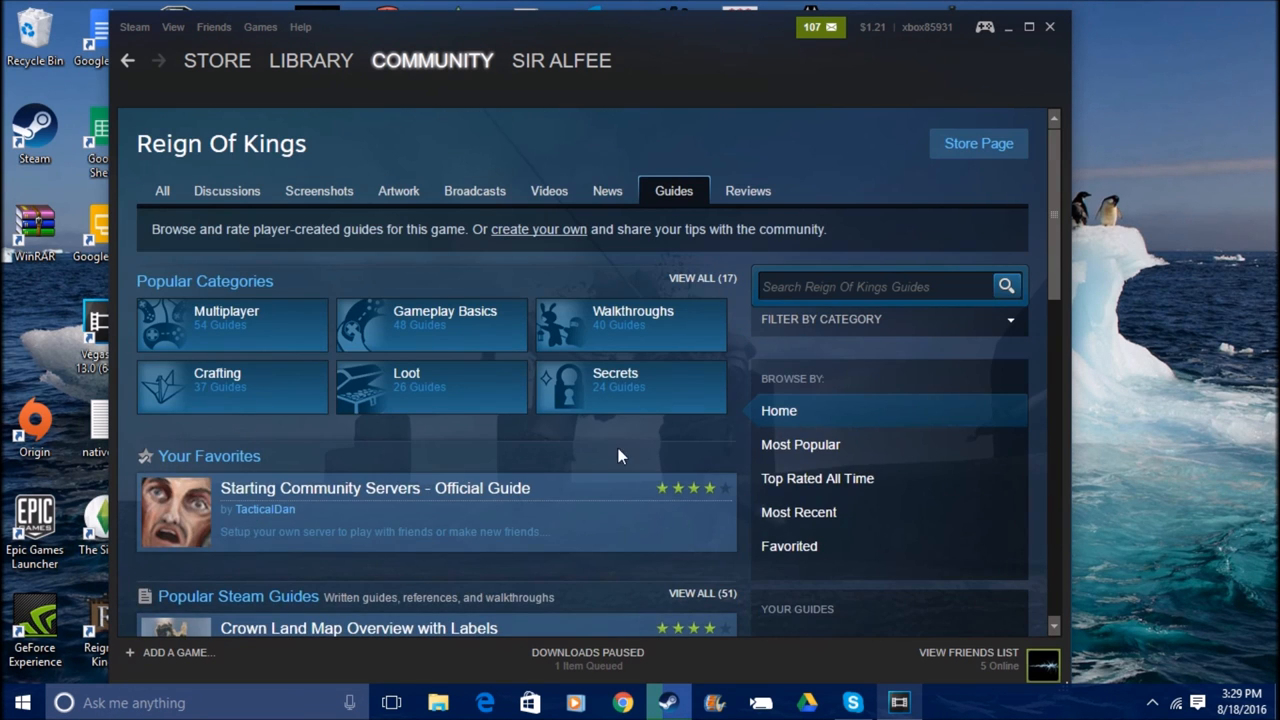
scroll(down, 3)
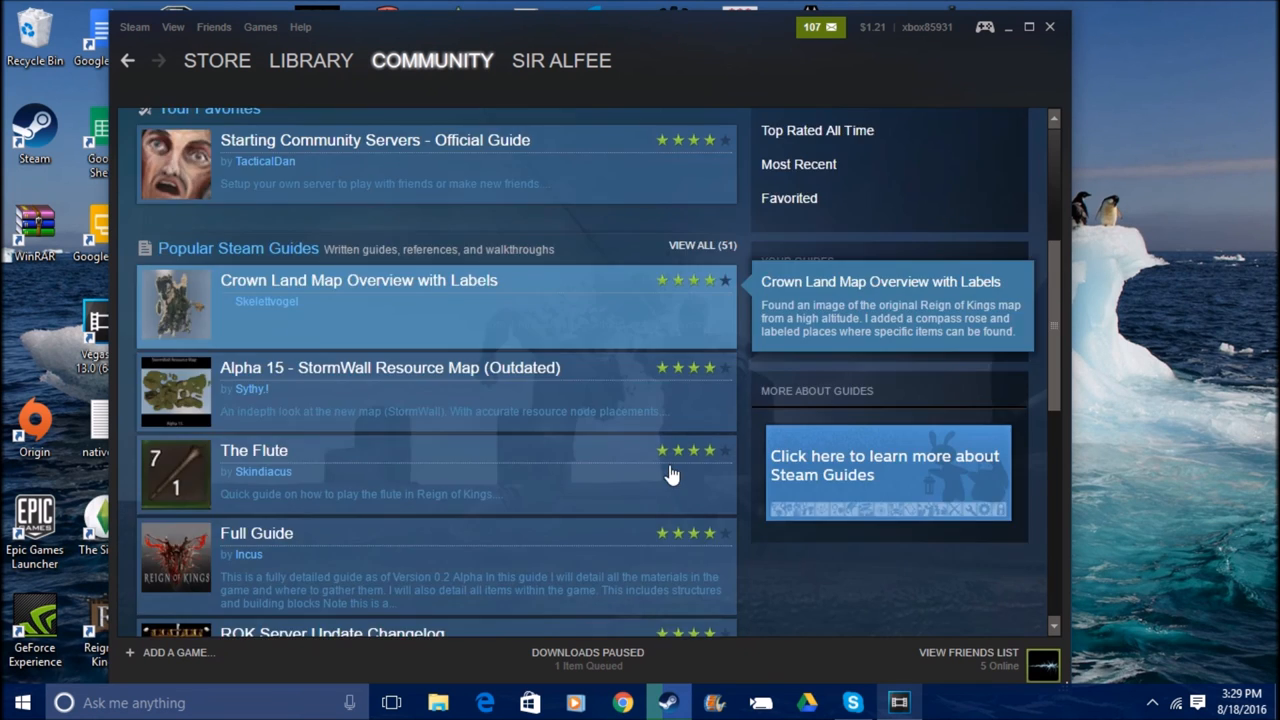
scroll(down, 3)
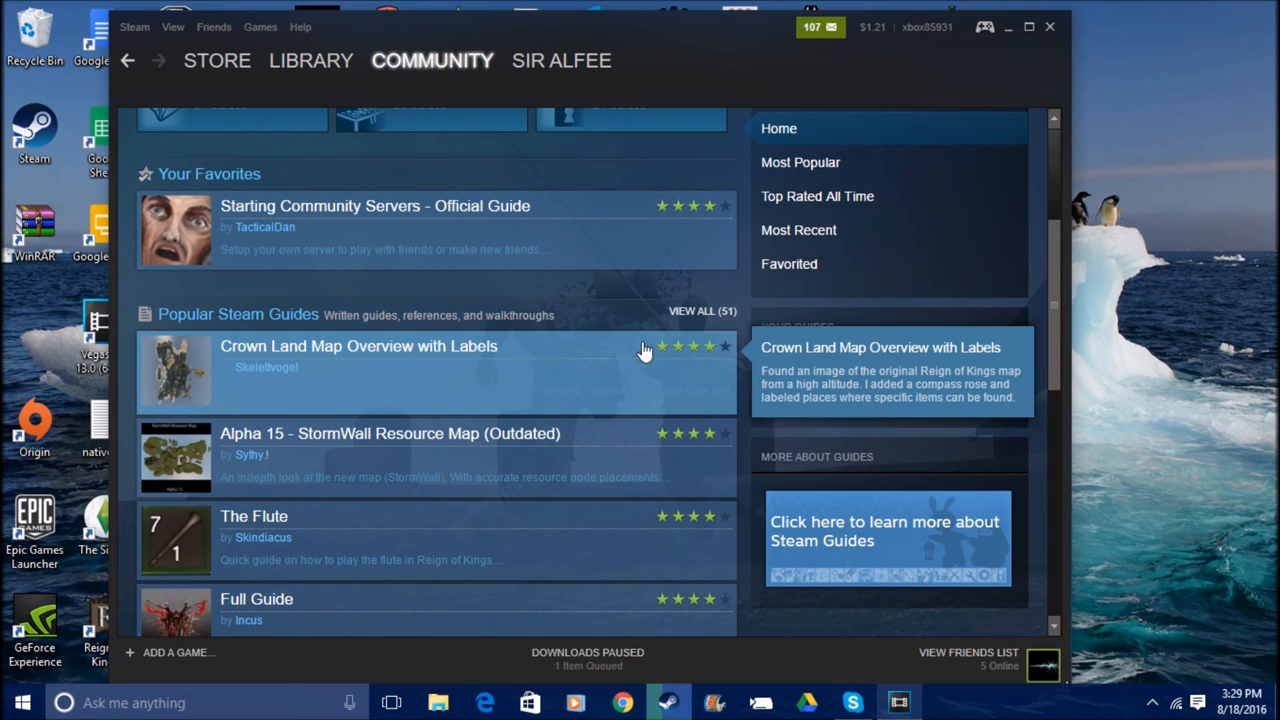
mouse_move(368, 367)
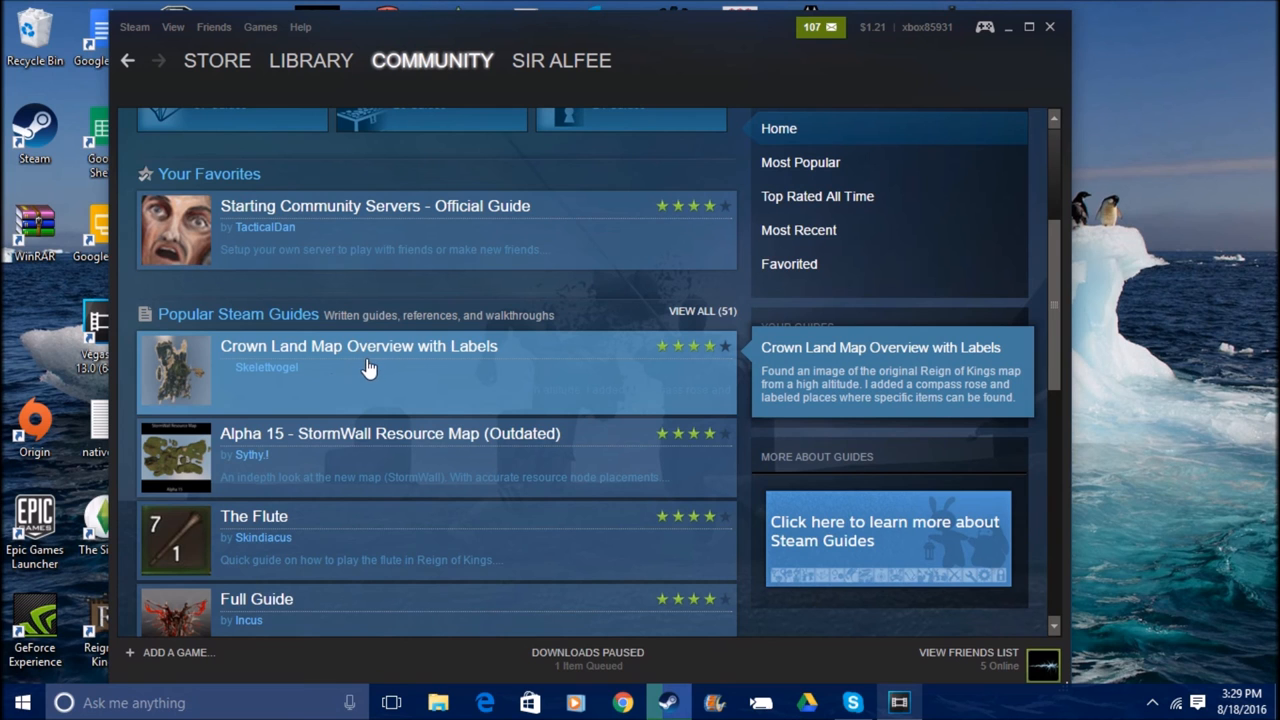
mouse_move(798, 230)
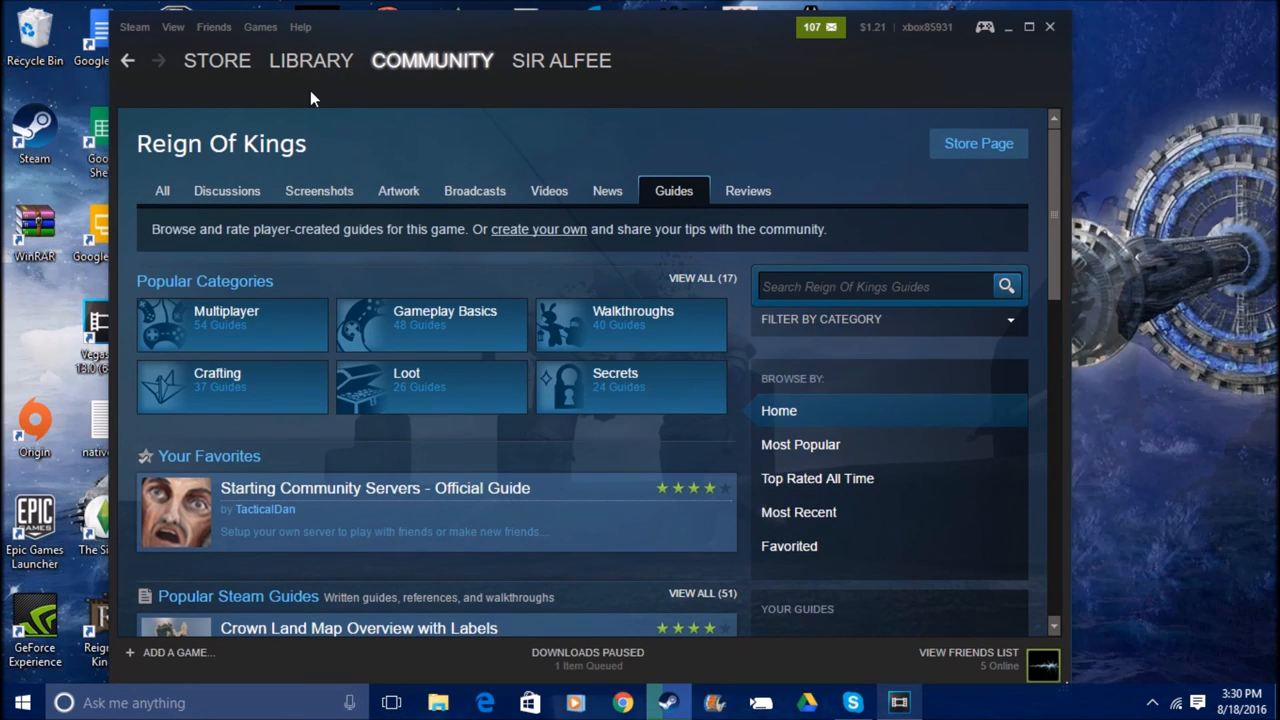
click(311, 60)
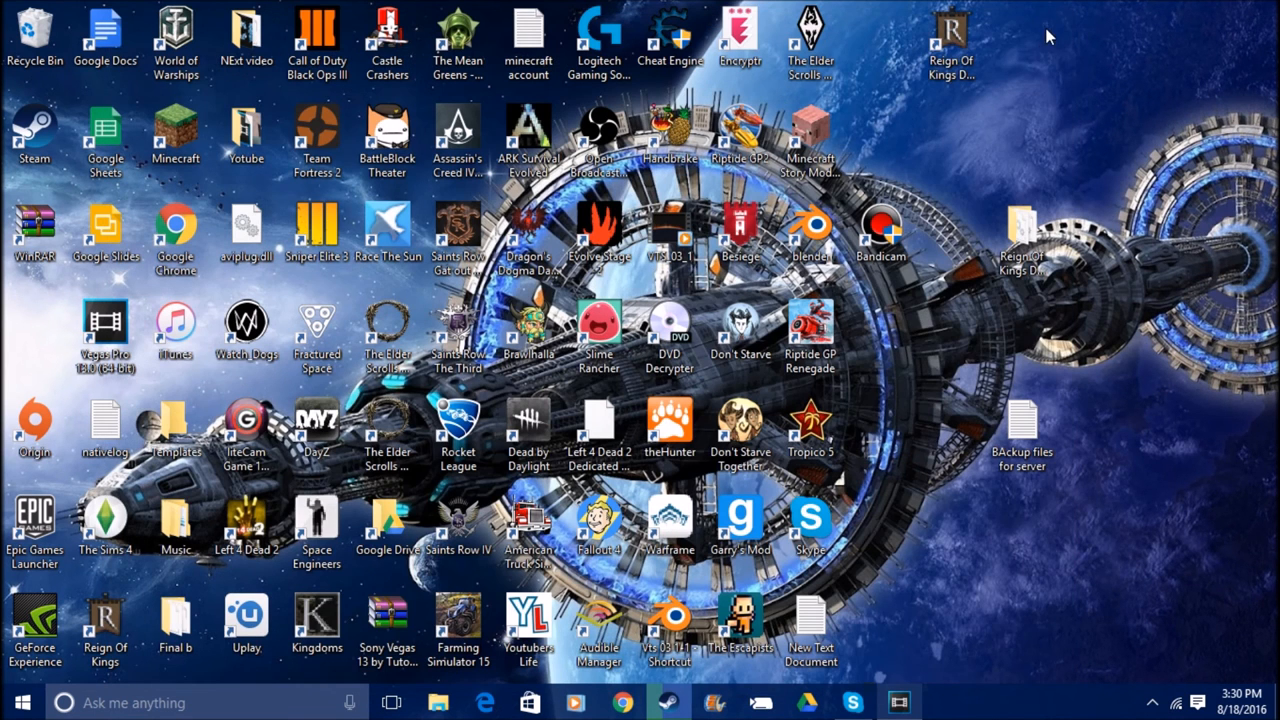
mouse_move(1003, 145)
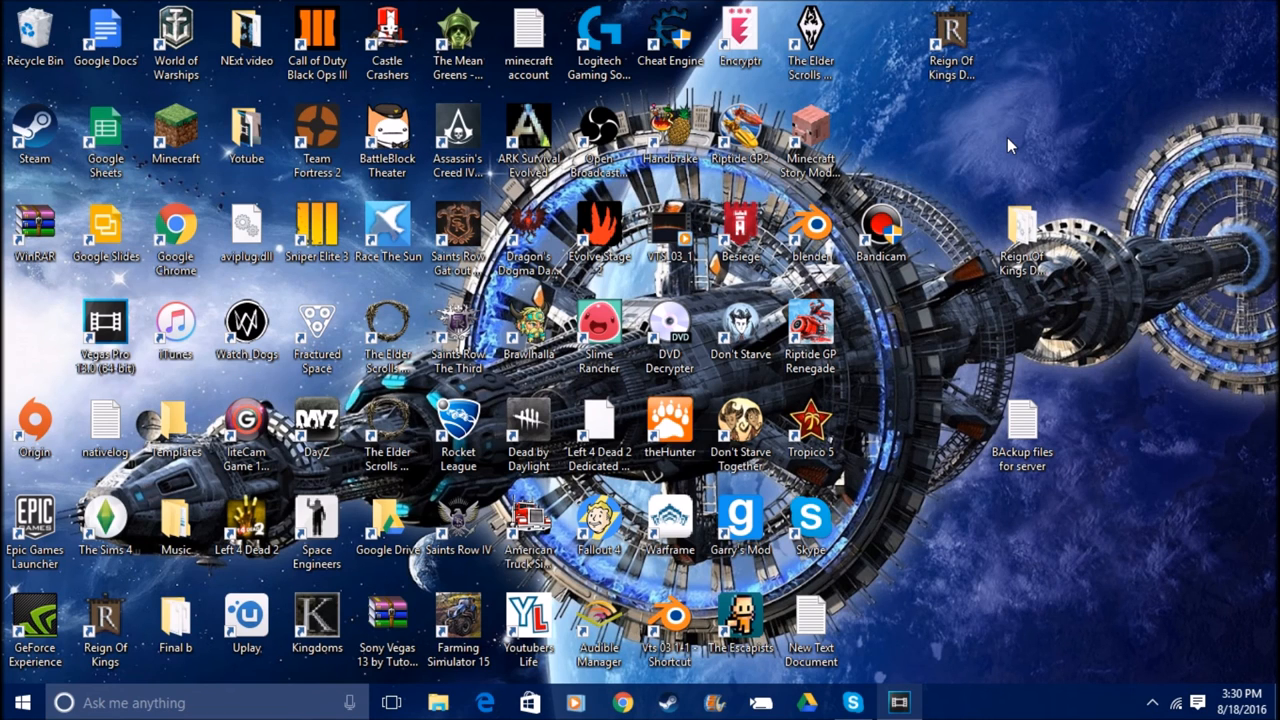
mouse_move(1013, 70)
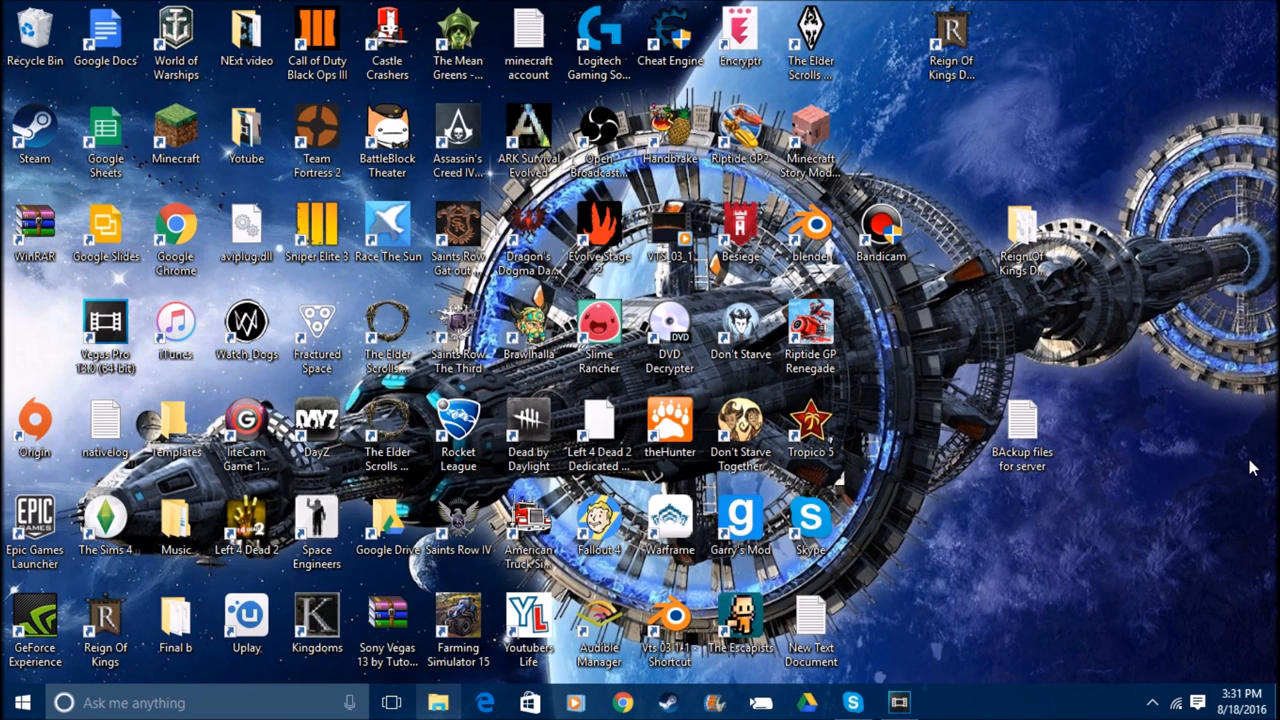
mouse_move(1200, 460)
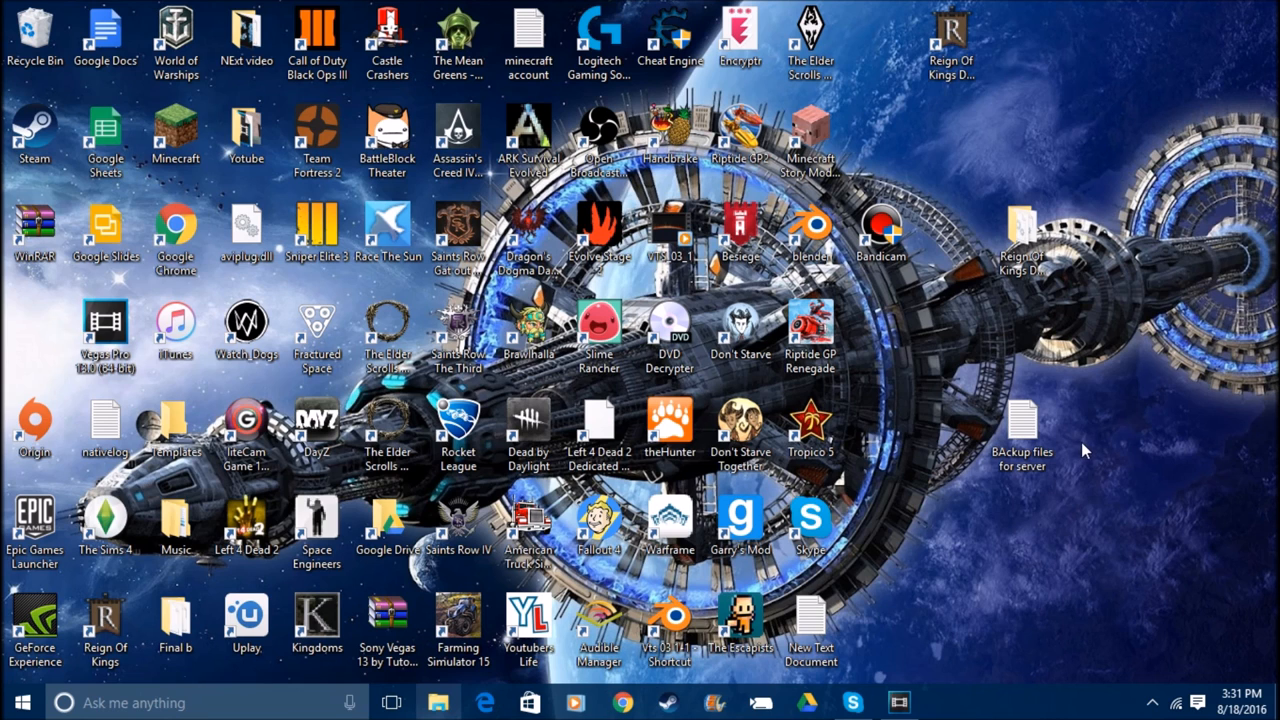
mouse_move(1070, 448)
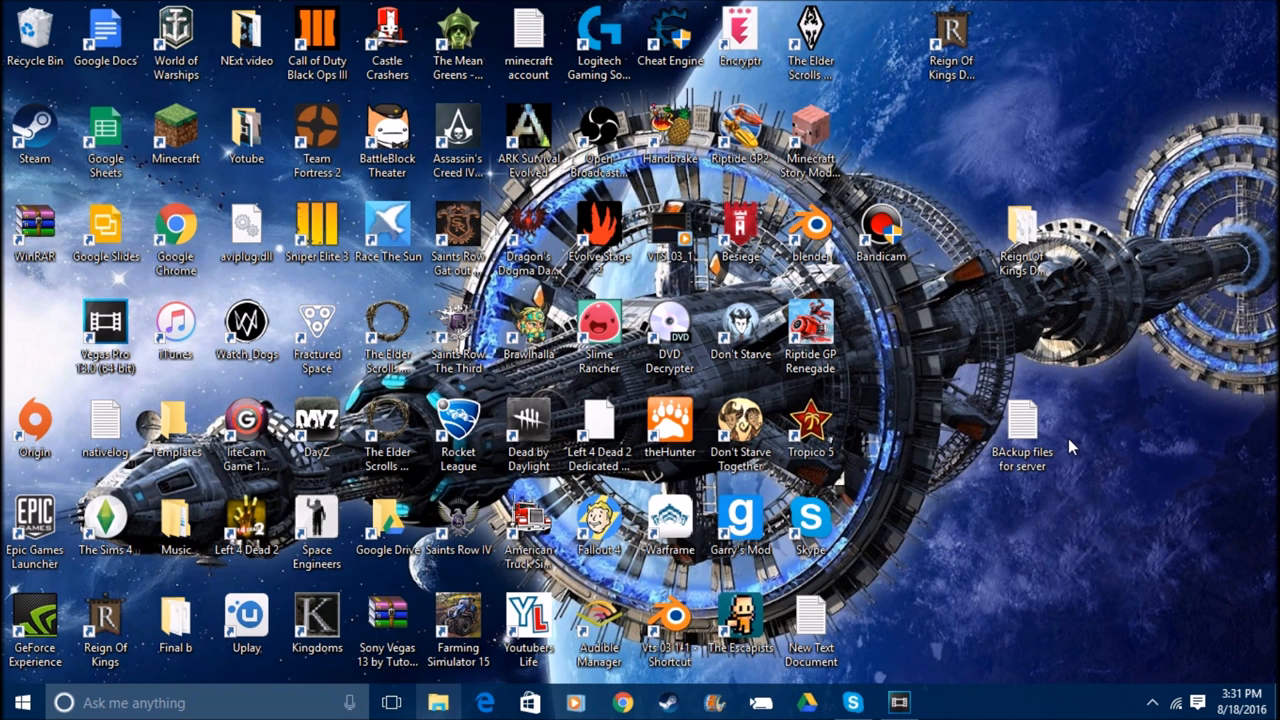
mouse_move(1065, 447)
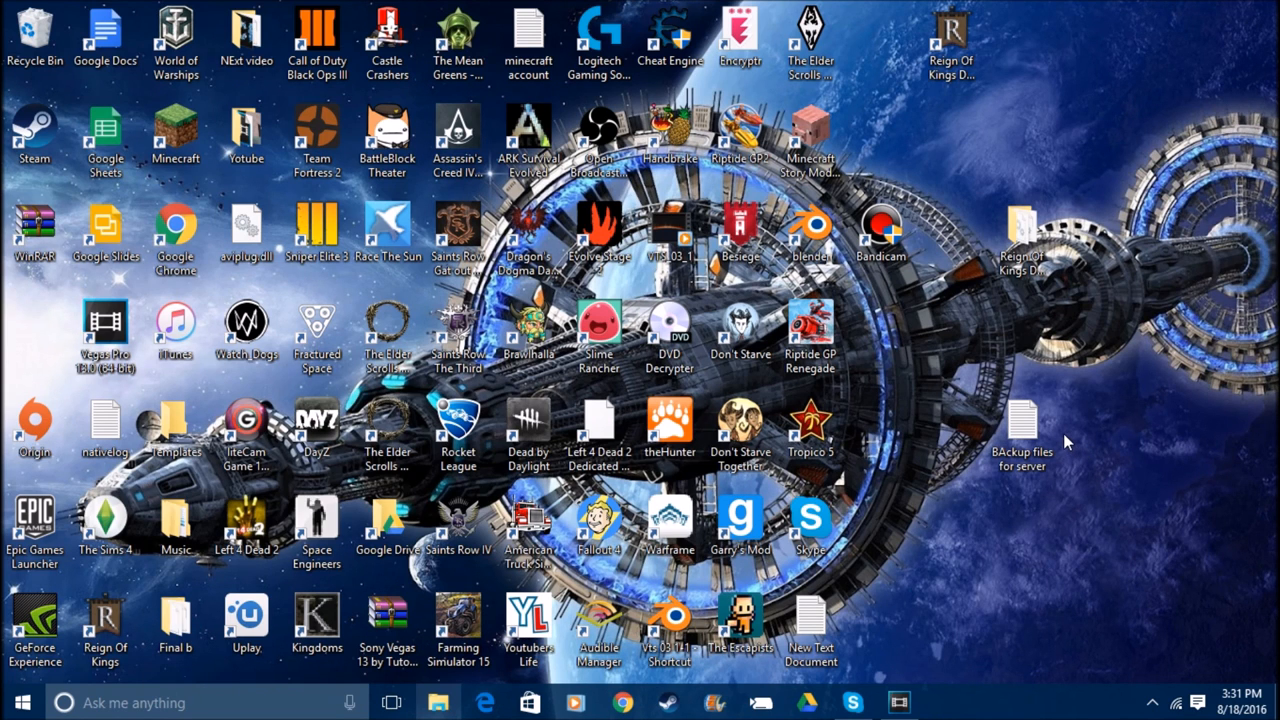